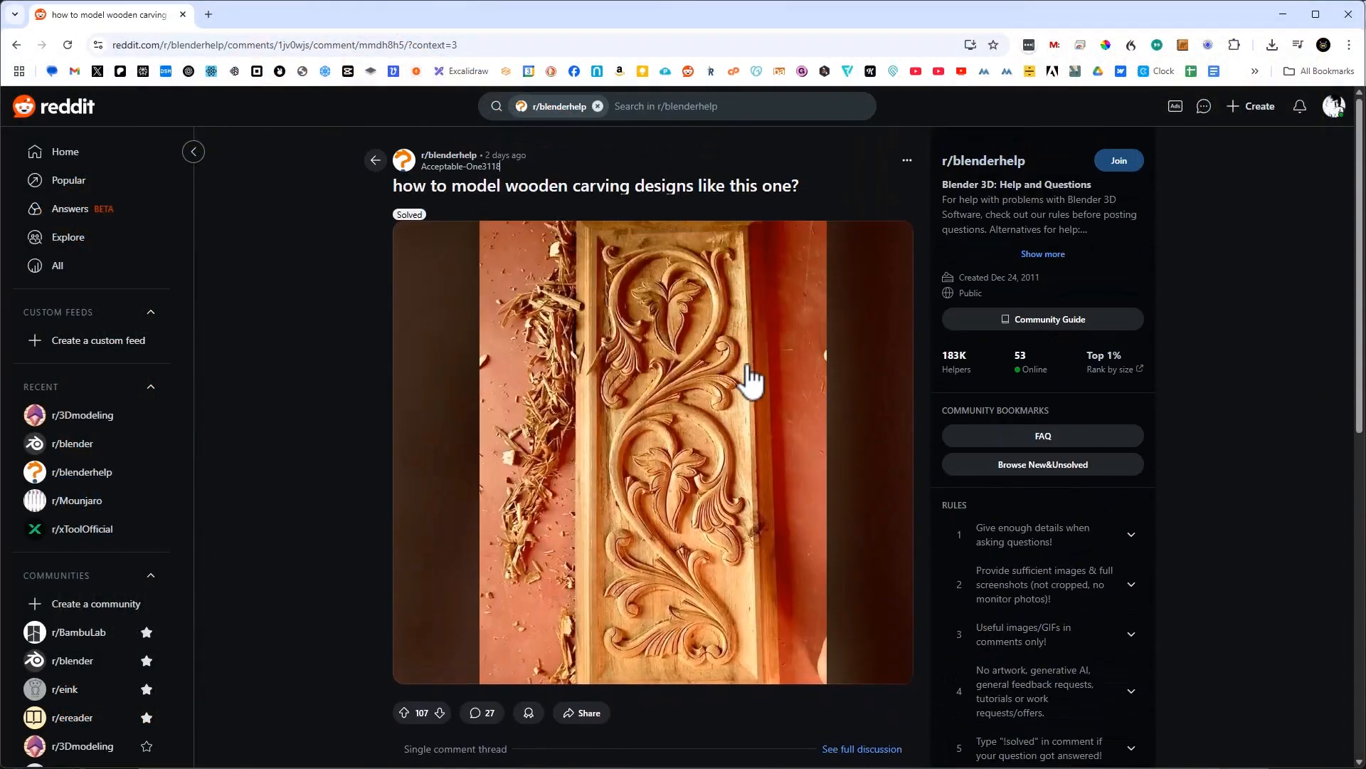
- Download the watermark-free HD depth map of the floral carving from SculptOK, confirming the Tips dialog
{"action": "scroll", "scroll_direction": "down", "scroll_amount": 3}
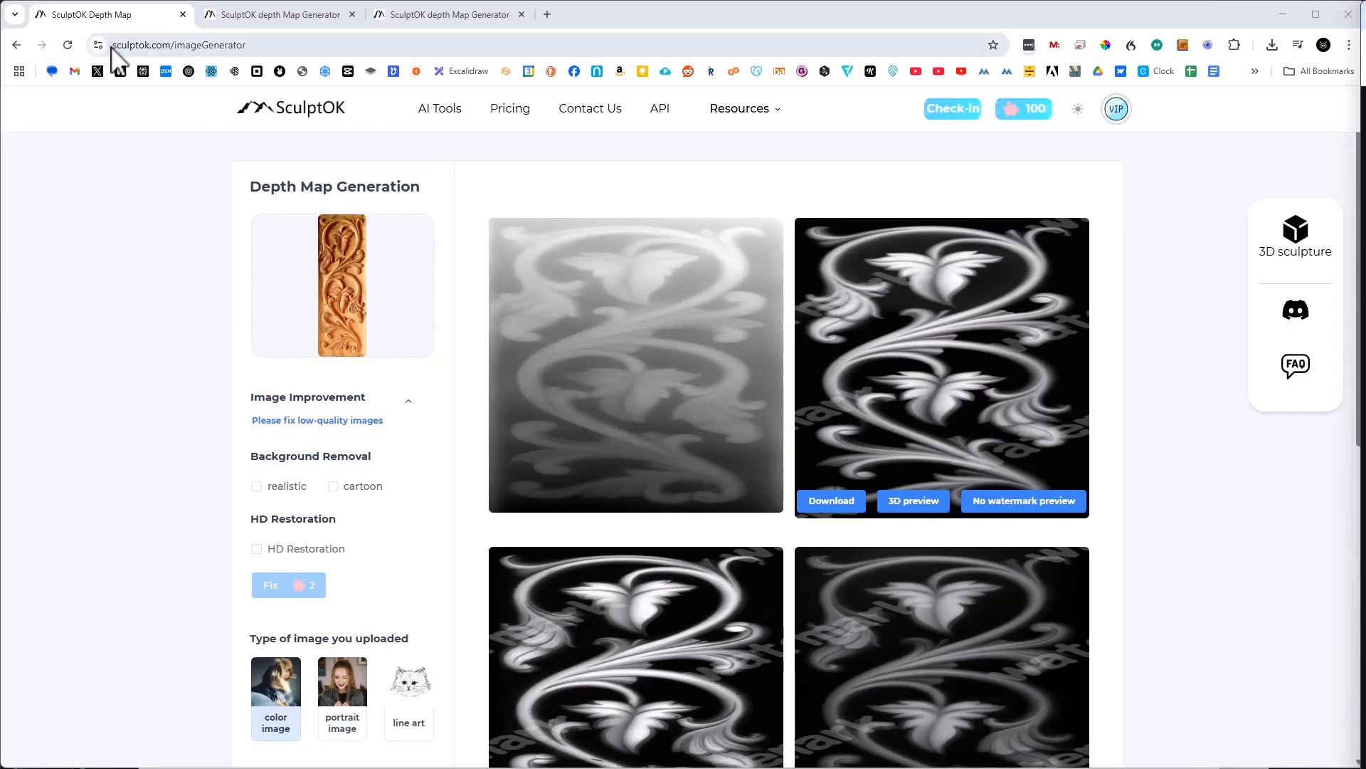
{"action": "left_click", "coordinate": [179, 44]}
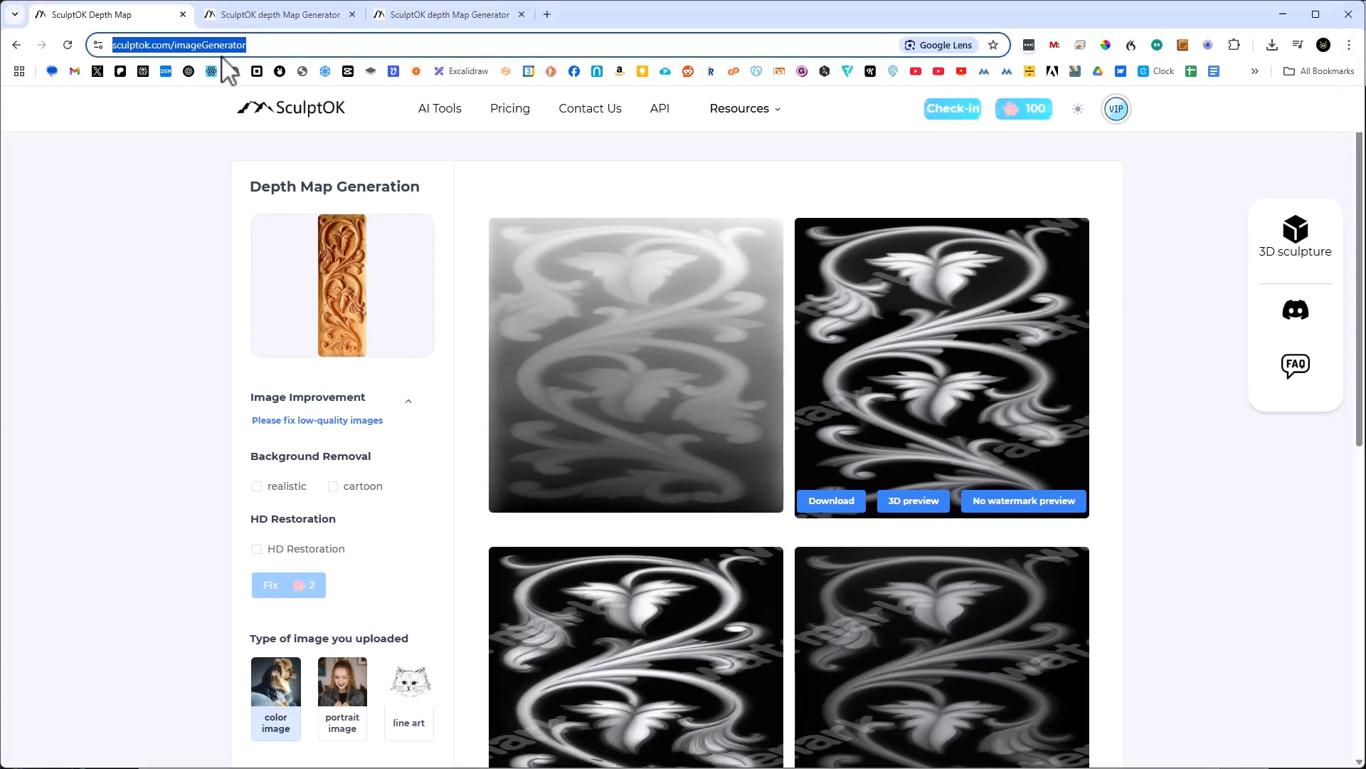
{"action": "scroll", "scroll_direction": "down", "scroll_amount": 3}
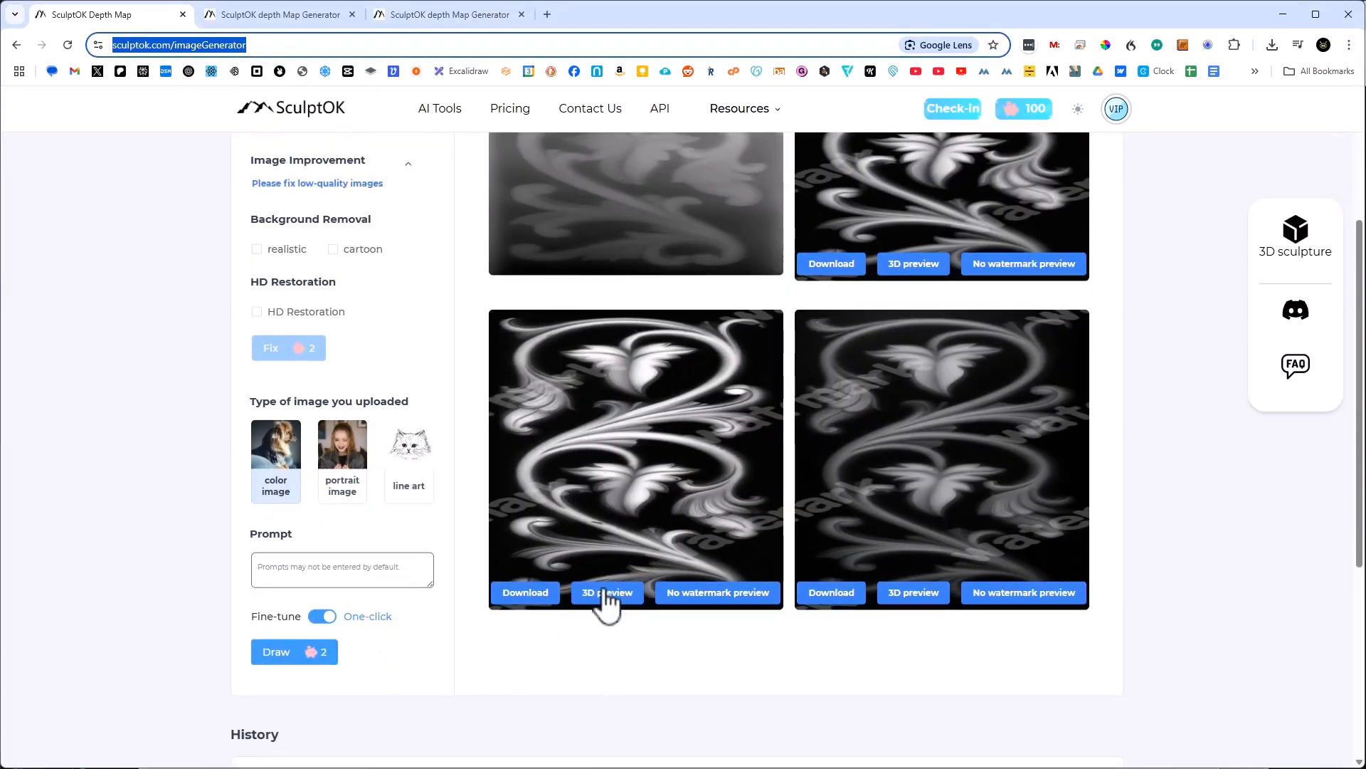
{"action": "left_click", "coordinate": [606, 593]}
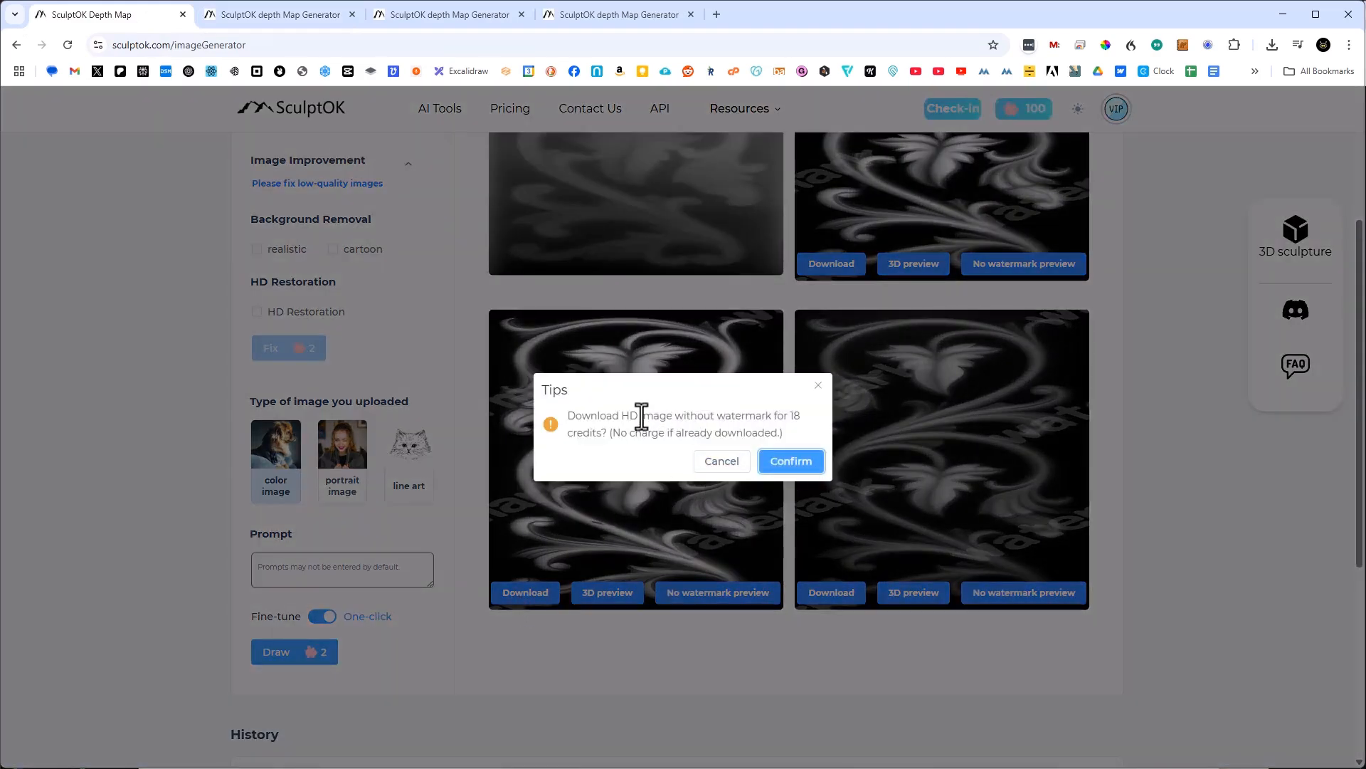
{"action": "left_click_drag", "start_coordinate": [636, 414], "coordinate": [784, 414]}
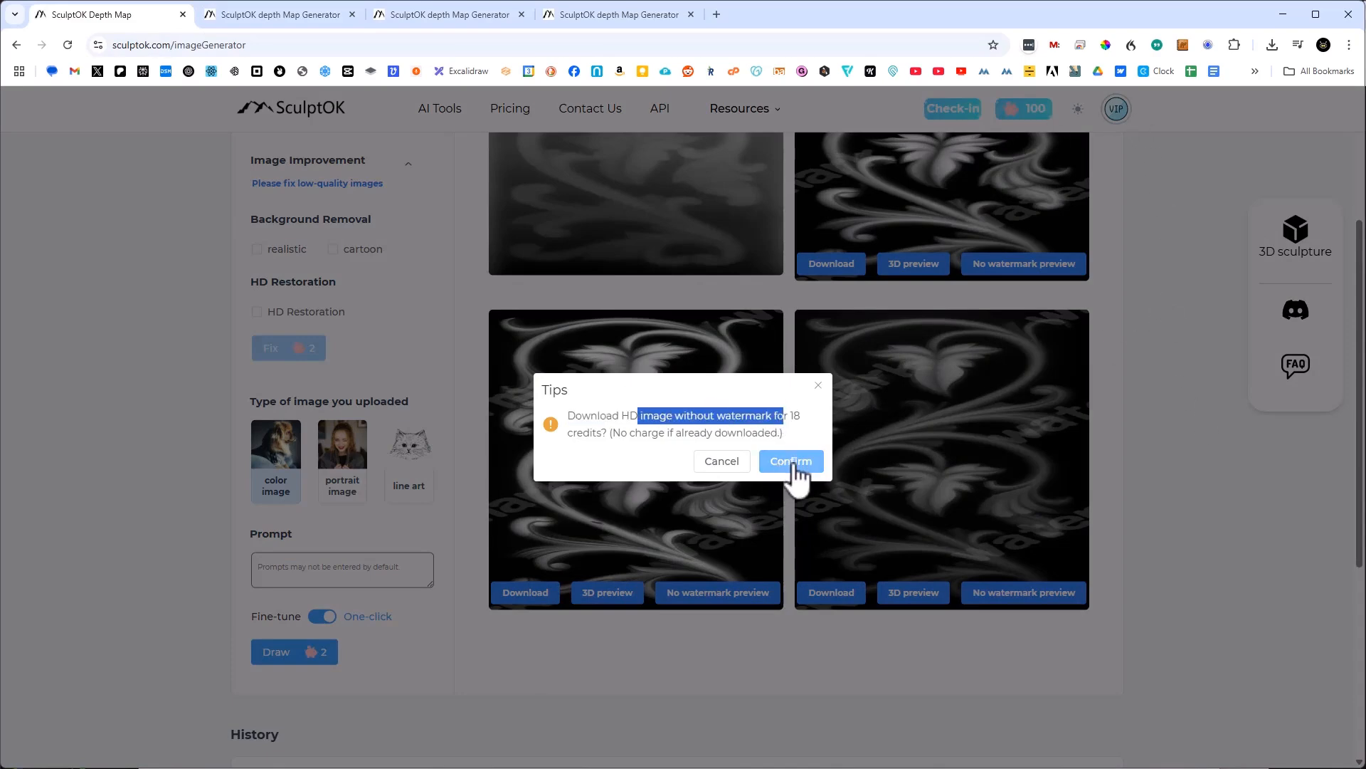
{"action": "left_click", "coordinate": [789, 461]}
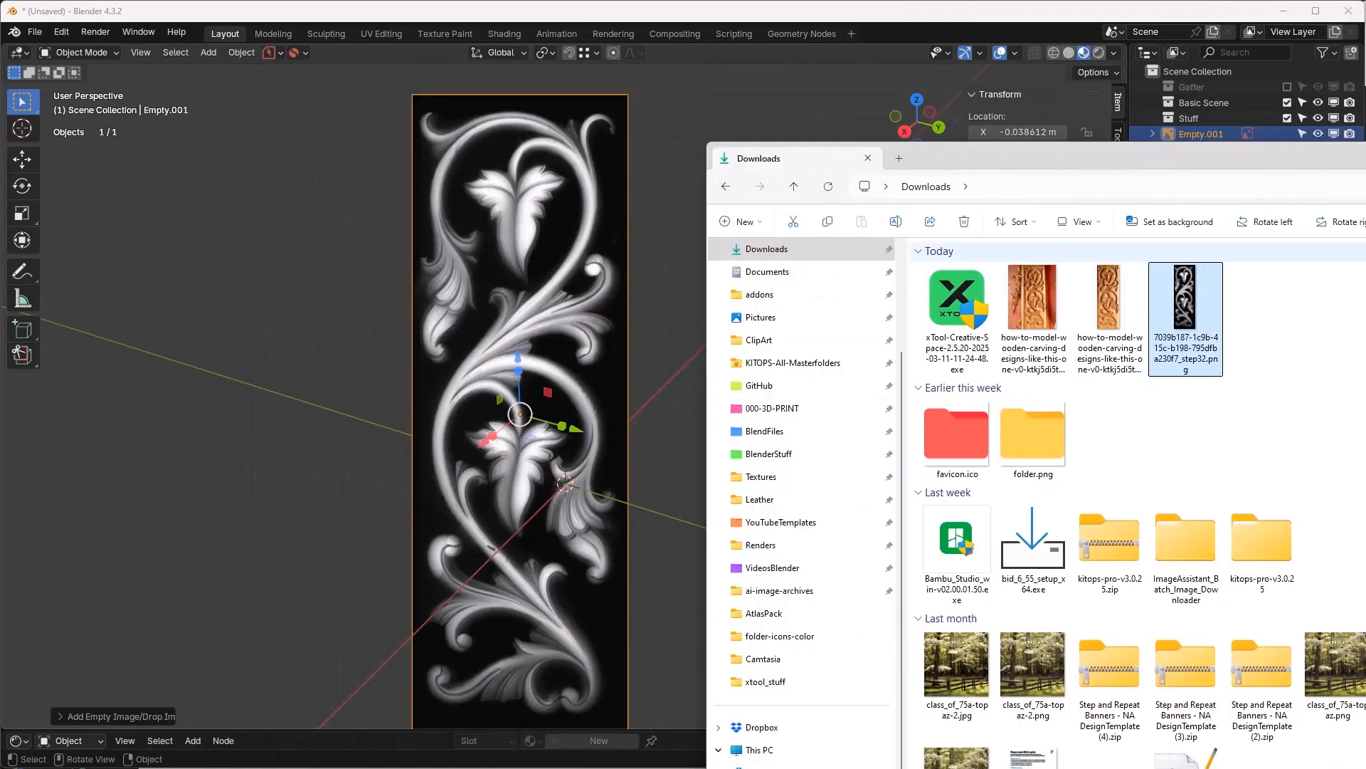
- Drag the downloaded PNG into the scene, add a plane, and load the depth map in the Image Editor
{"action": "left_click", "coordinate": [865, 158]}
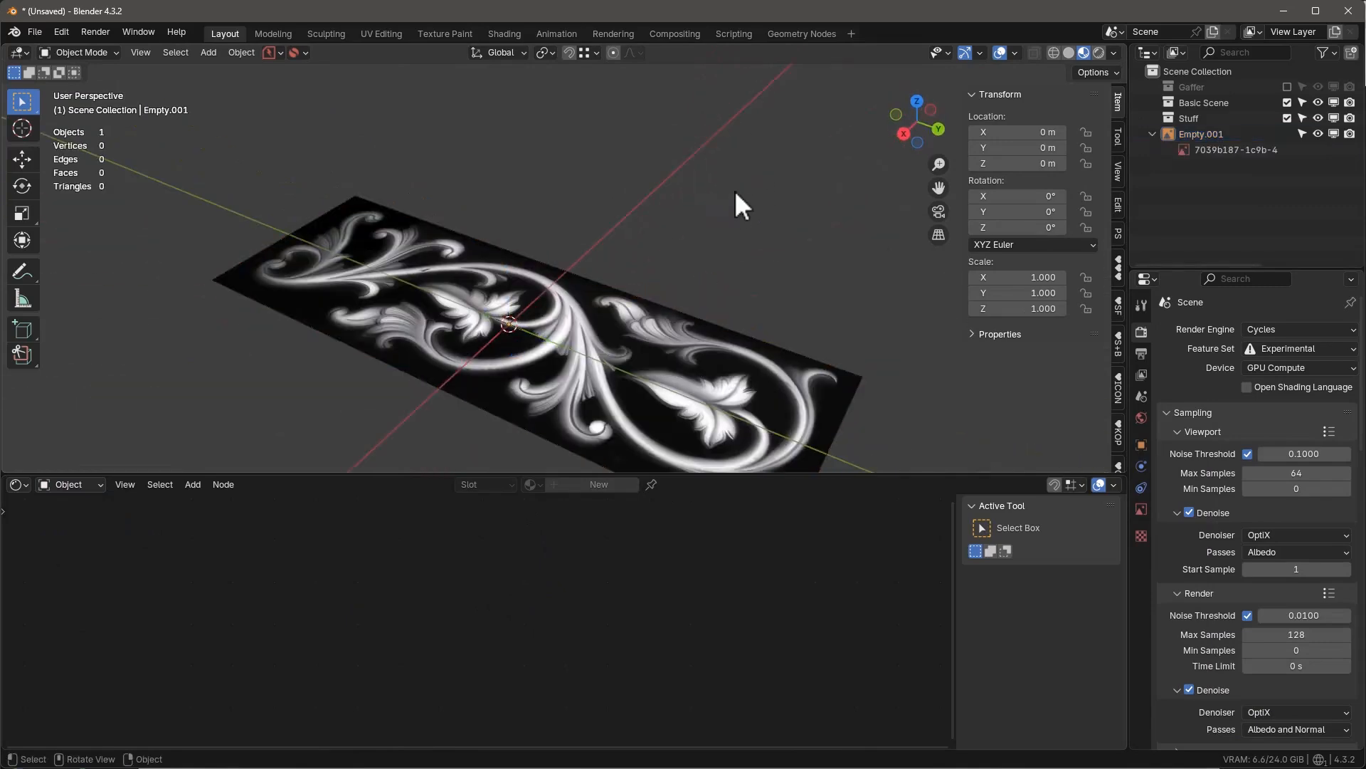
{"action": "left_click", "coordinate": [208, 52]}
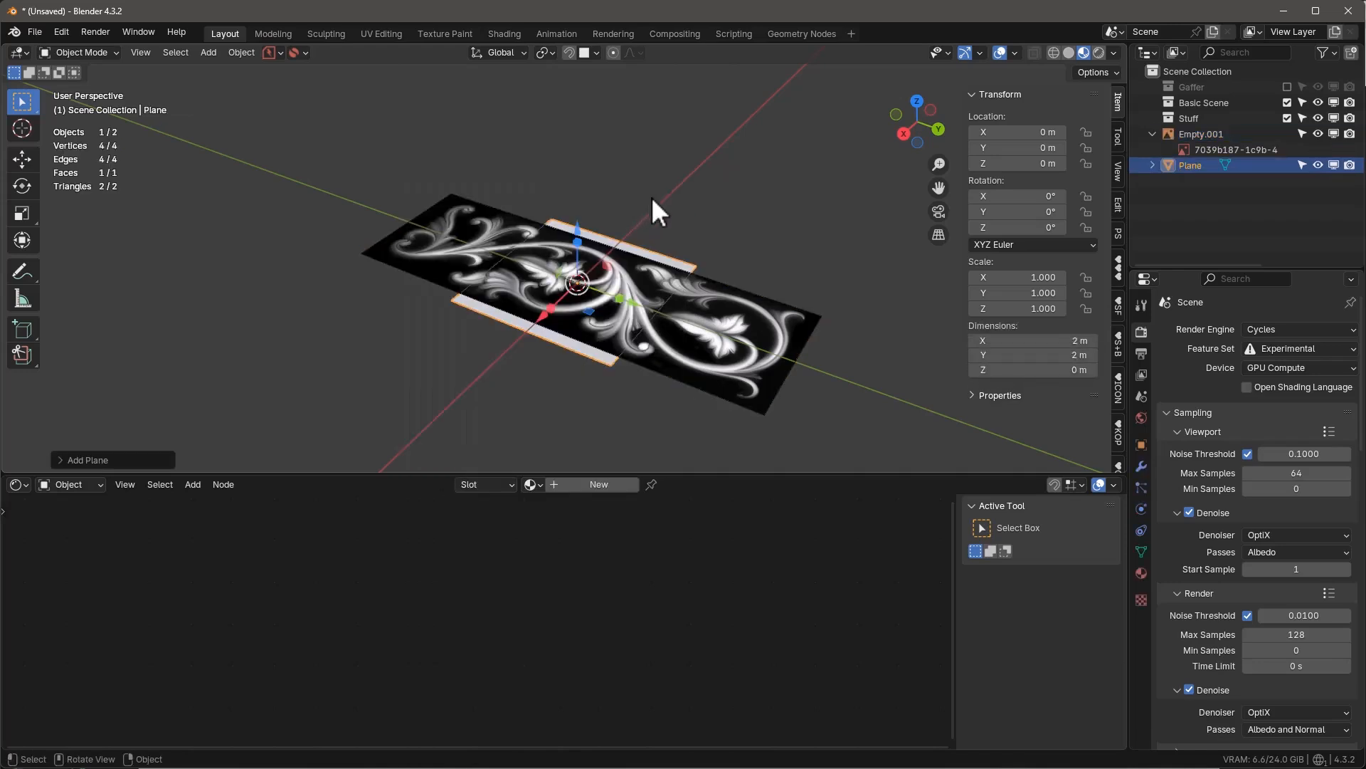
{"action": "left_click", "coordinate": [1234, 150]}
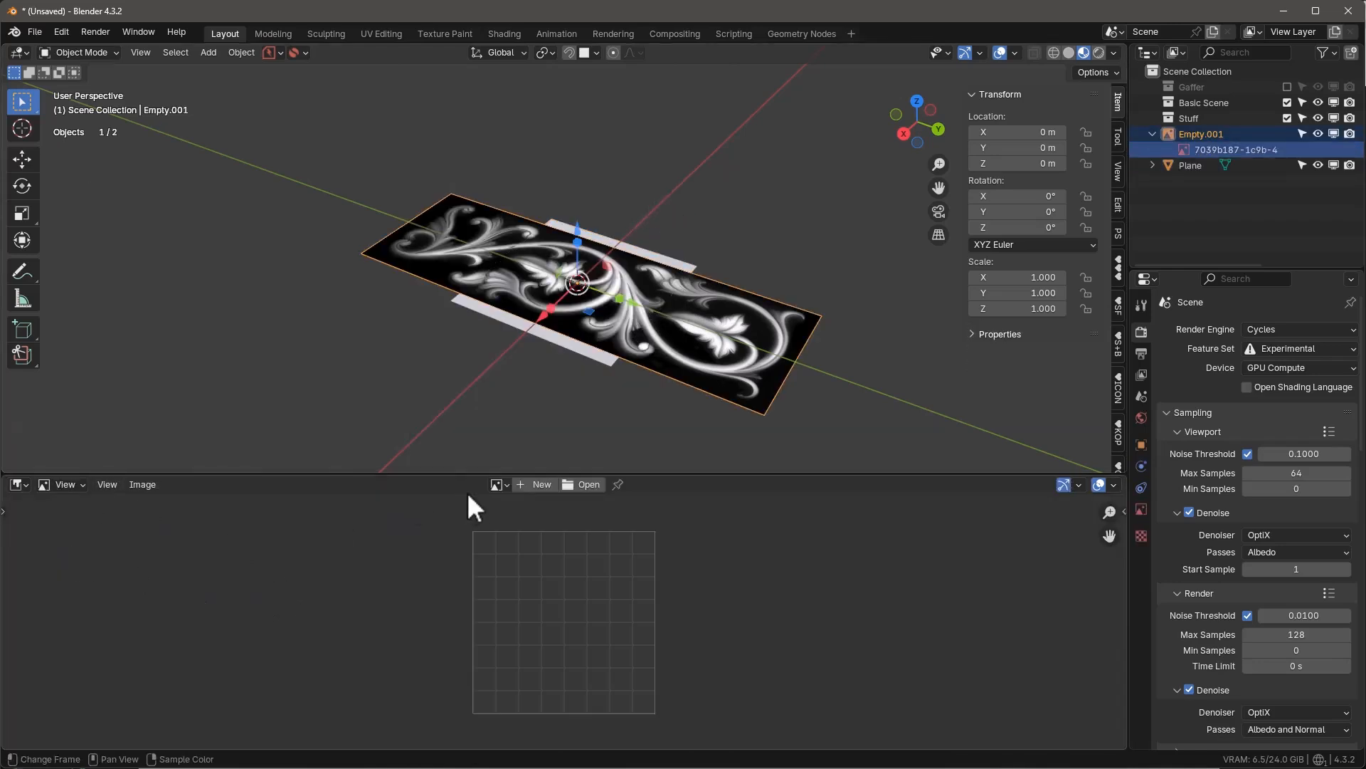
{"action": "left_click", "coordinate": [588, 484]}
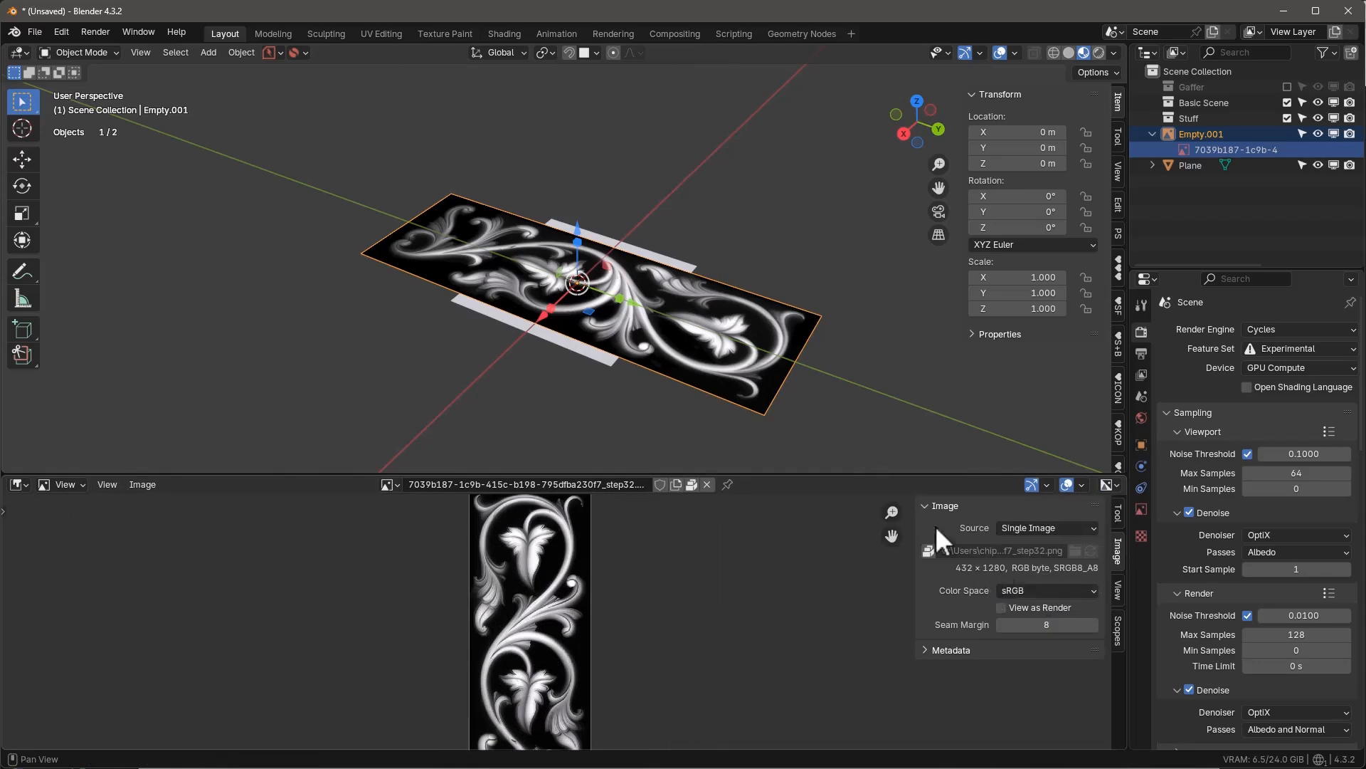
{"action": "left_click", "coordinate": [1190, 165]}
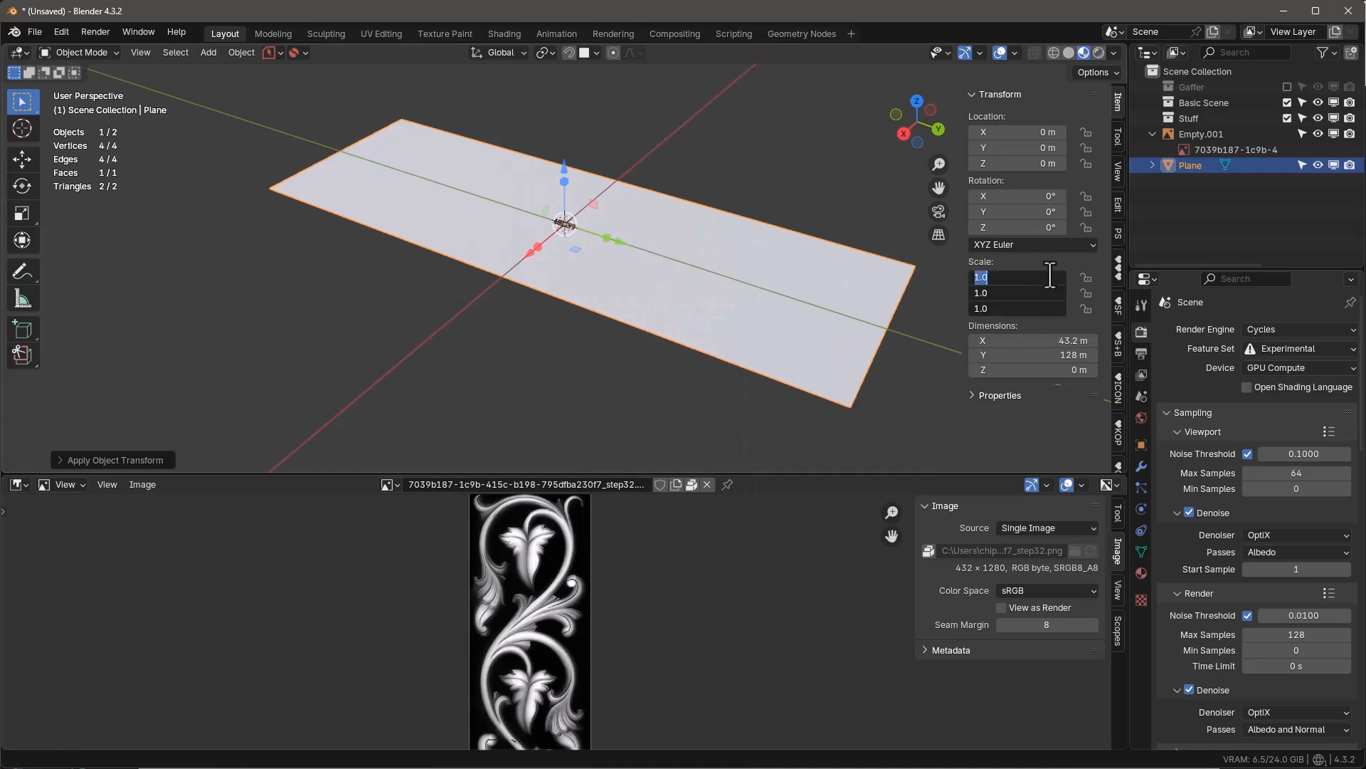
- Scale the plane to 2.16 × 6.4 m via N-panel values 0.2 and 0.05, then apply its scale
{"action": "type", "text": "0.200"}
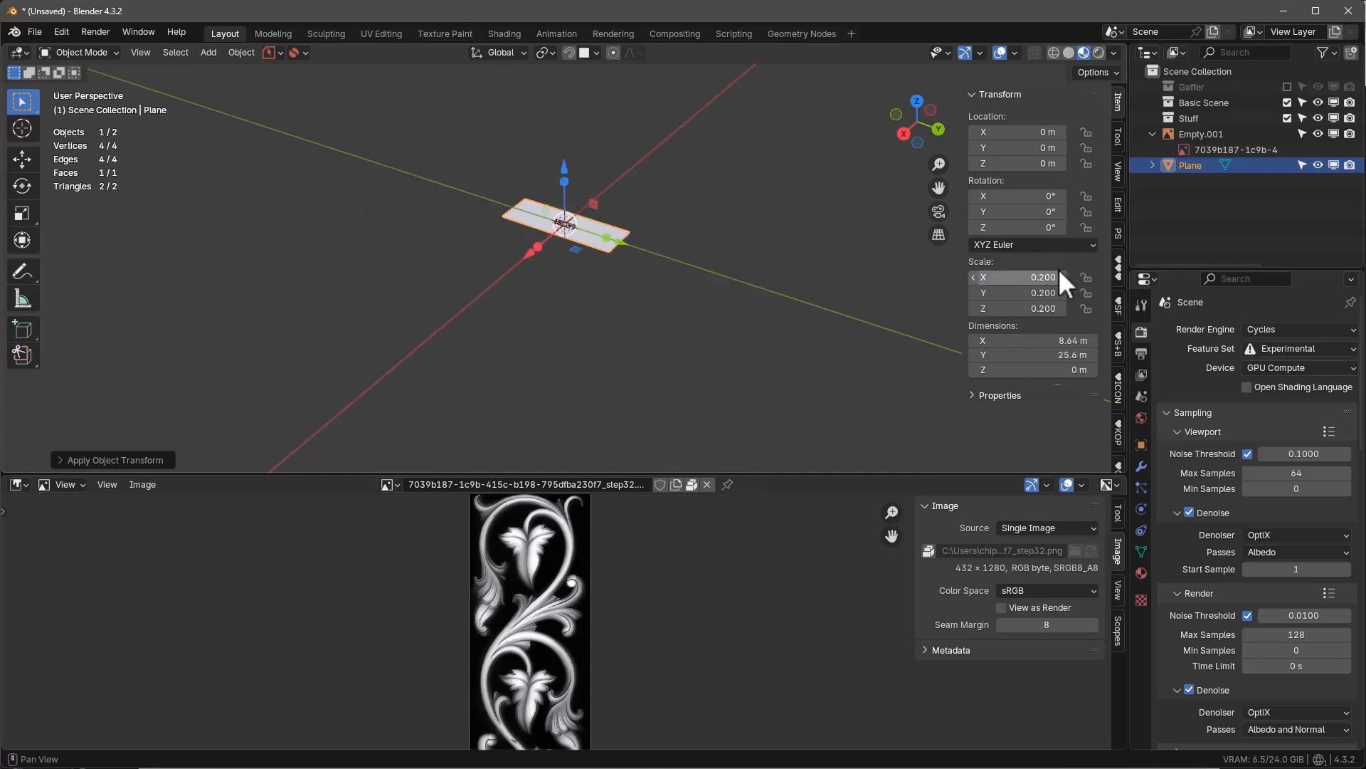
{"action": "double_click", "coordinate": [1016, 278]}
{"action": "type", "text": "0.050"}
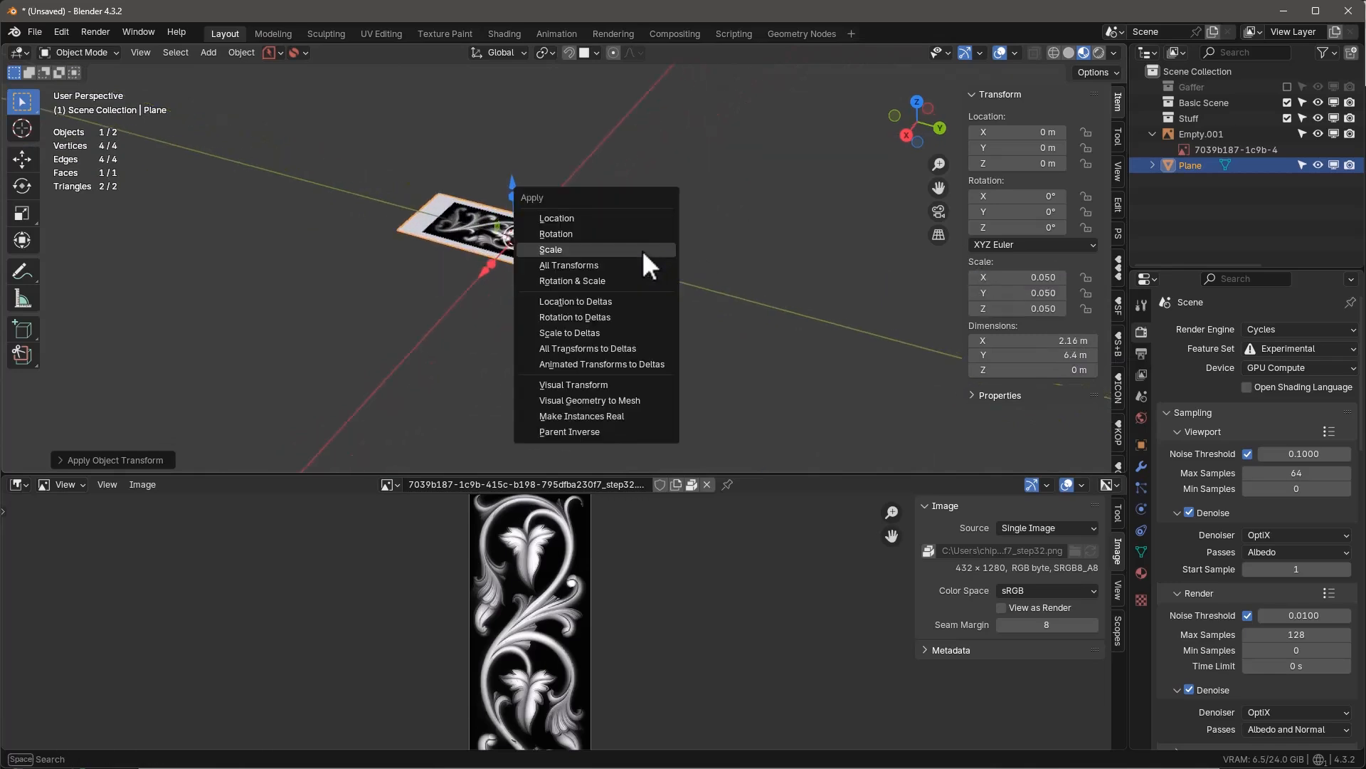
{"action": "left_click", "coordinate": [550, 250]}
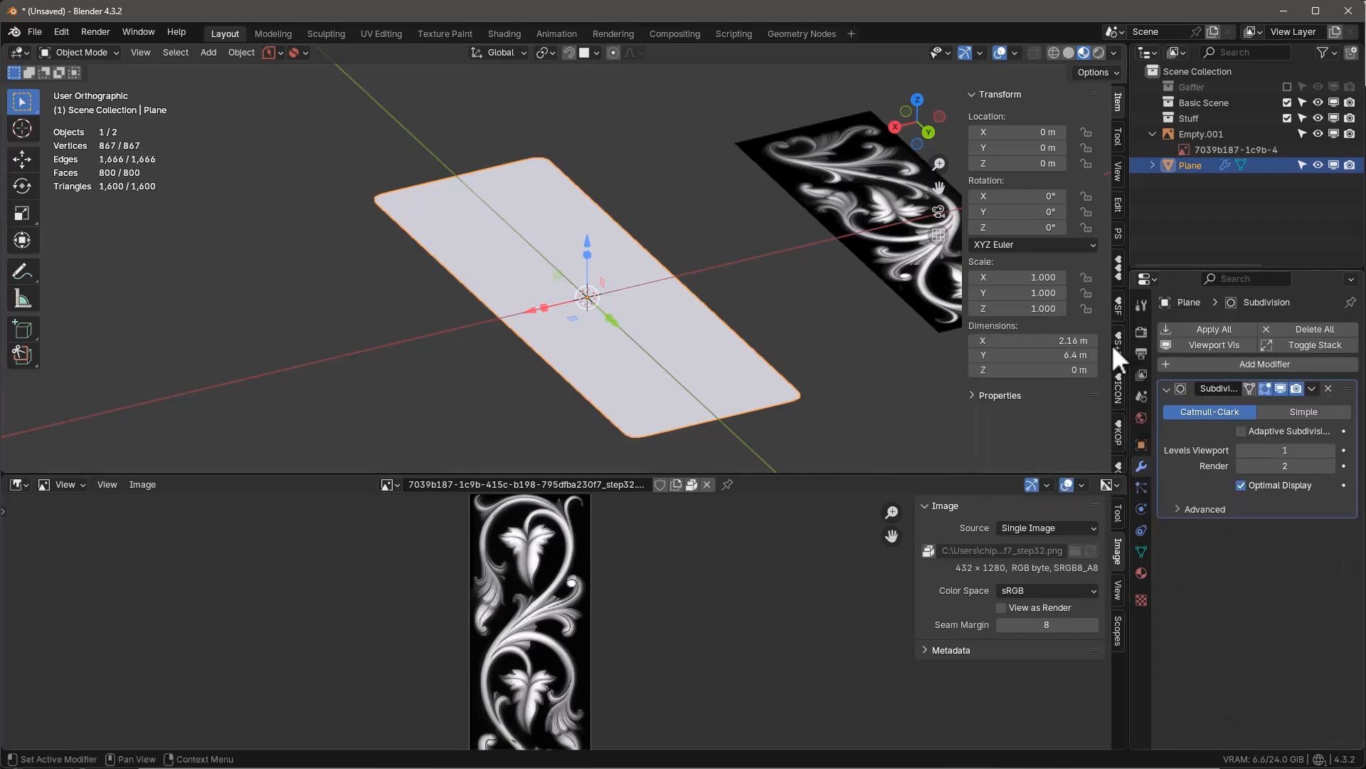
- Set the Subdivision modifier to Simple with 3 viewport levels for a dense square-cornered grid
{"action": "left_click", "coordinate": [1302, 410]}
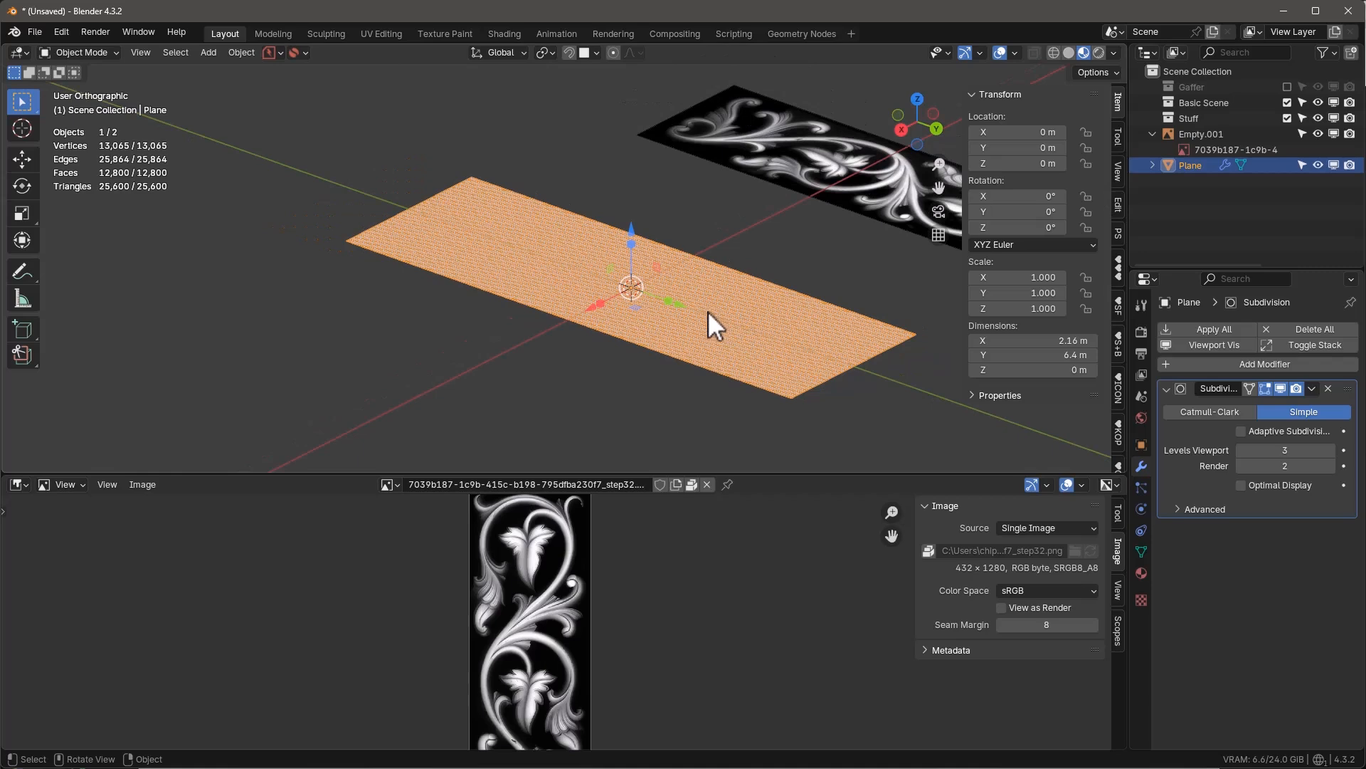
{"action": "mouse_move", "coordinate": [18, 497]}
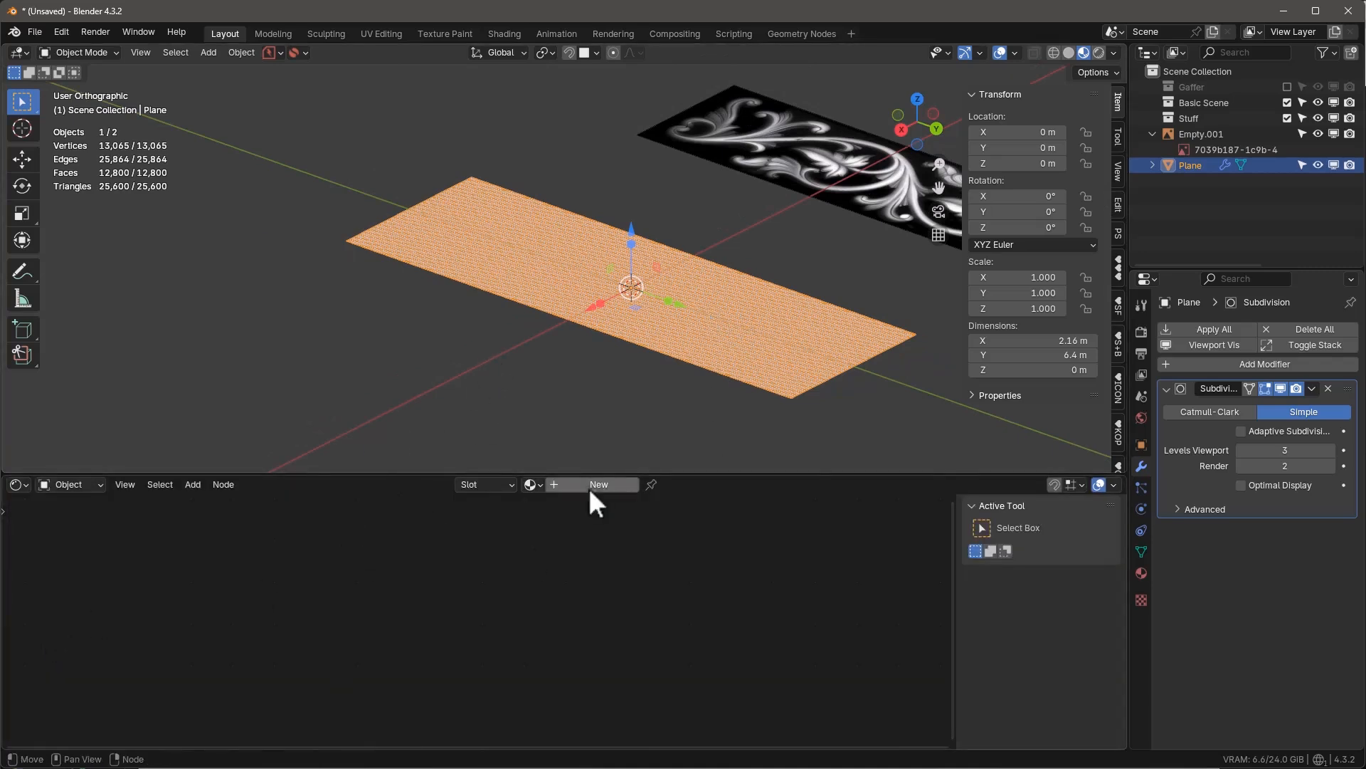
- Create a new material on the plane with the depth map image linked to Base Color
{"action": "left_click", "coordinate": [599, 484]}
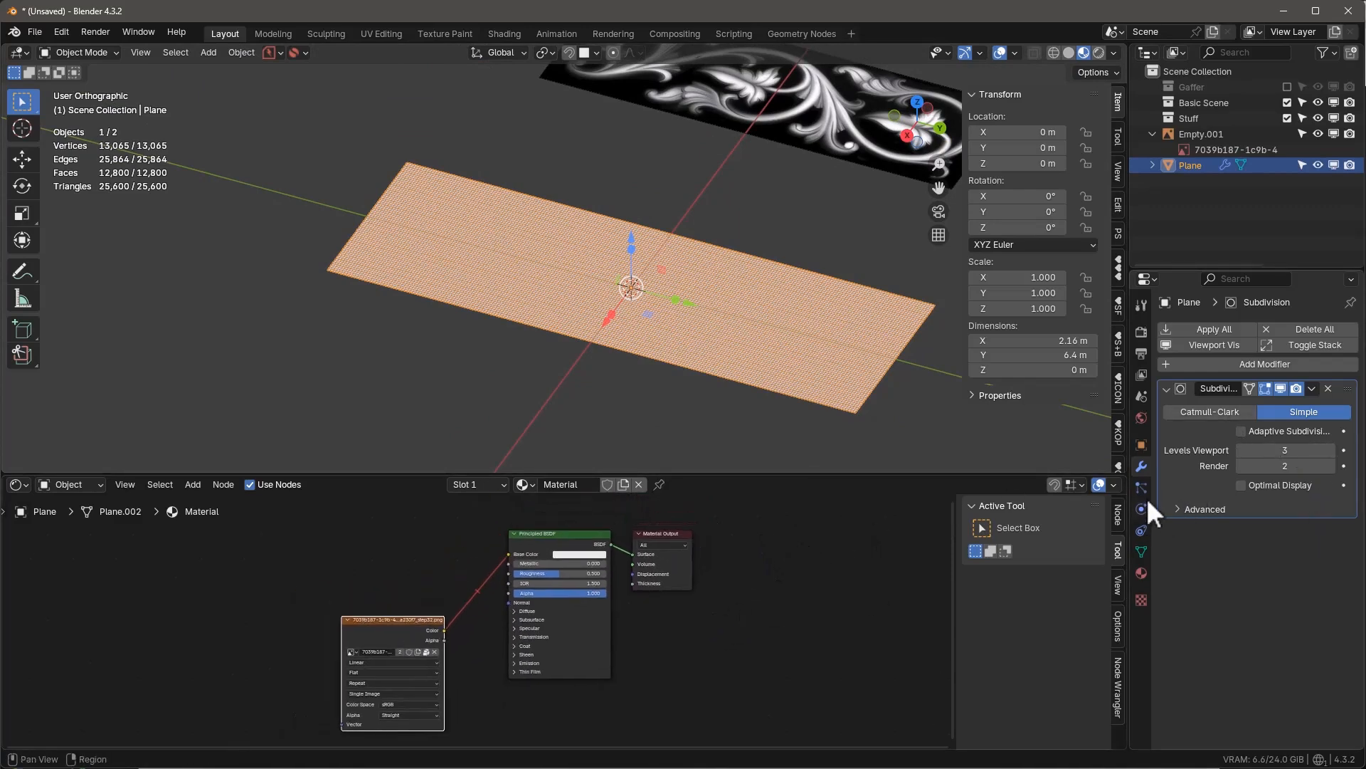
- Add a Displace modifier using image texture Texture.001 at strength 0.200
{"action": "left_click", "coordinate": [1264, 363]}
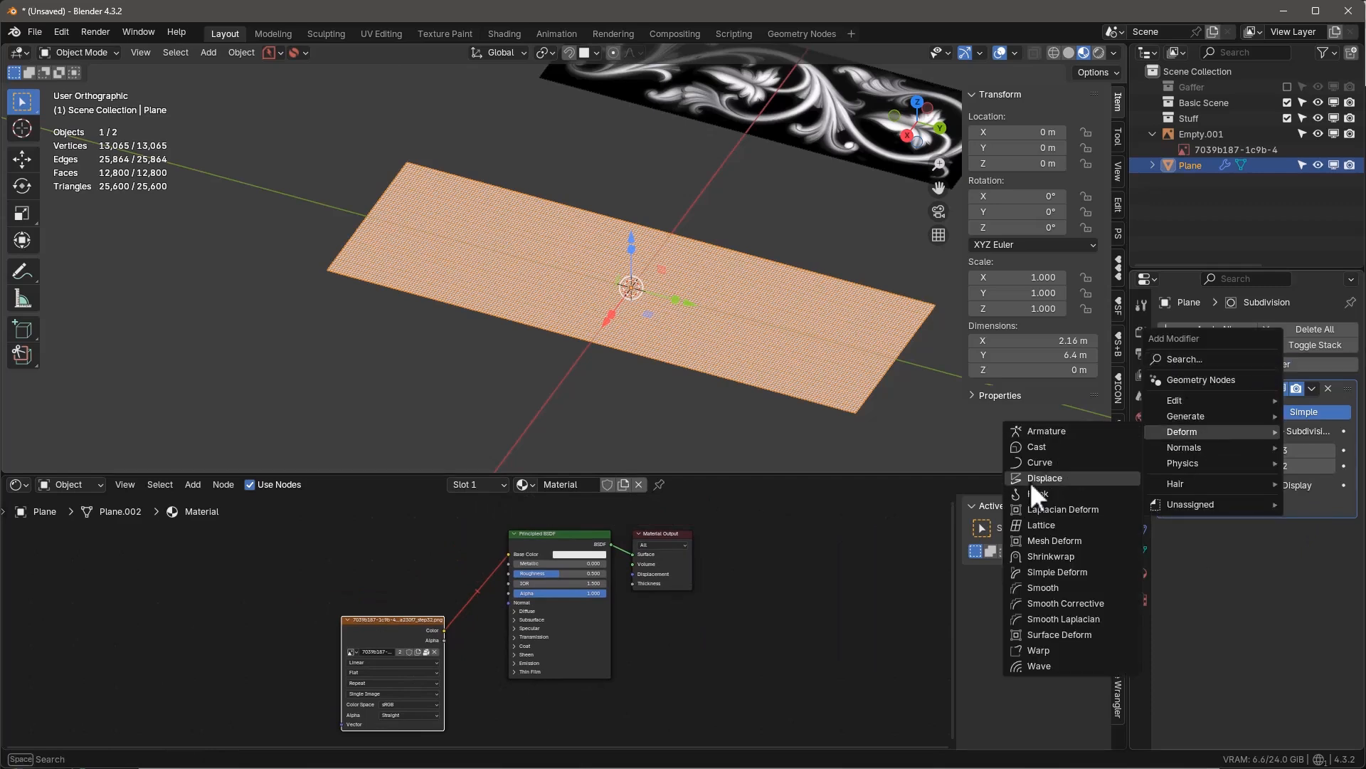
{"action": "left_click", "coordinate": [1044, 478]}
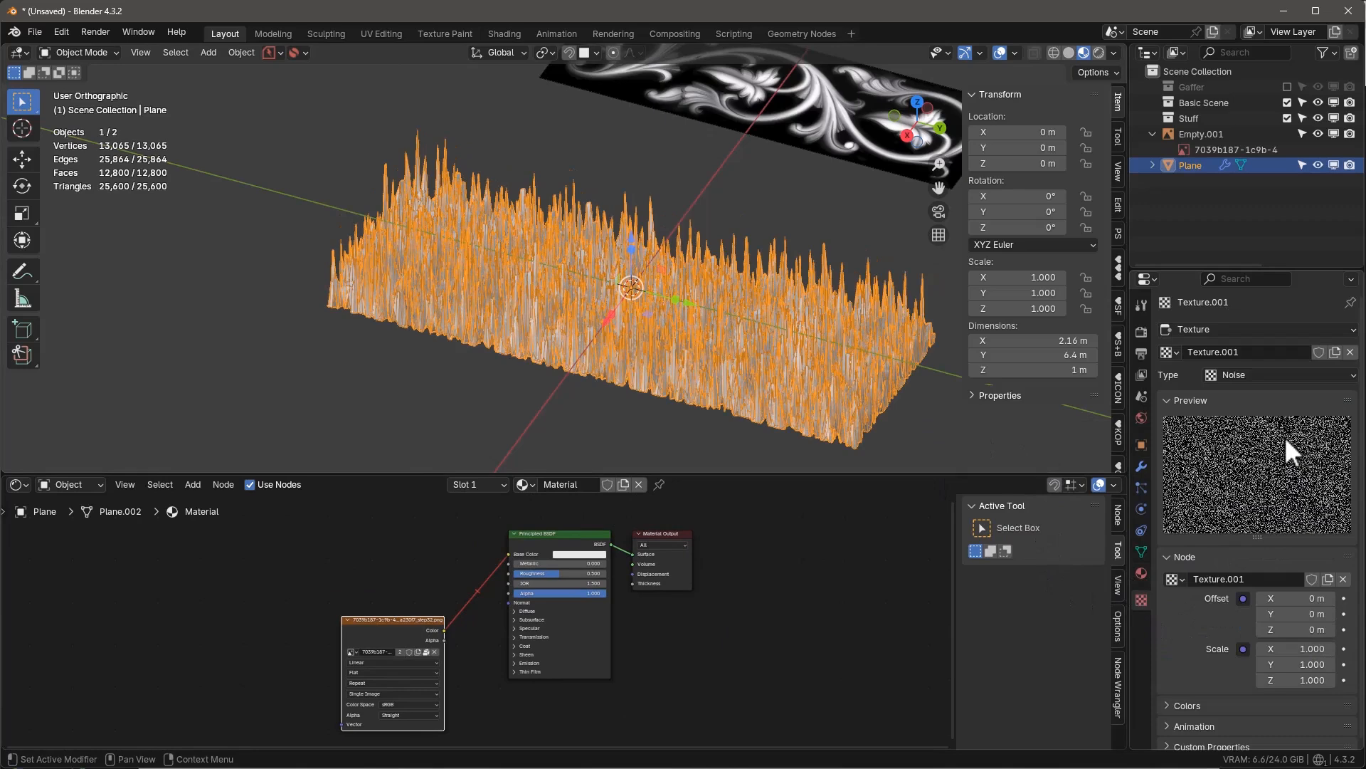
{"action": "mouse_move", "coordinate": [1202, 378]}
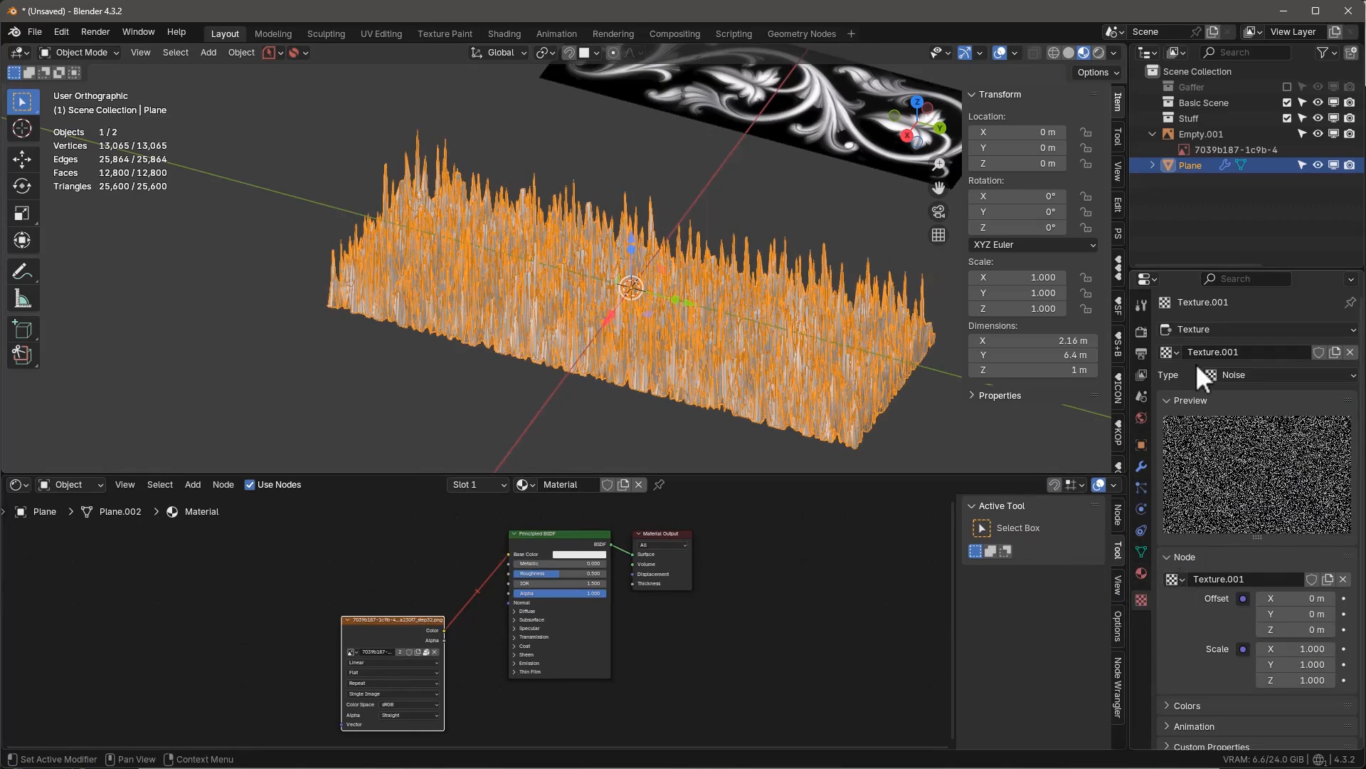
{"action": "left_click", "coordinate": [1281, 374]}
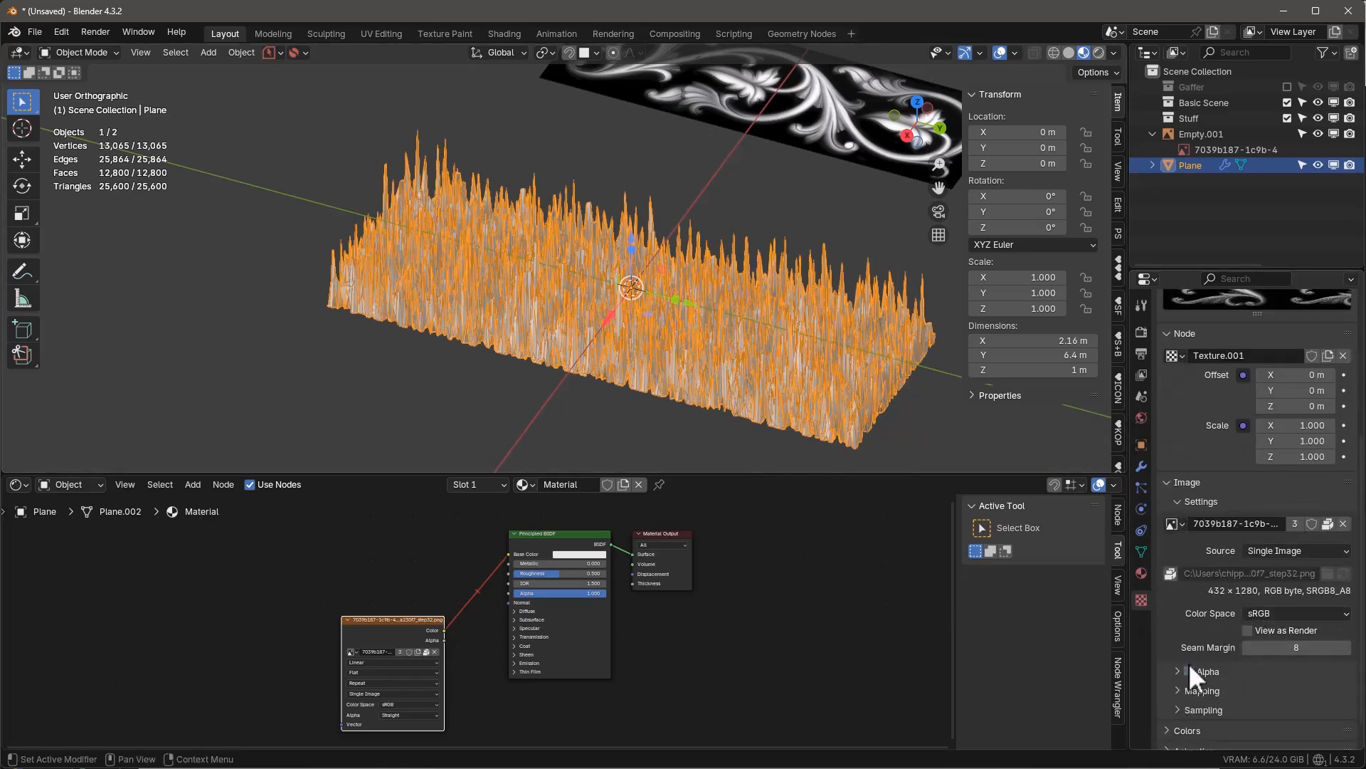
{"action": "left_click", "coordinate": [1282, 552]}
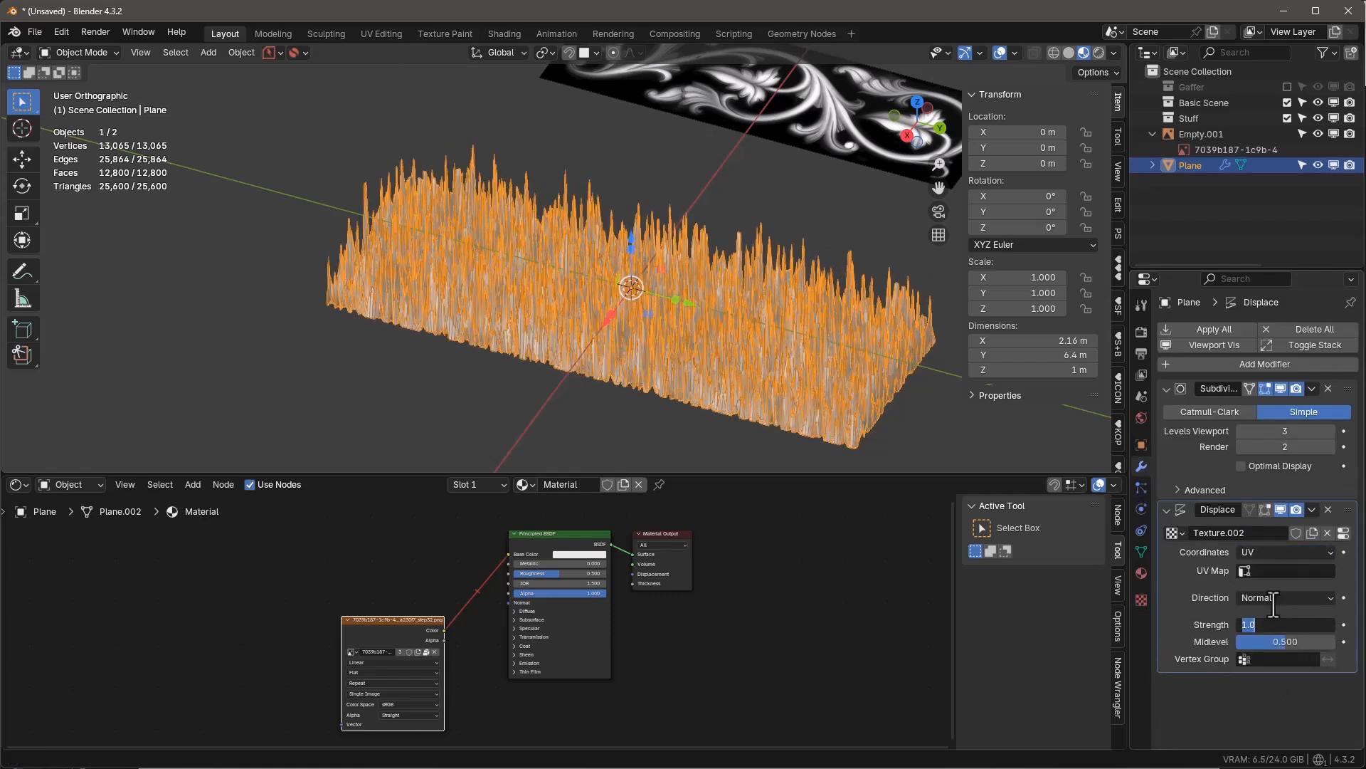
{"action": "type", "text": "0.200"}
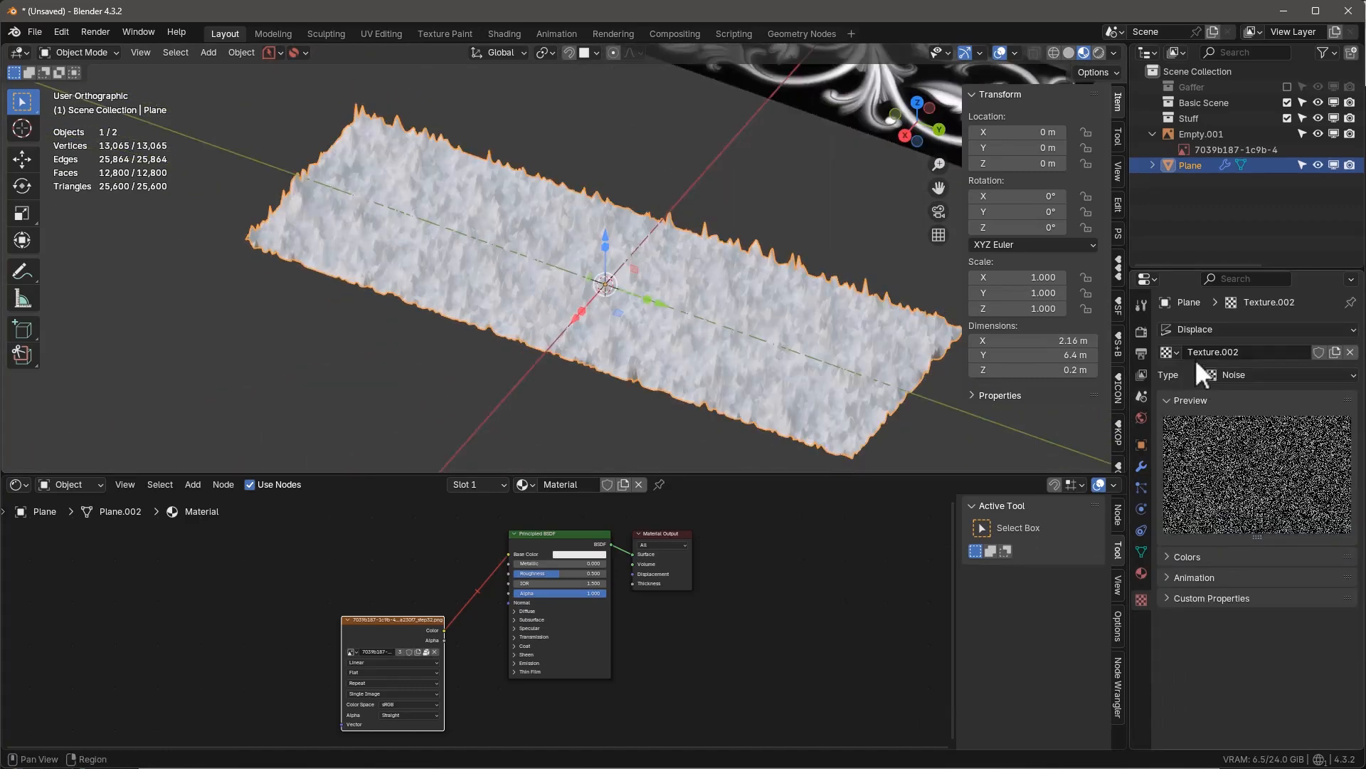
{"action": "left_click", "coordinate": [1177, 352]}
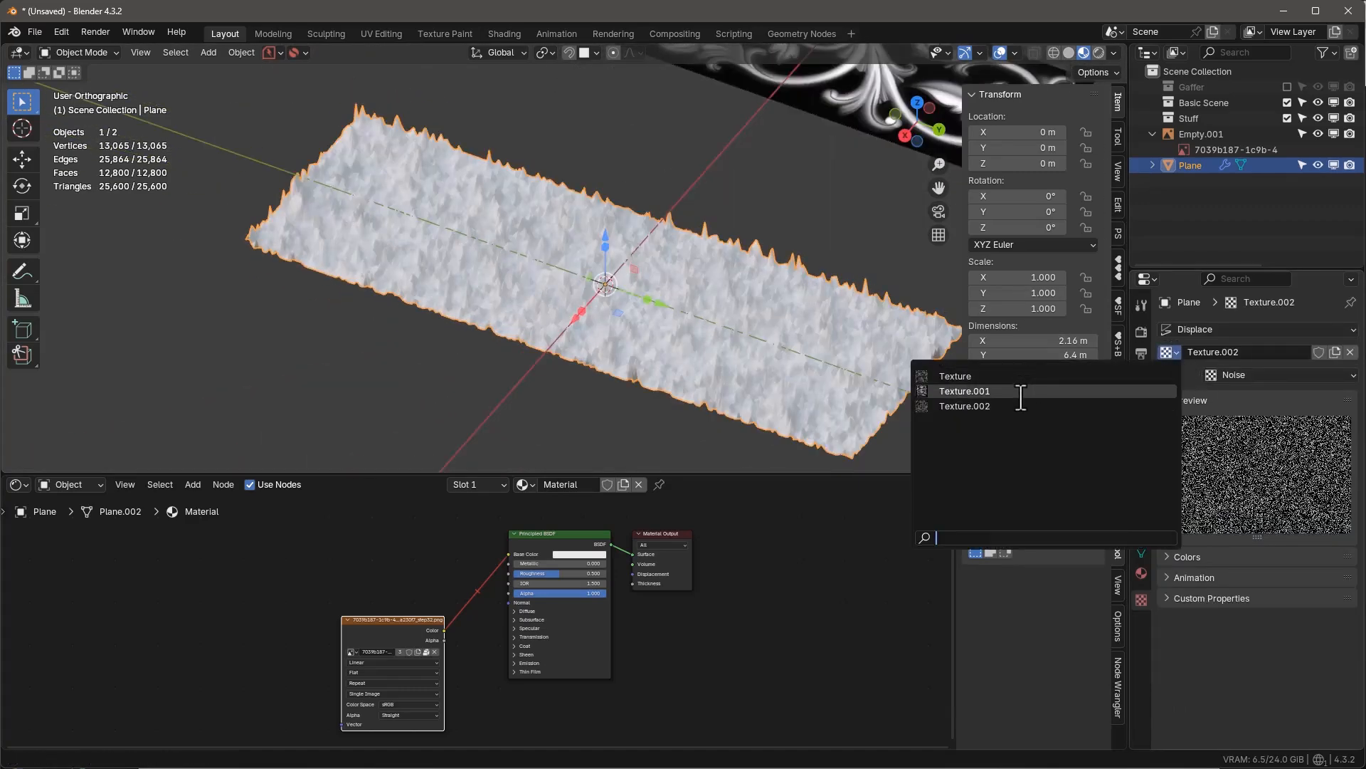
{"action": "left_click", "coordinate": [964, 390]}
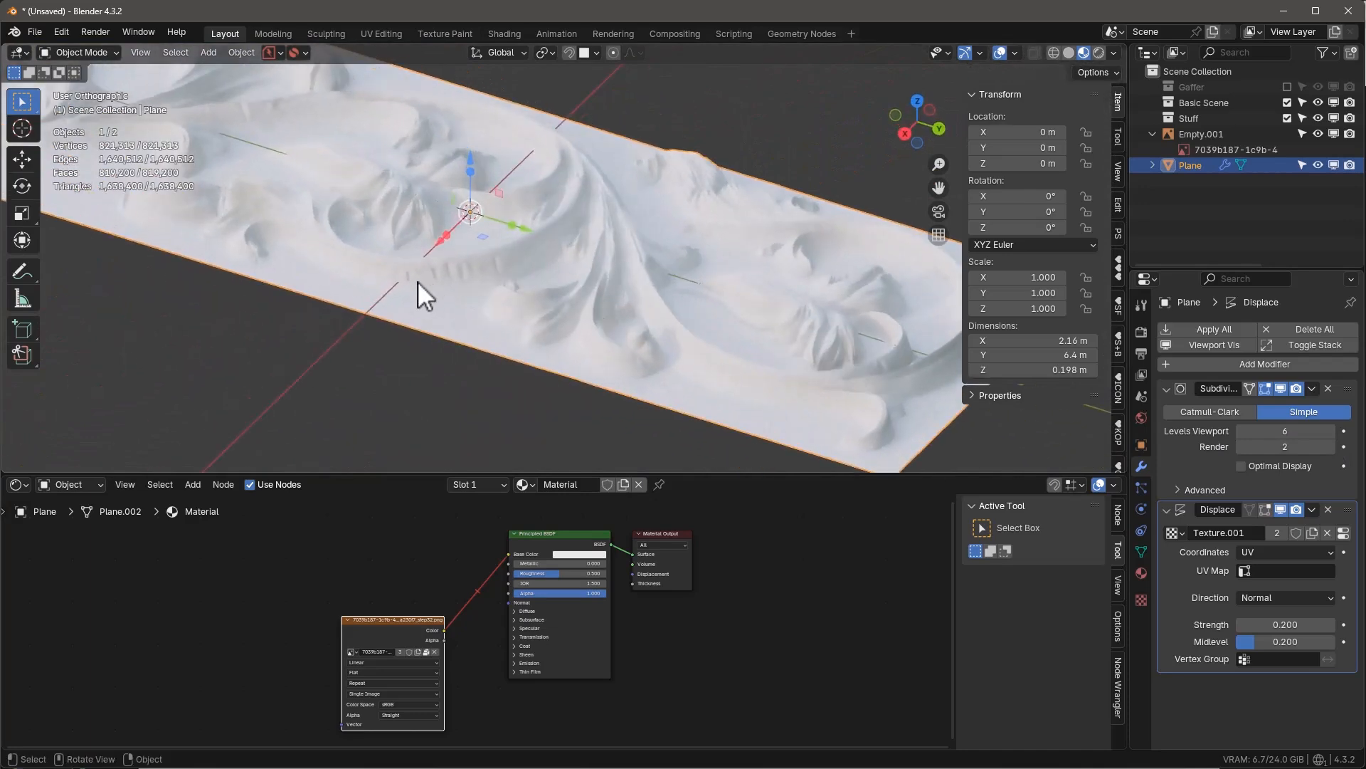
- Raise viewport subdivision to 7 and set Displace Midlevel to 0.2 so the carving reads as a raised relief
{"action": "left_click_drag", "start_coordinate": [423, 292], "coordinate": [505, 336]}
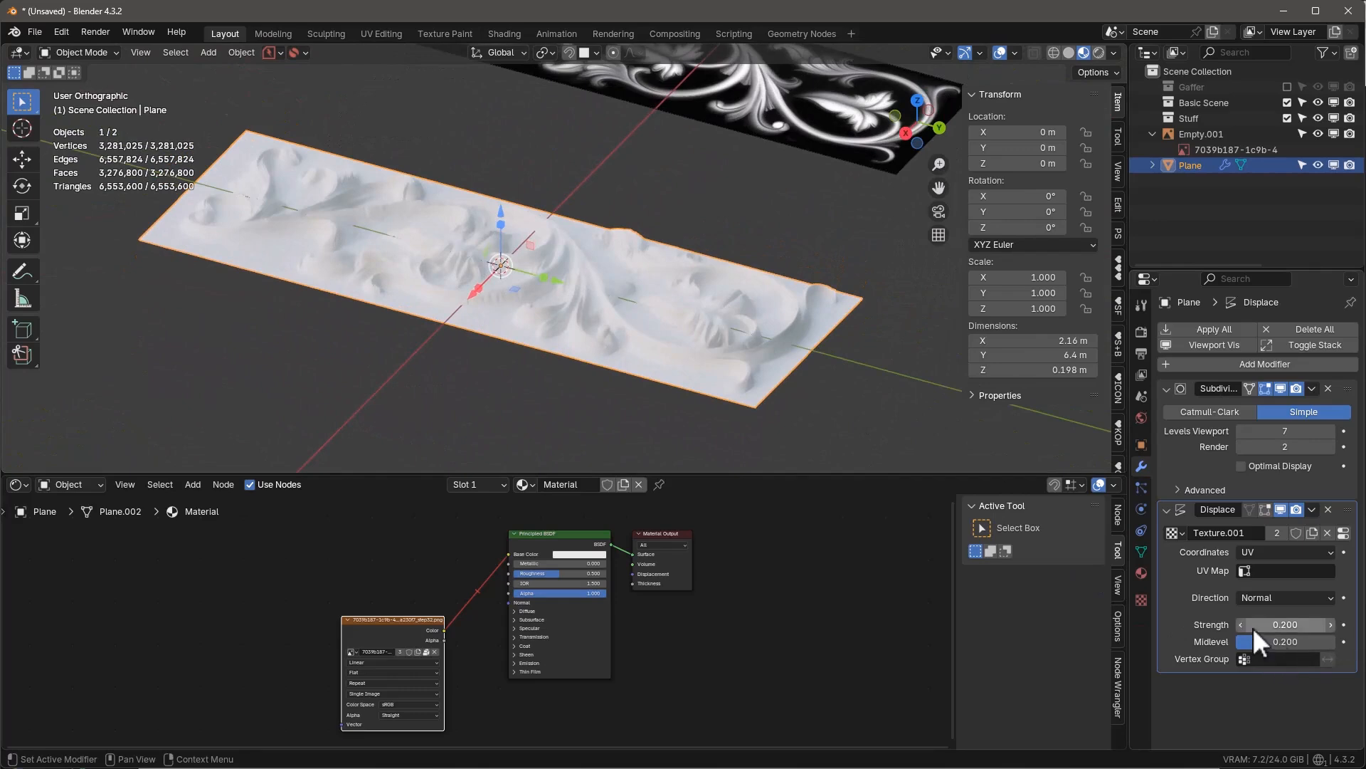
{"action": "double_click", "coordinate": [1283, 430]}
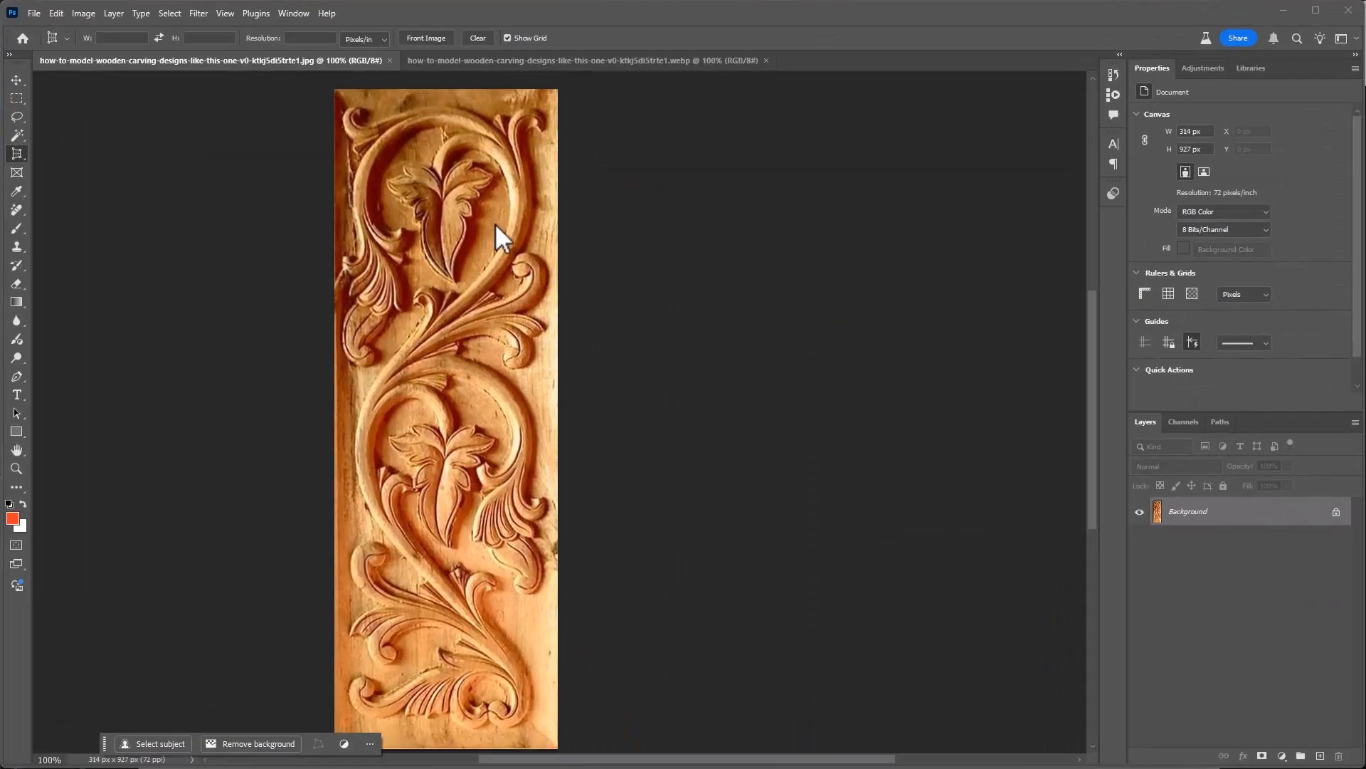
{"action": "mouse_move", "coordinate": [549, 475]}
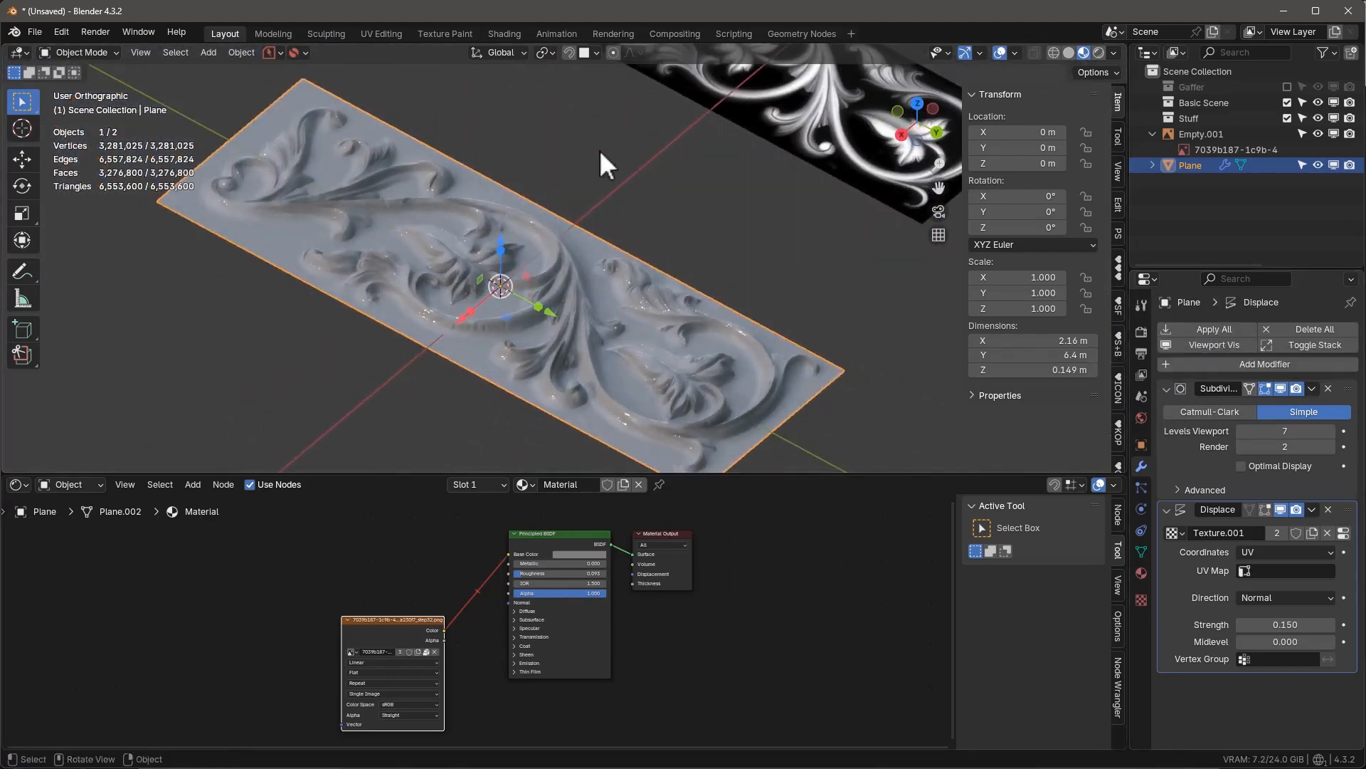
- PowerSave a timestamped copy of the scene, then apply all modifiers on the relief panel
{"action": "left_click", "coordinate": [281, 53]}
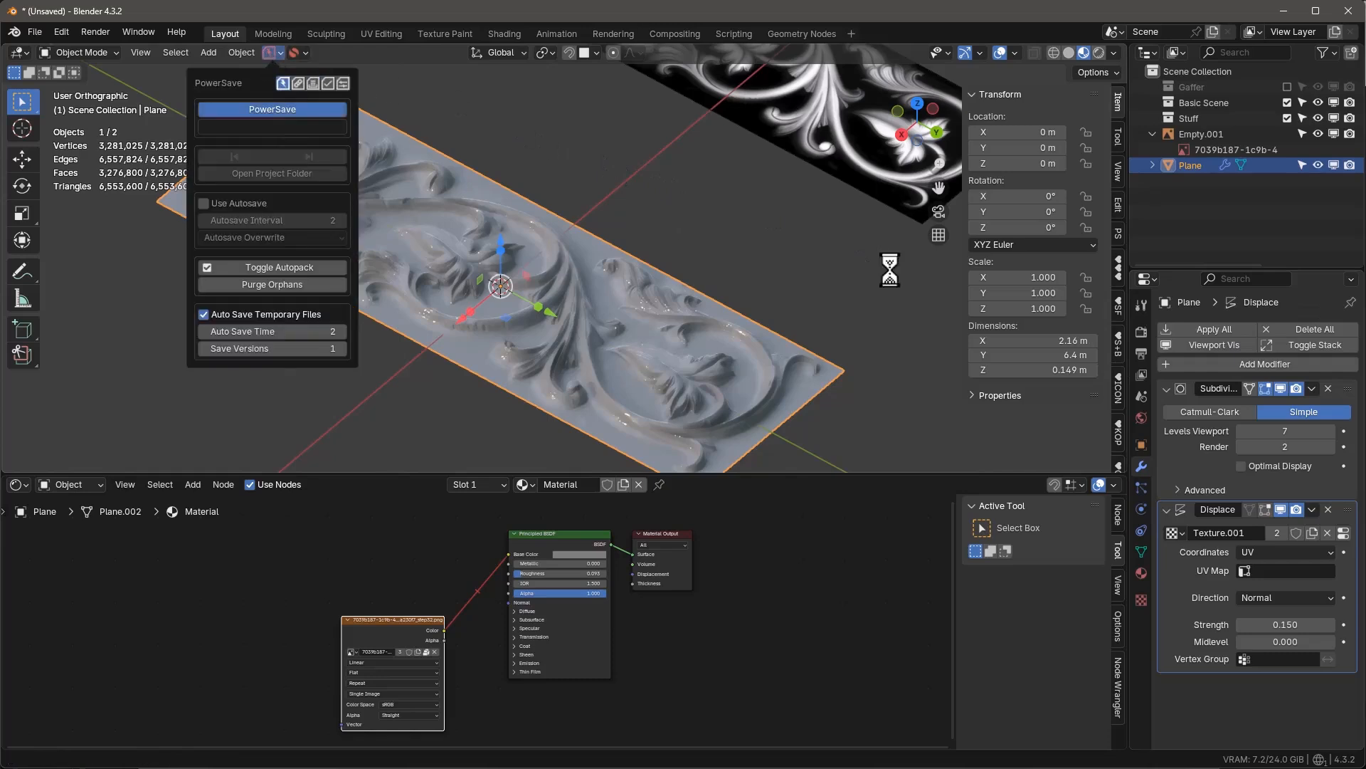
{"action": "left_click", "coordinate": [272, 110]}
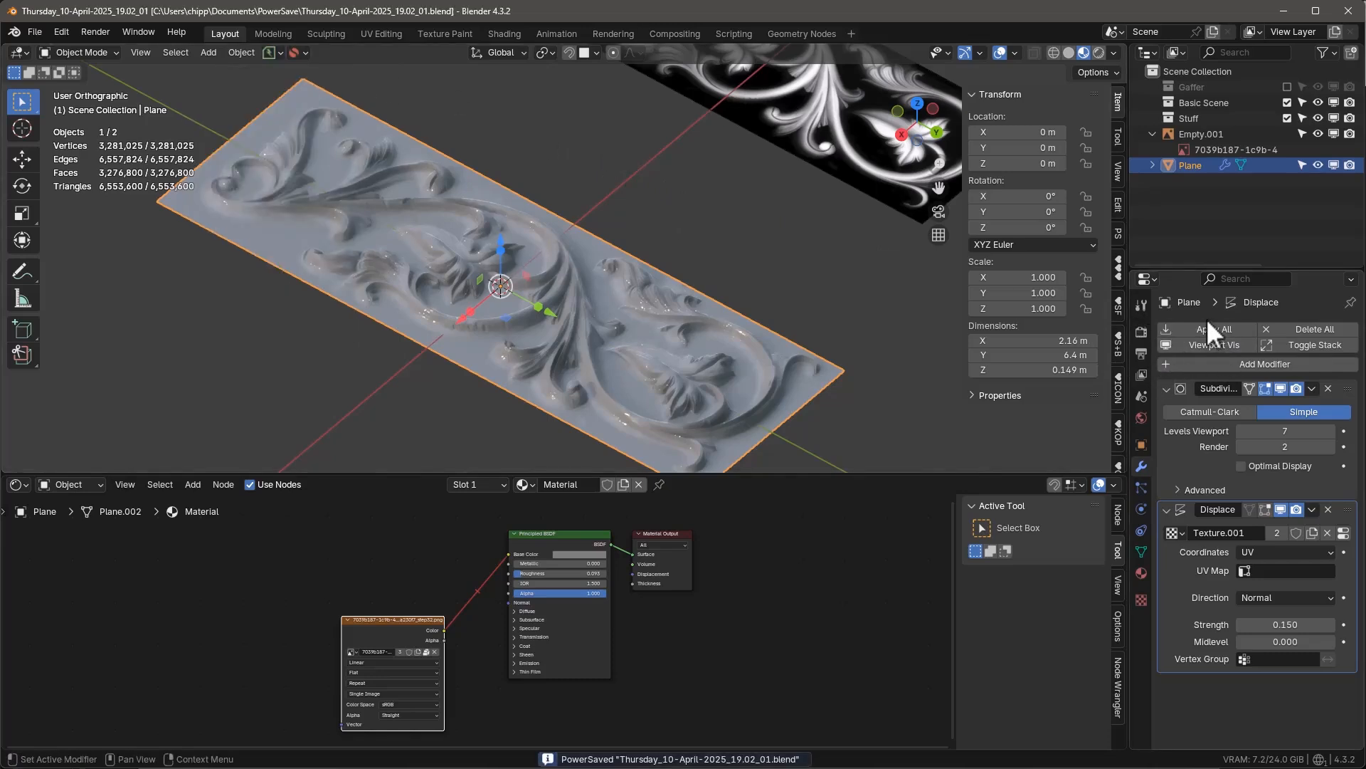
{"action": "left_click", "coordinate": [1214, 329]}
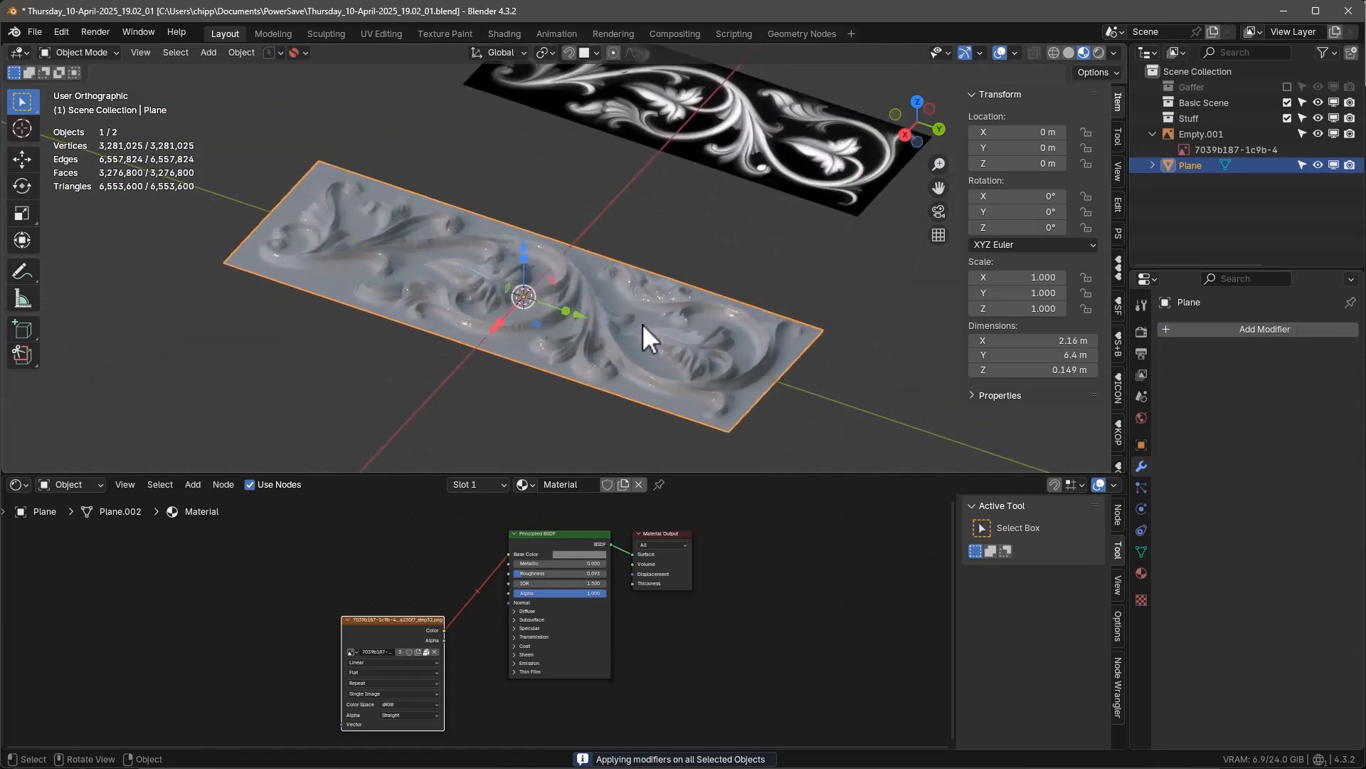
{"action": "mouse_move", "coordinate": [95, 202]}
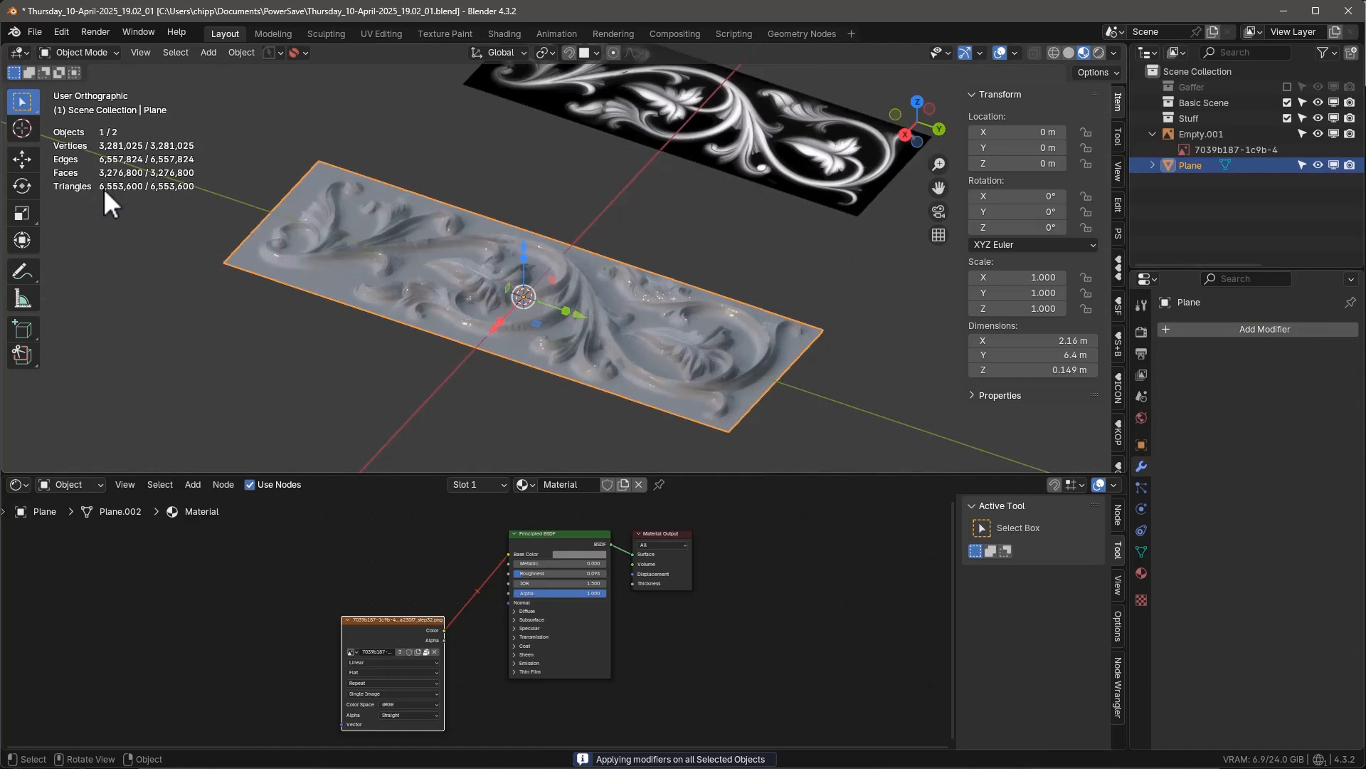
- Decimate the whole relief mesh with ratio 0.1, down to about 328k vertices
{"action": "key", "text": "Tab"}
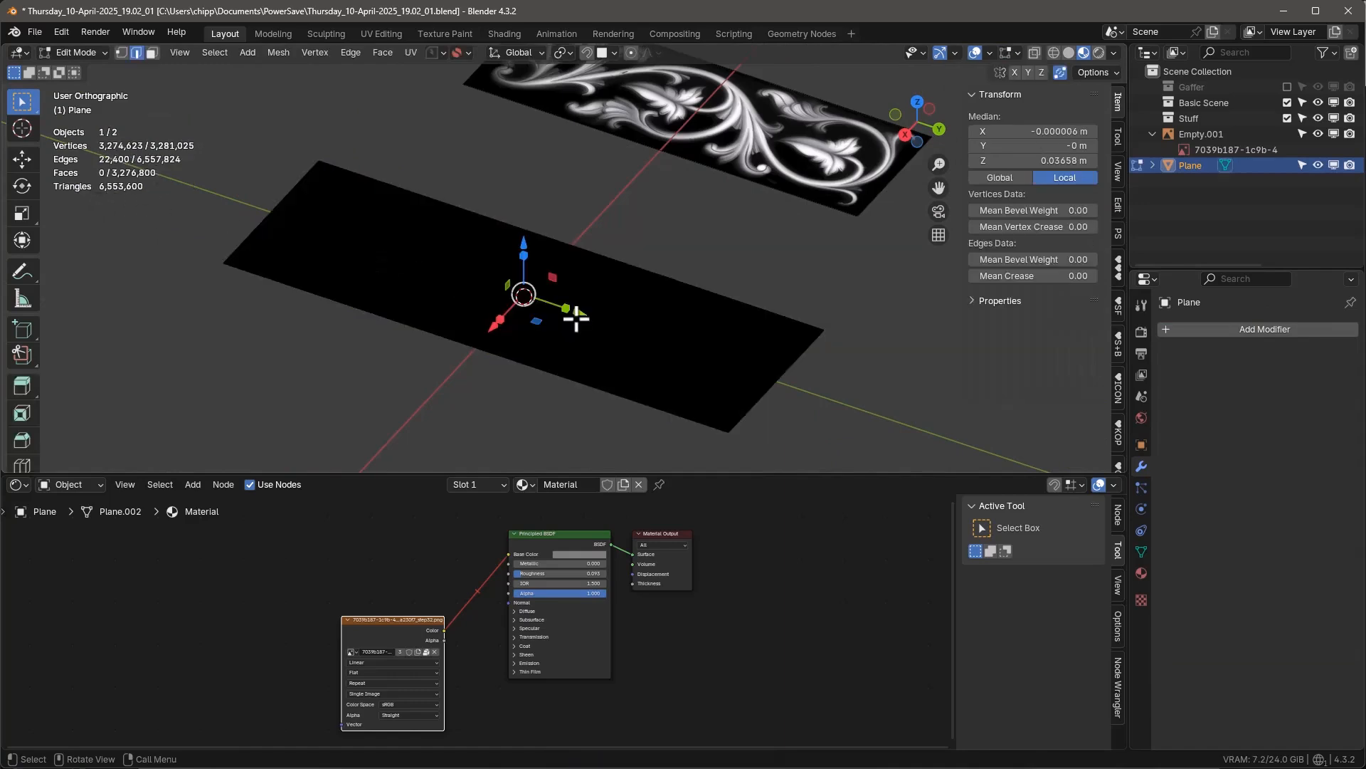
{"action": "key", "text": "a"}
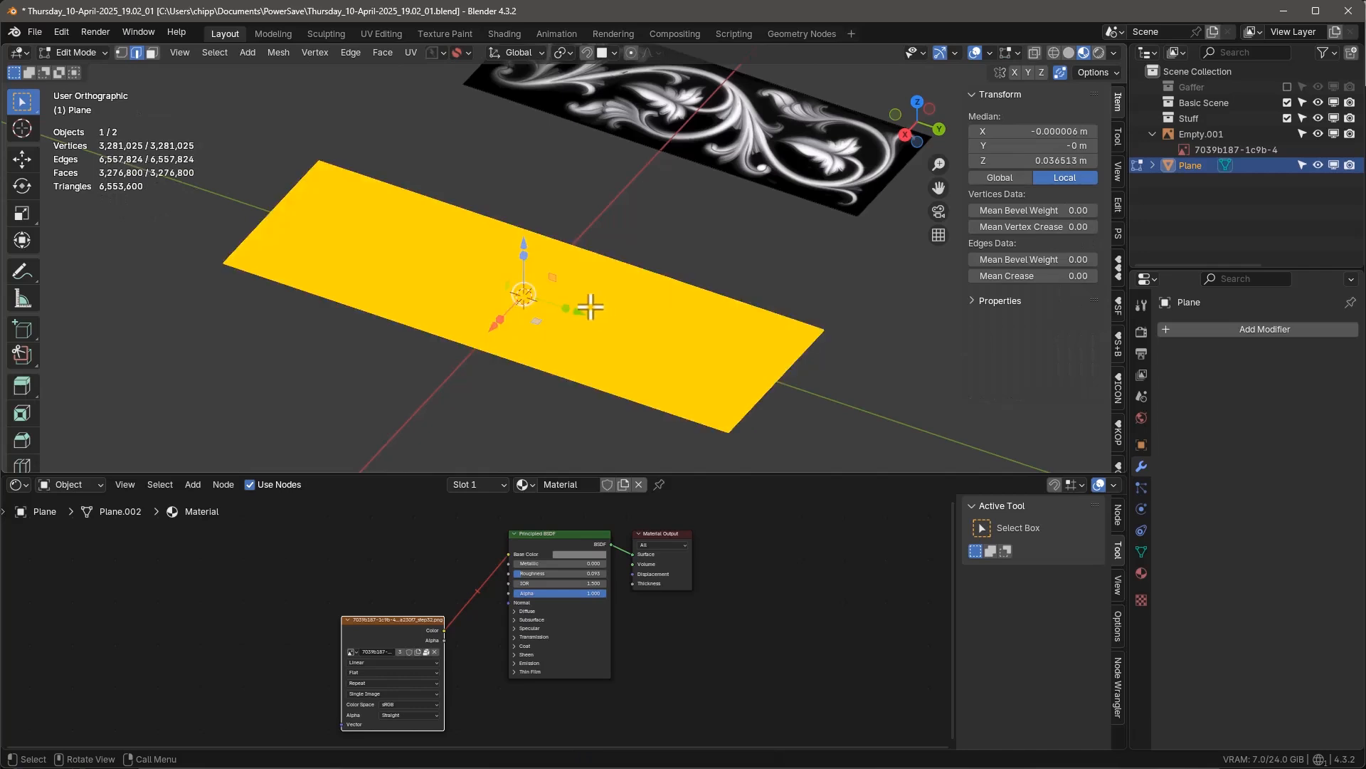
{"action": "left_click", "coordinate": [277, 53]}
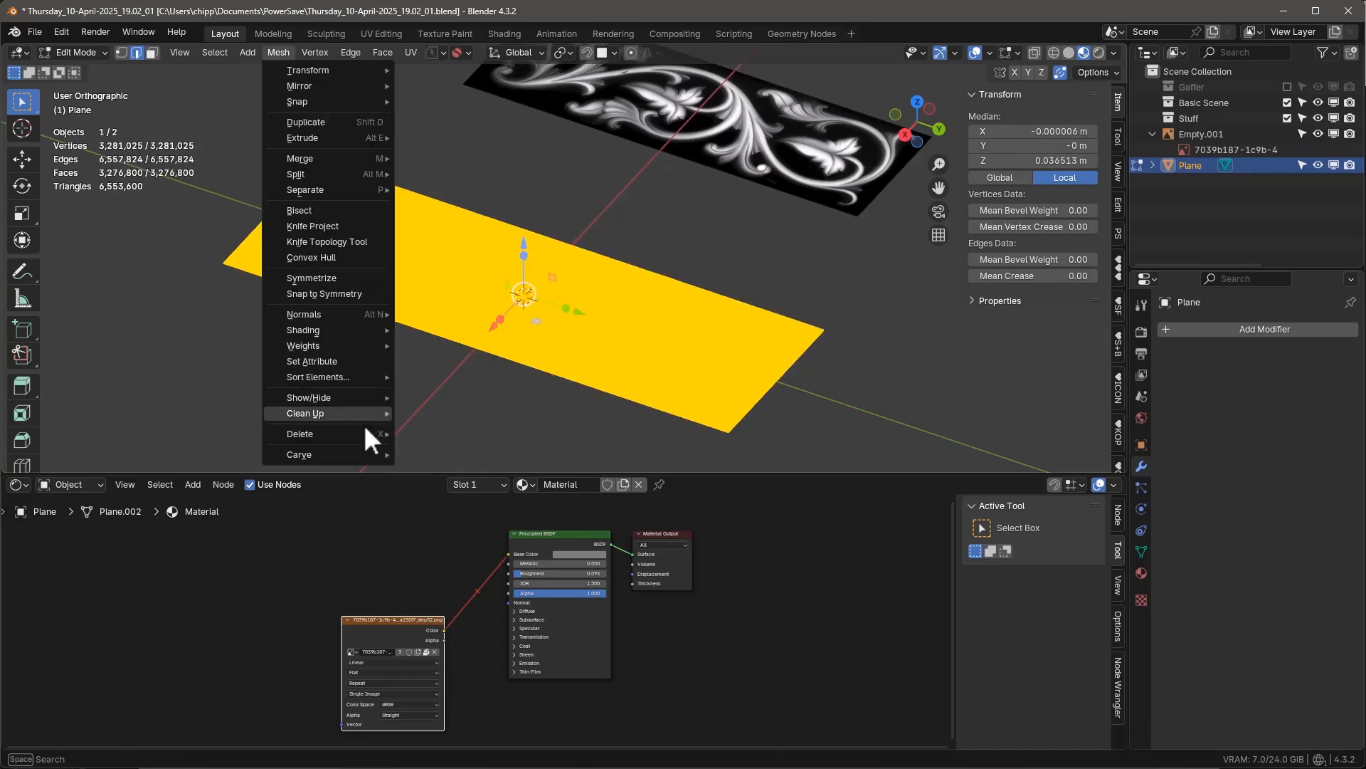
{"action": "mouse_move", "coordinate": [306, 413]}
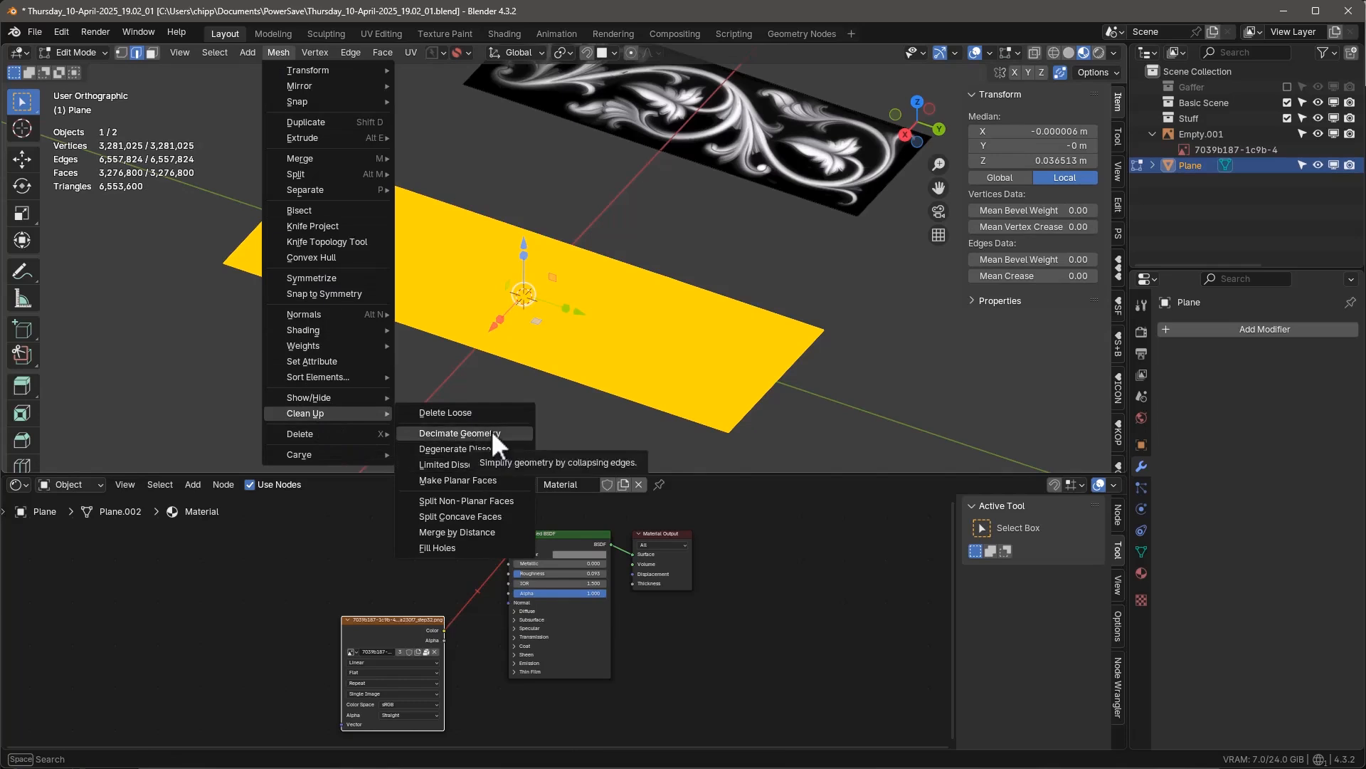
{"action": "left_click", "coordinate": [456, 432]}
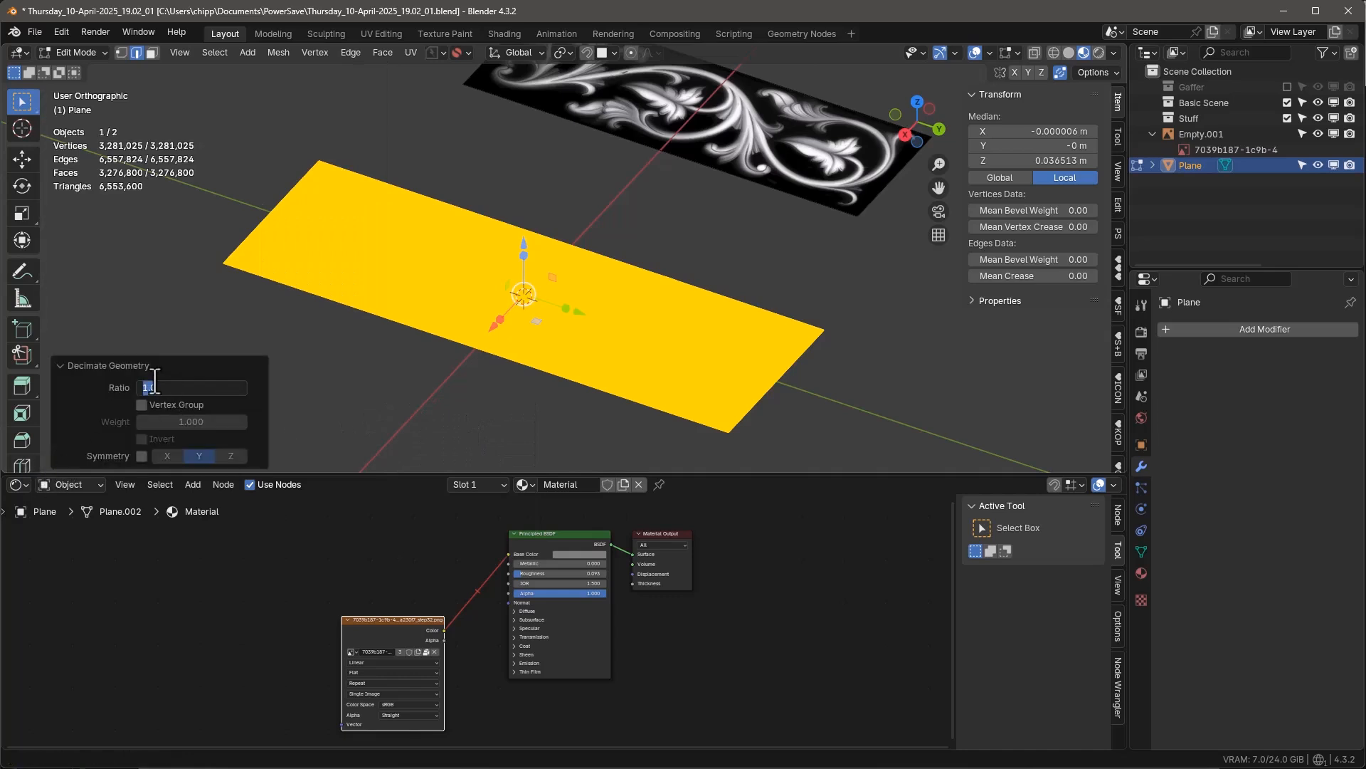
{"action": "type", "text": ".1"}
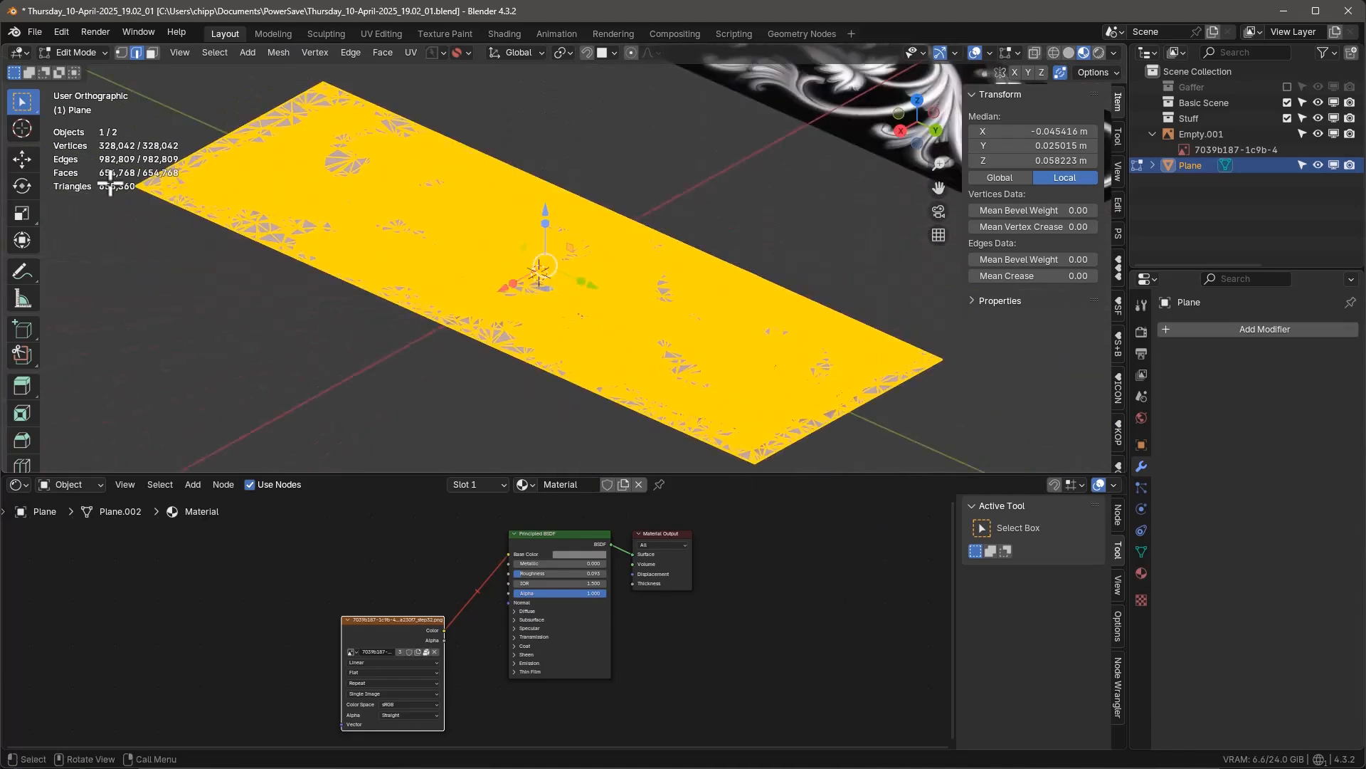
{"action": "mouse_move", "coordinate": [150, 245]}
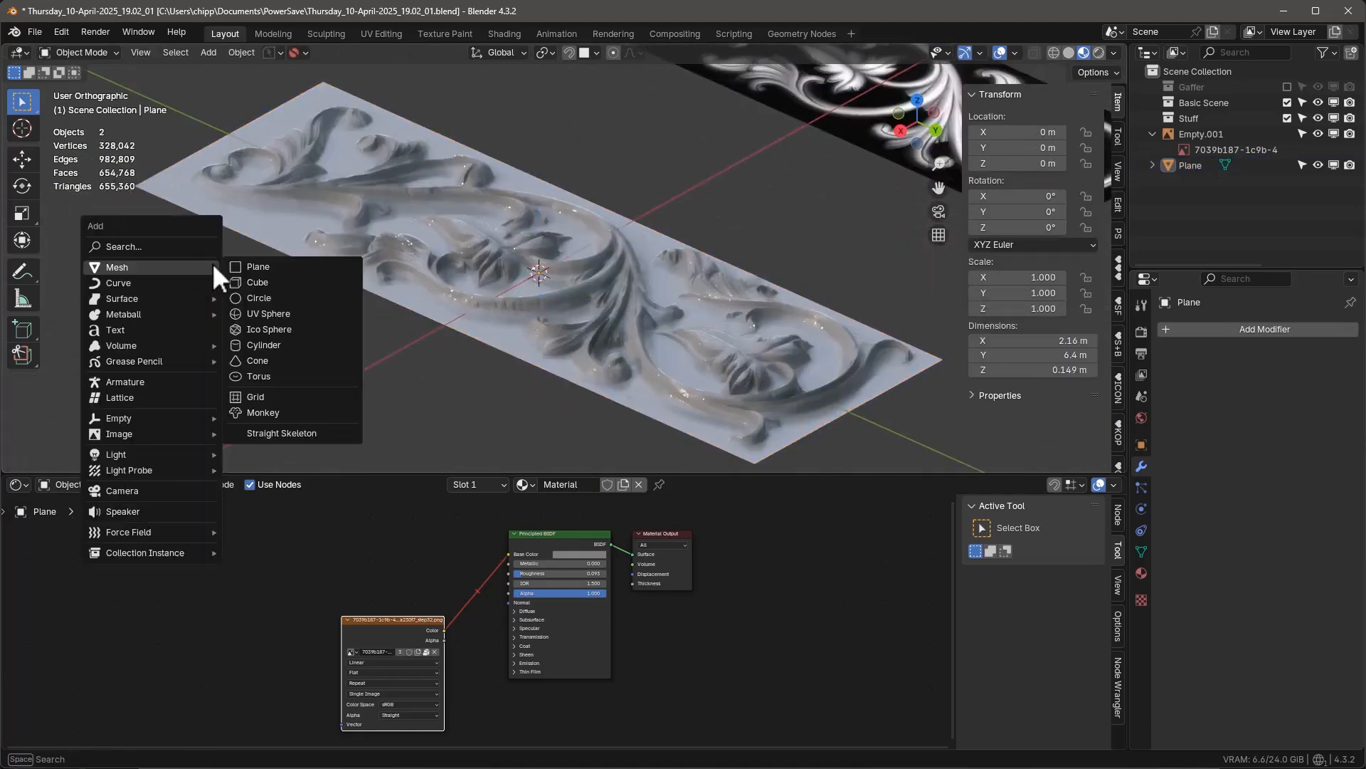
- Add a cube to the scene via Shift+A > Mesh > Cube
{"action": "left_click", "coordinate": [257, 282]}
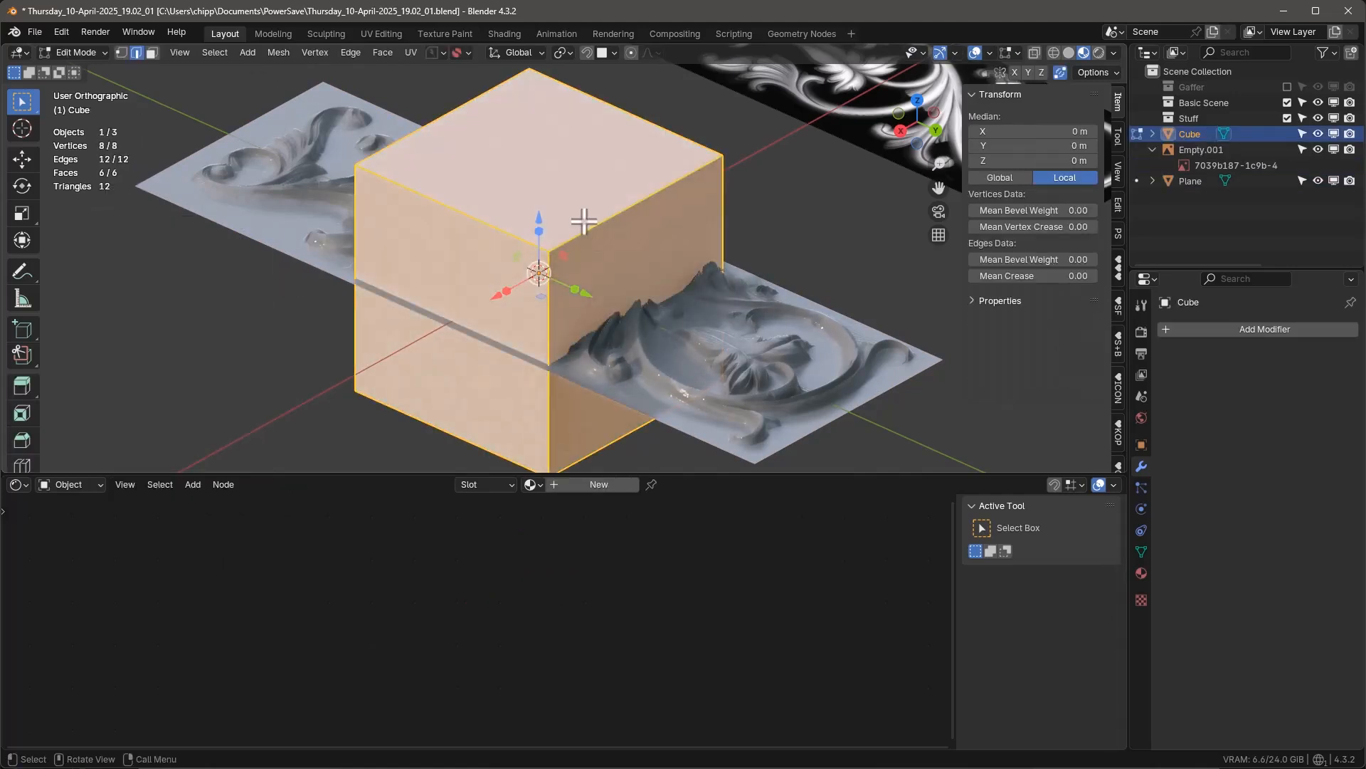
{"action": "left_click", "coordinate": [278, 52]}
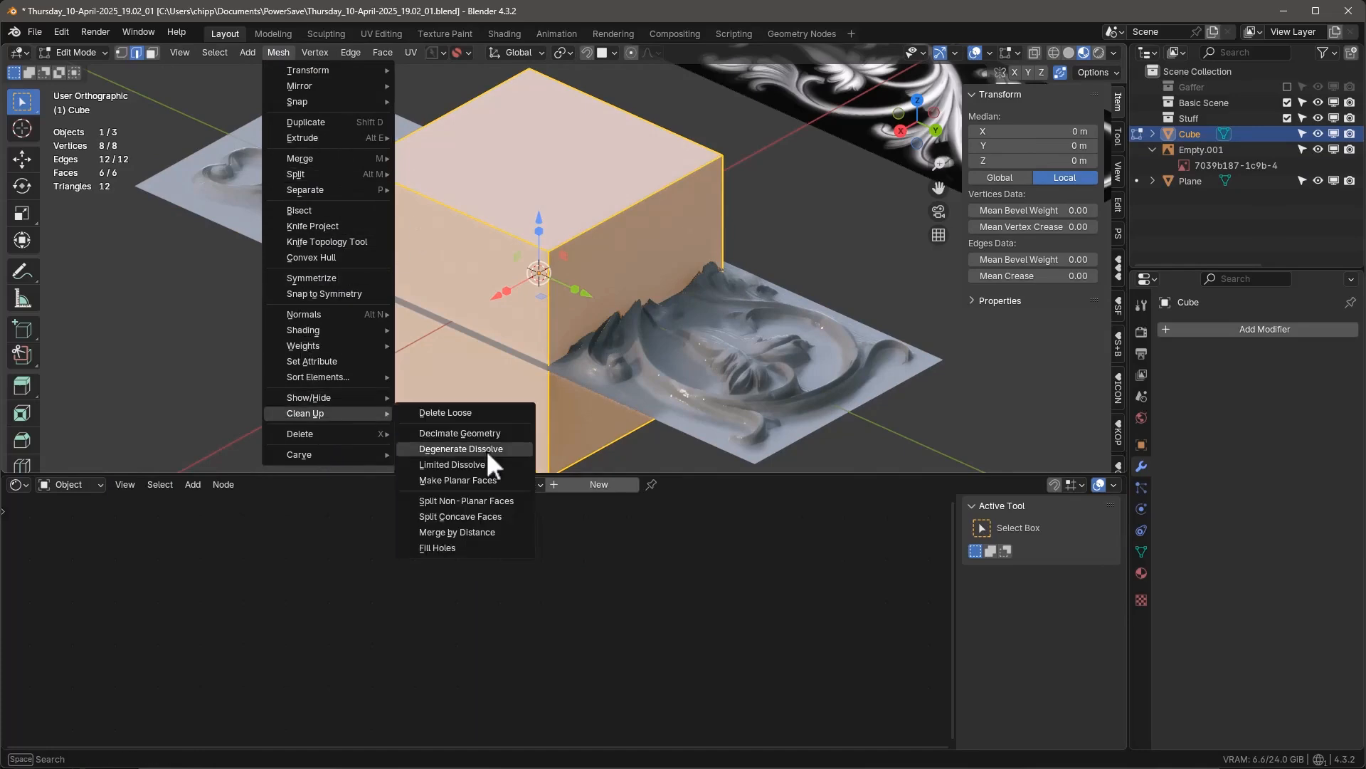
- Delete the stray cube, leaving only the decimated relief plane
{"action": "left_click", "coordinate": [460, 433]}
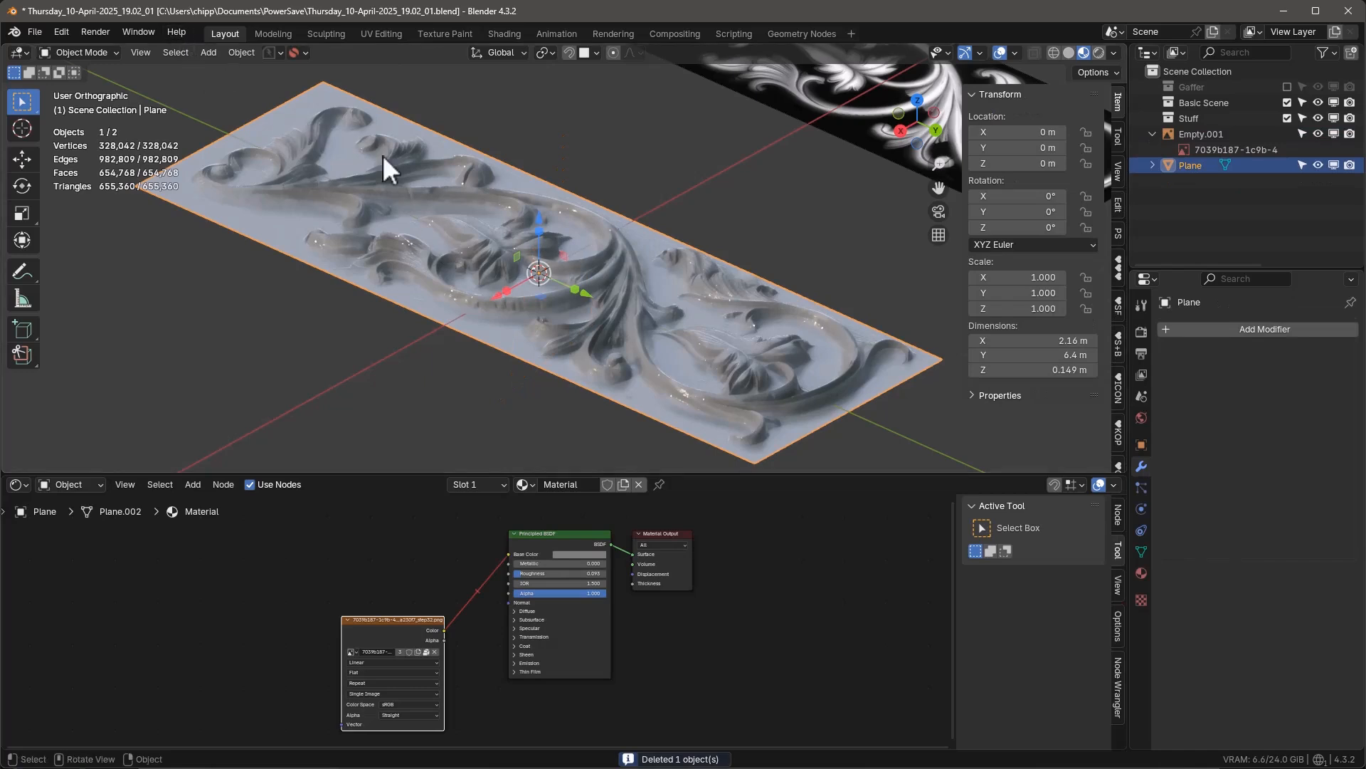
- Decimate the relief mesh at ratio 0.3 to about 98,400 vertices and hide overlays to inspect the surface
{"action": "left_click", "coordinate": [278, 53]}
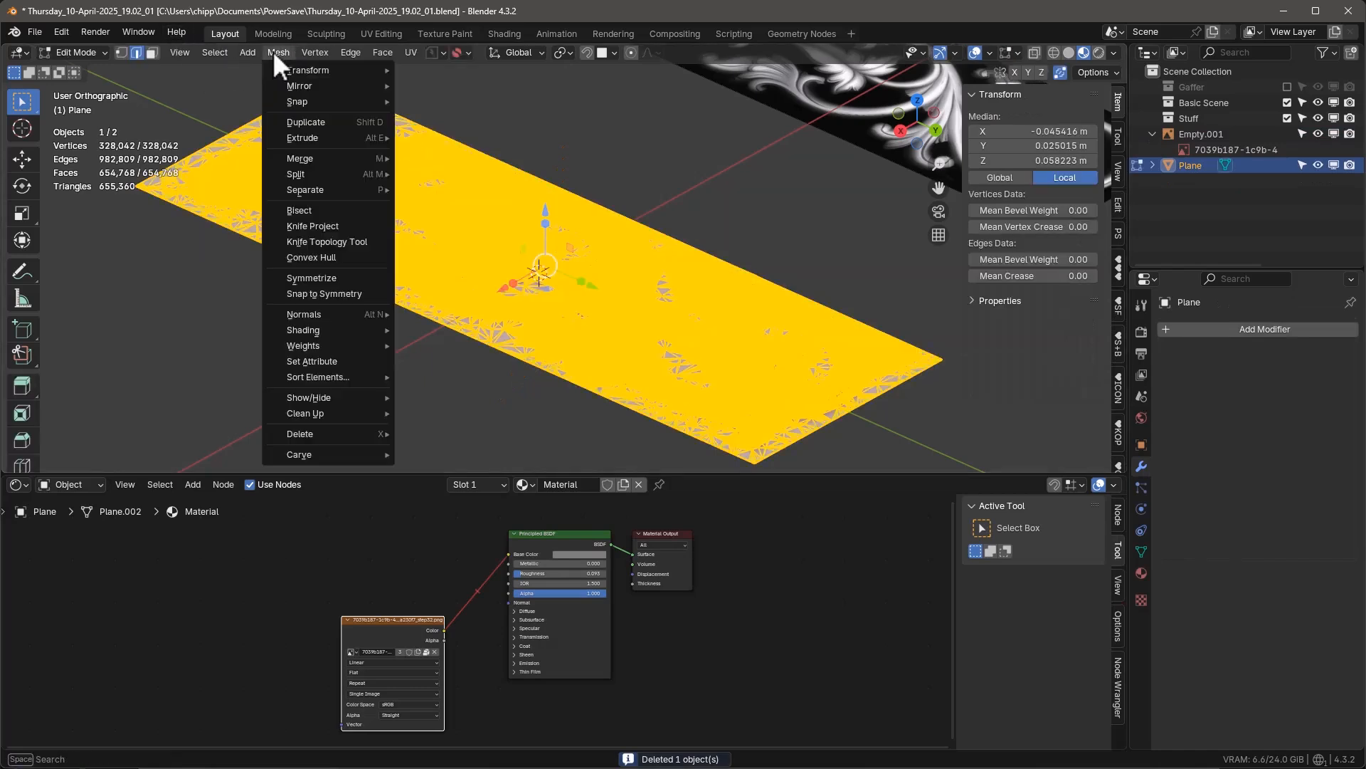
{"action": "mouse_move", "coordinate": [329, 360]}
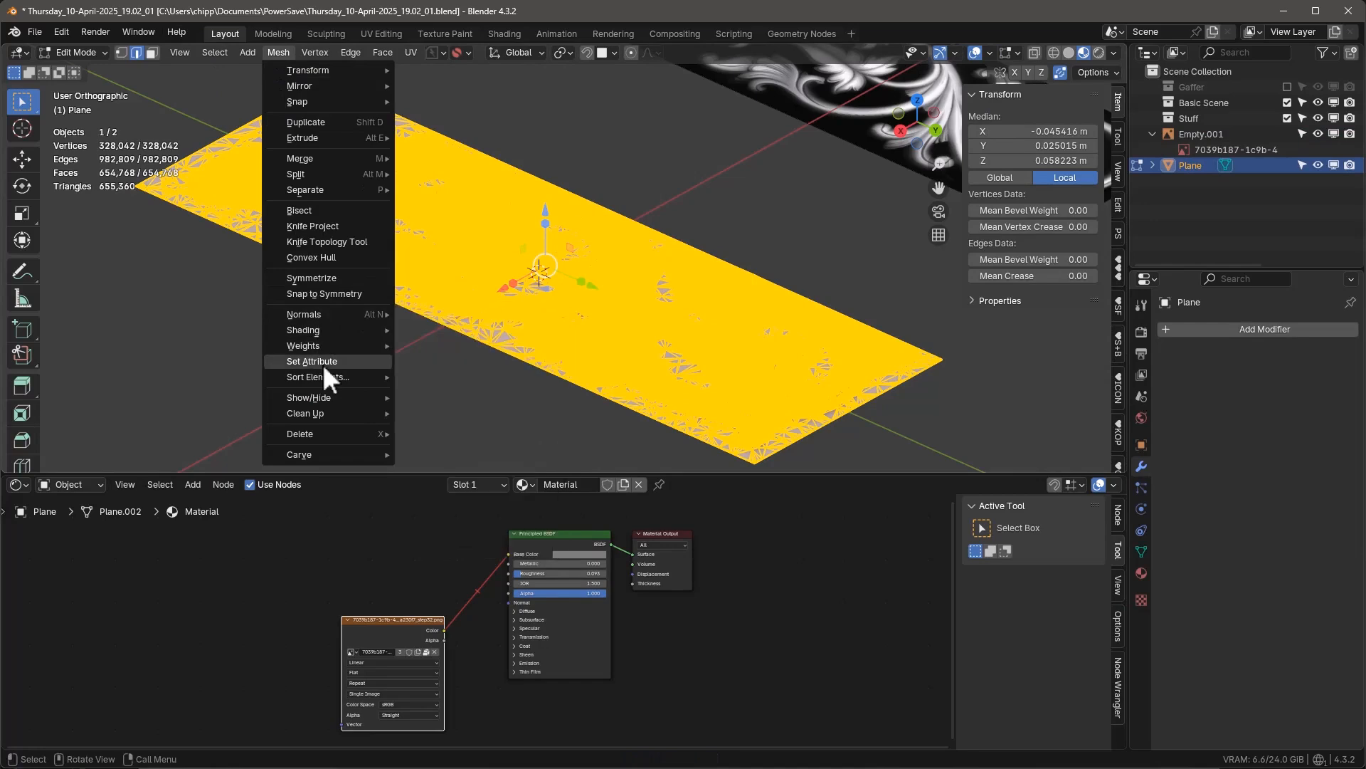
{"action": "mouse_move", "coordinate": [309, 397]}
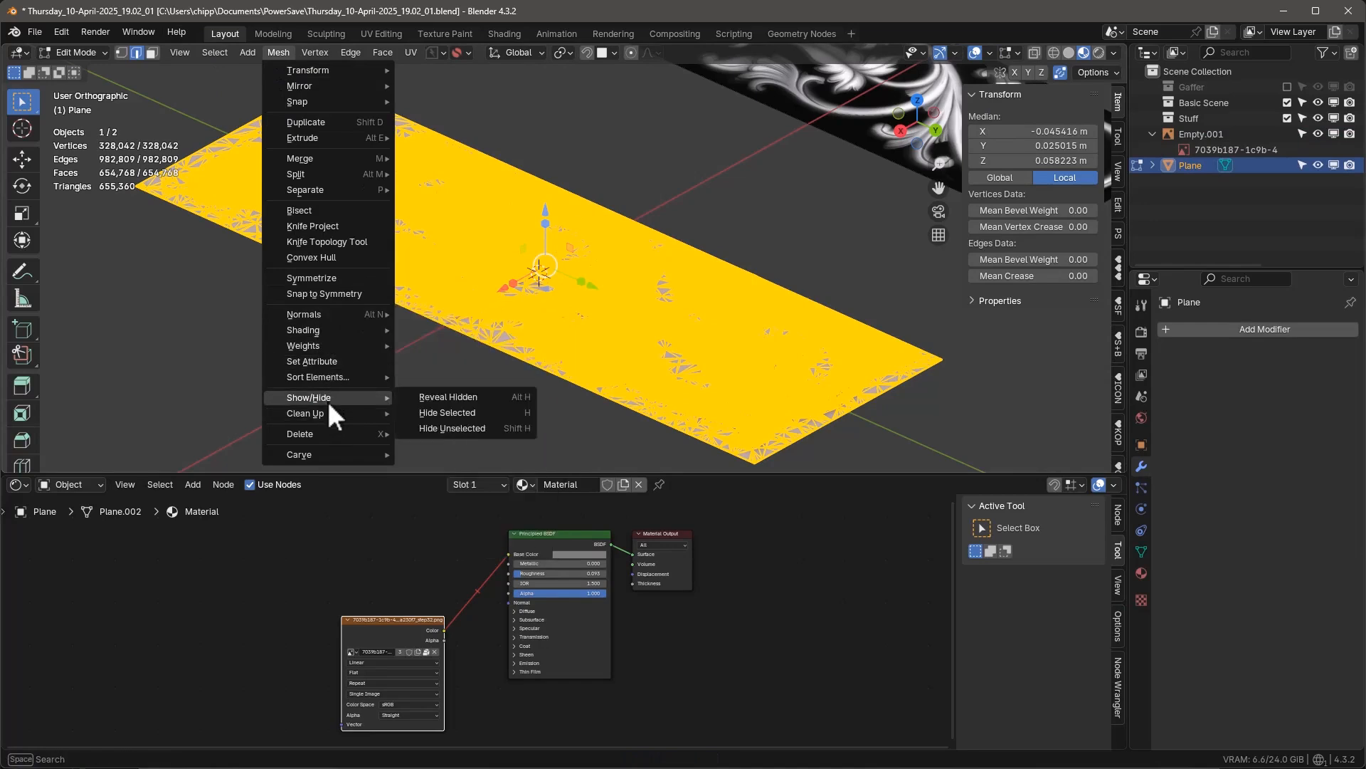
{"action": "mouse_move", "coordinate": [306, 413]}
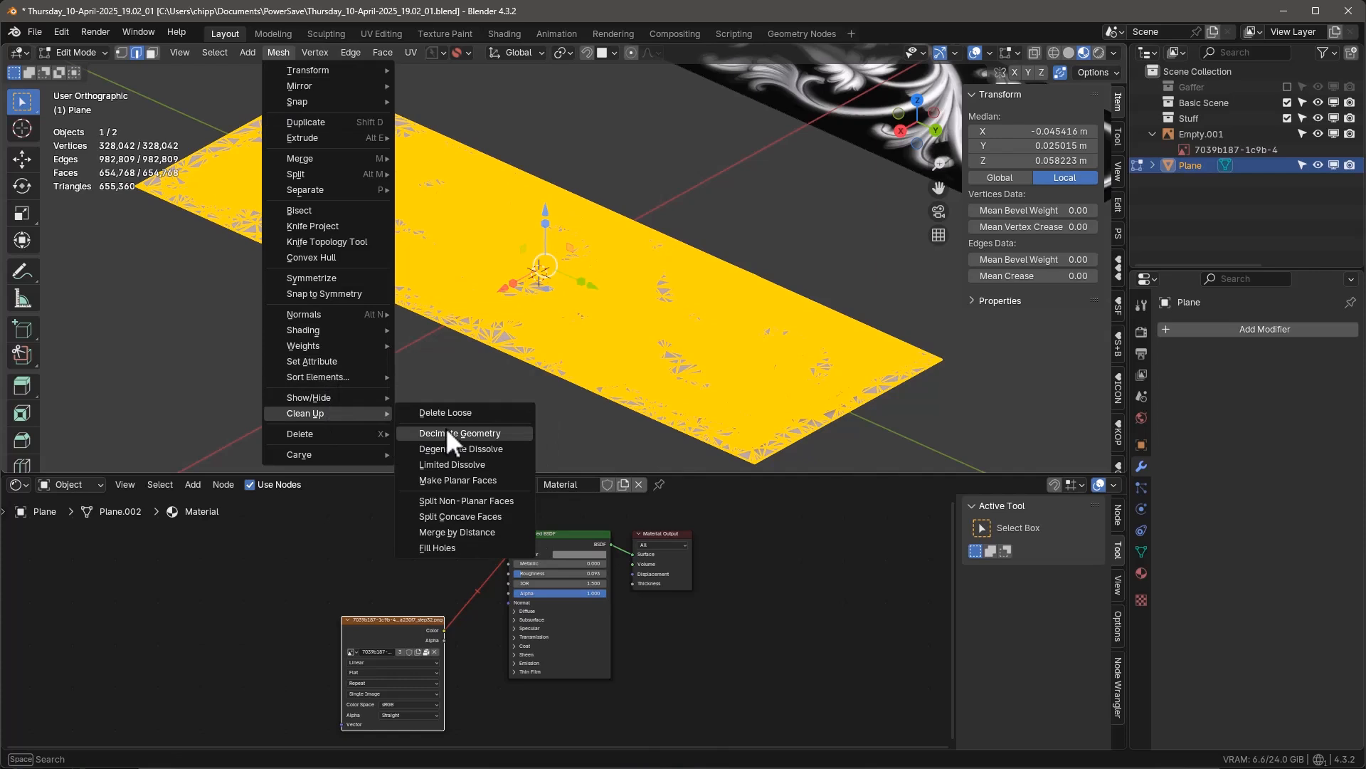
{"action": "mouse_move", "coordinate": [185, 351]}
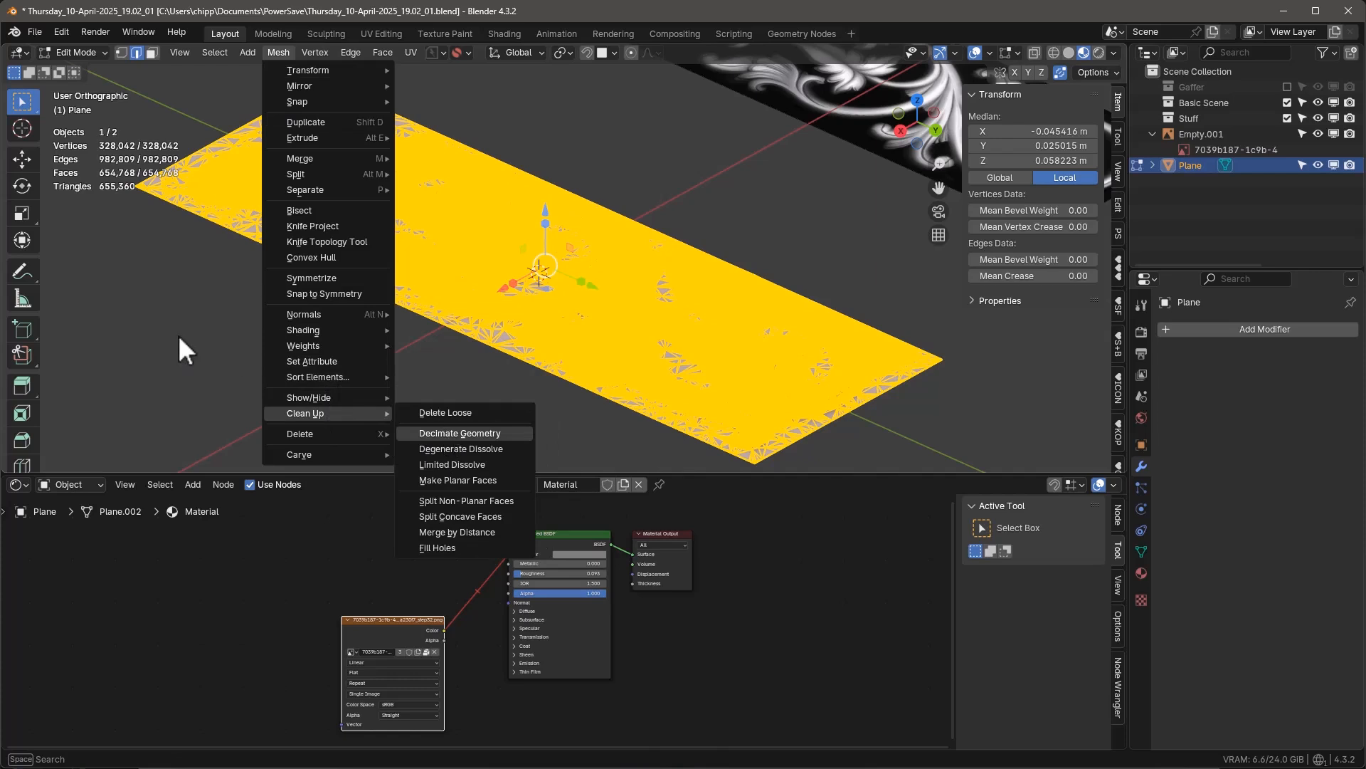
{"action": "left_click", "coordinate": [460, 433]}
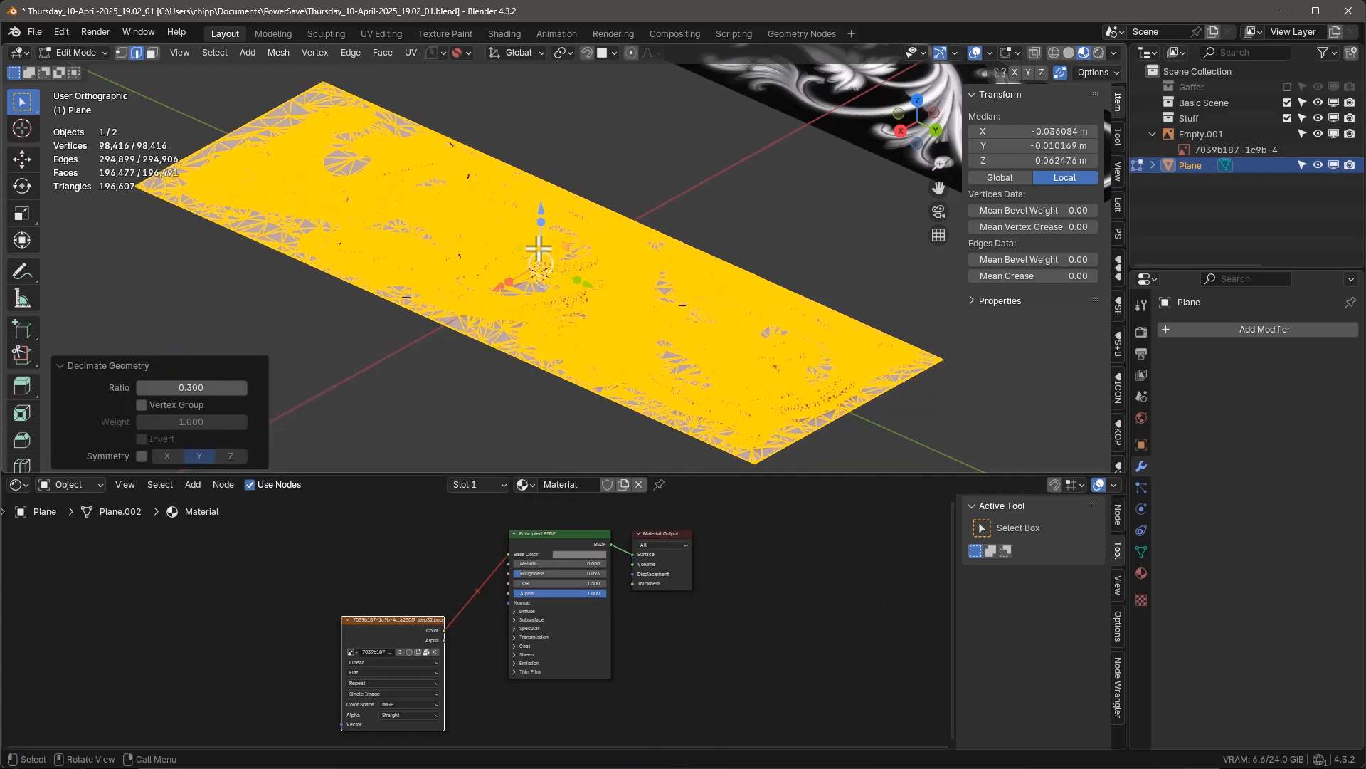
{"action": "mouse_move", "coordinate": [577, 308]}
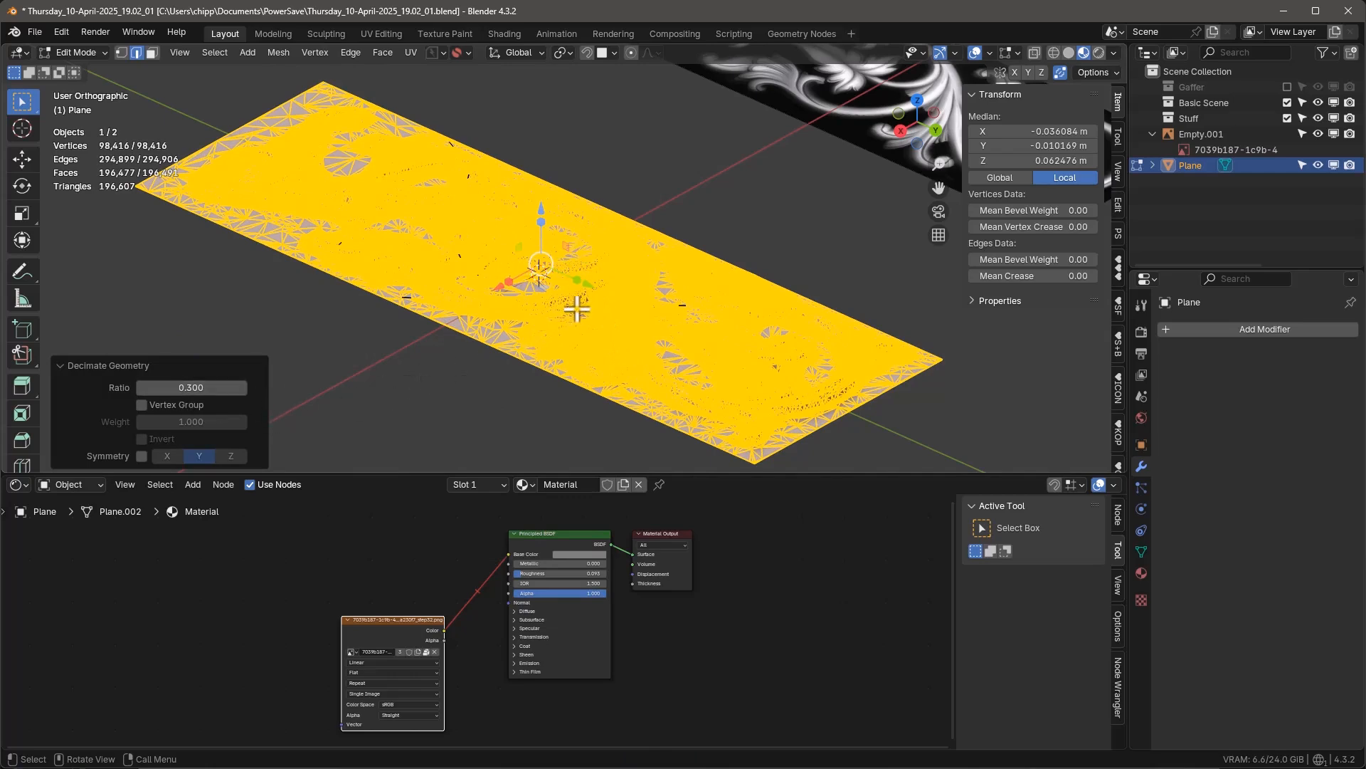
{"action": "left_click", "coordinate": [976, 53]}
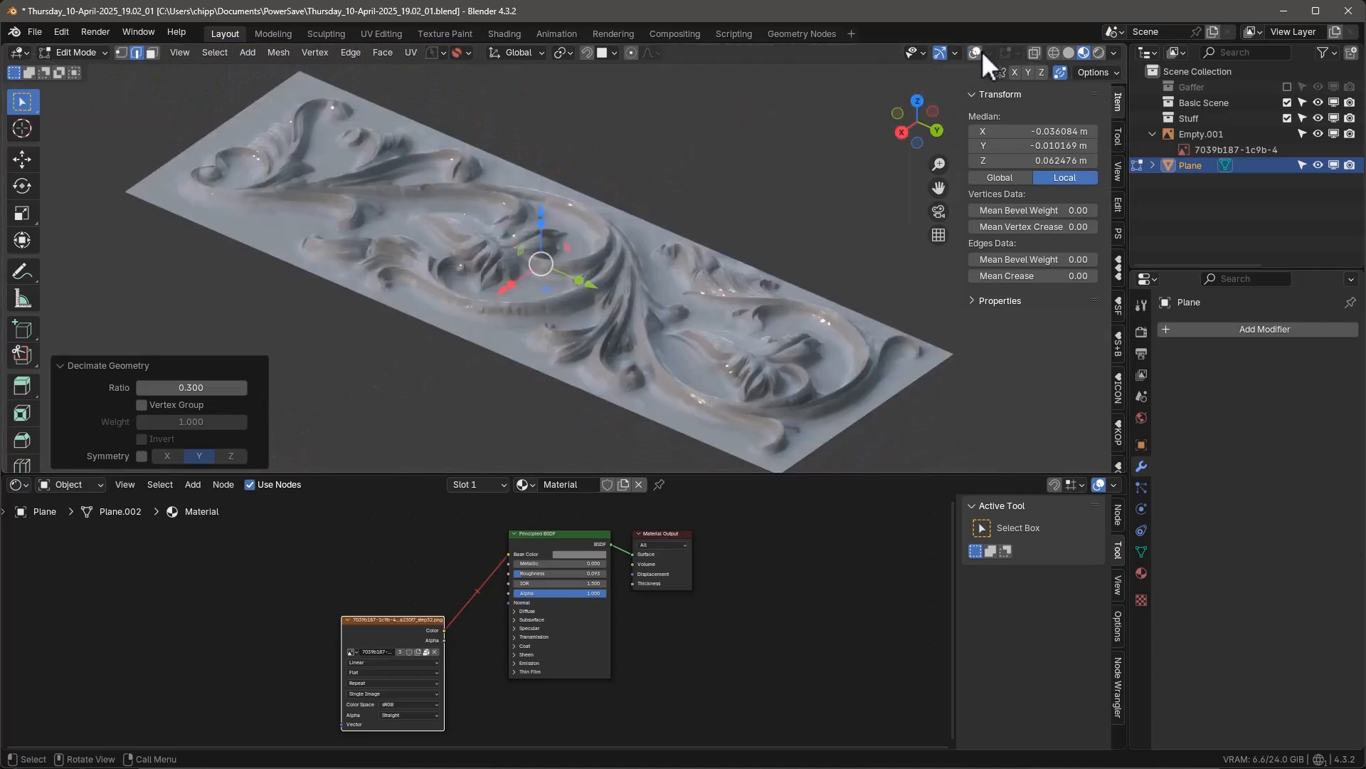
{"action": "scroll", "scroll_direction": "up", "scroll_amount": 3}
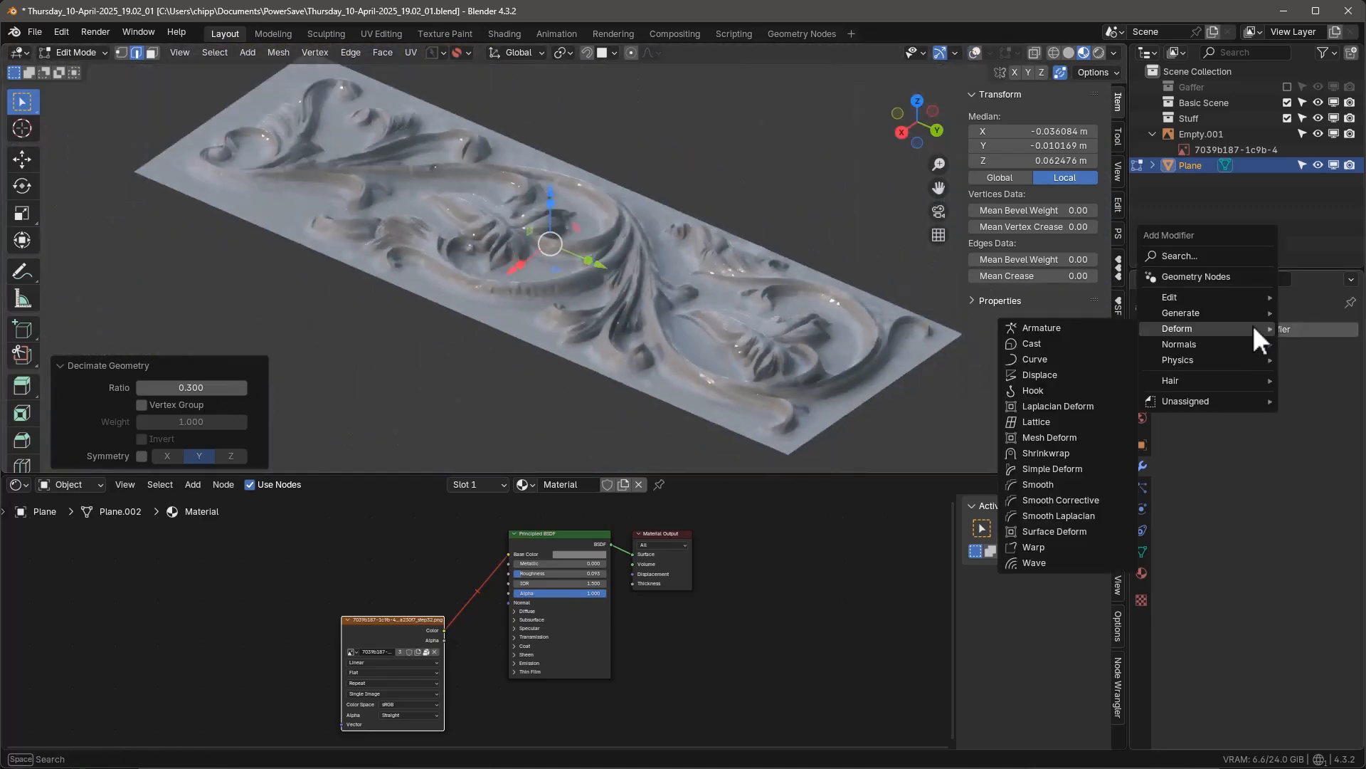
- Add a Smooth modifier to the relief, lowering factor 10 → 1 → 0.1 and repeats to 10
{"action": "type", "text": "sm"}
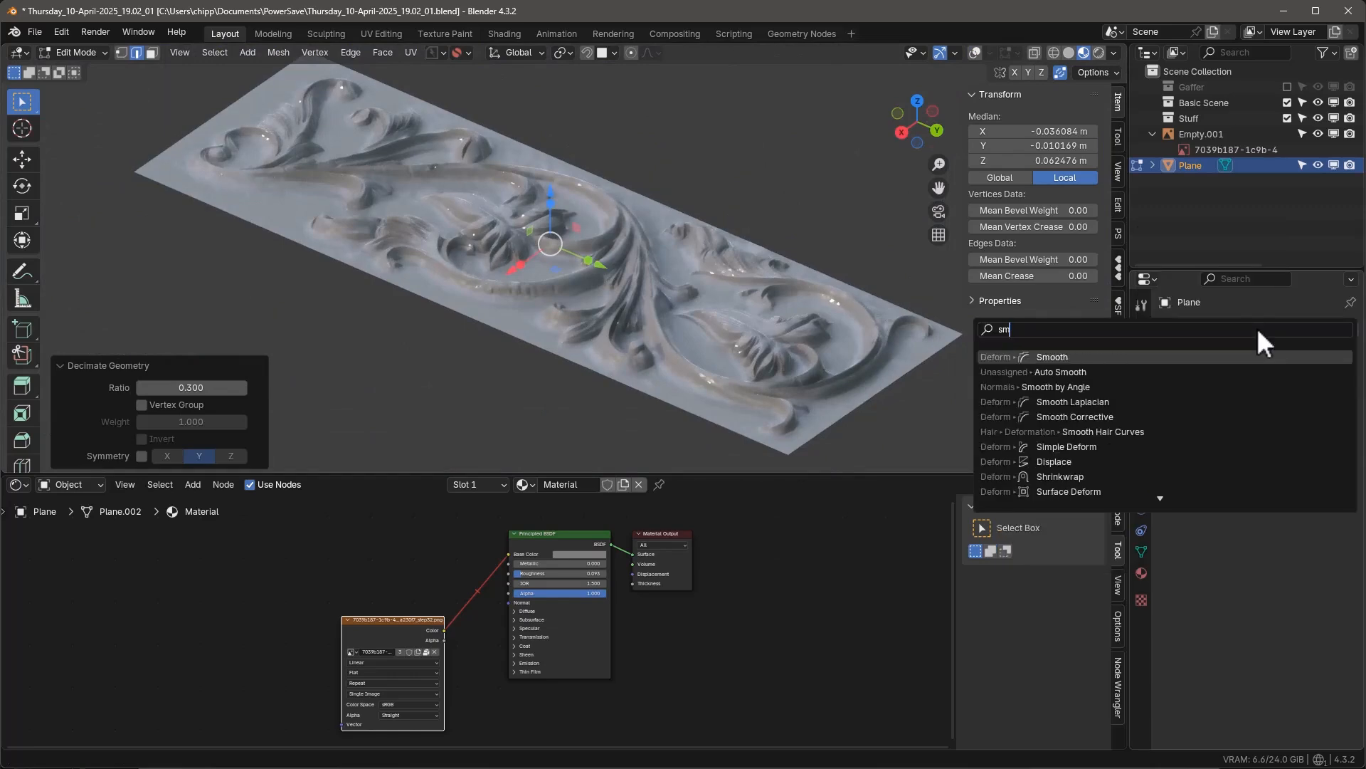
{"action": "left_click", "coordinate": [1052, 356]}
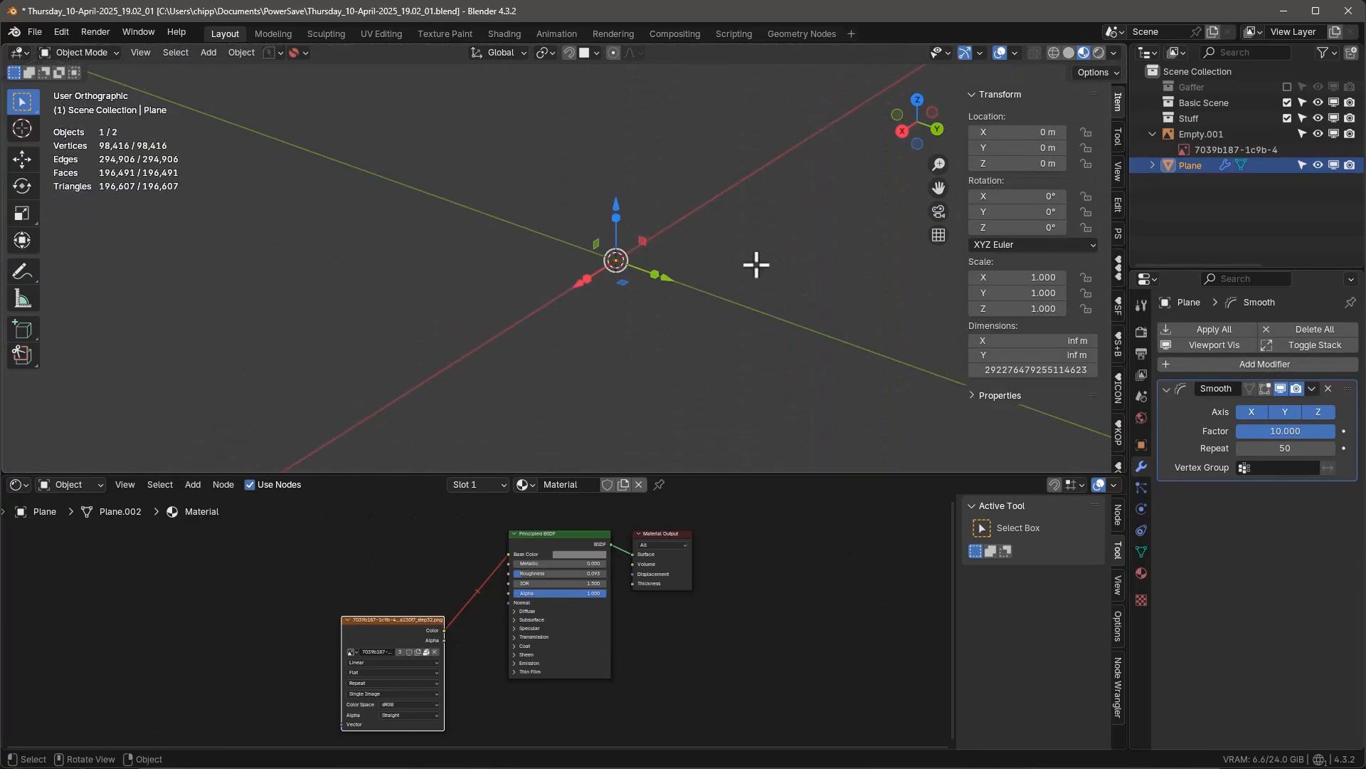
{"action": "double_click", "coordinate": [1284, 430]}
{"action": "type", "text": "1.000"}
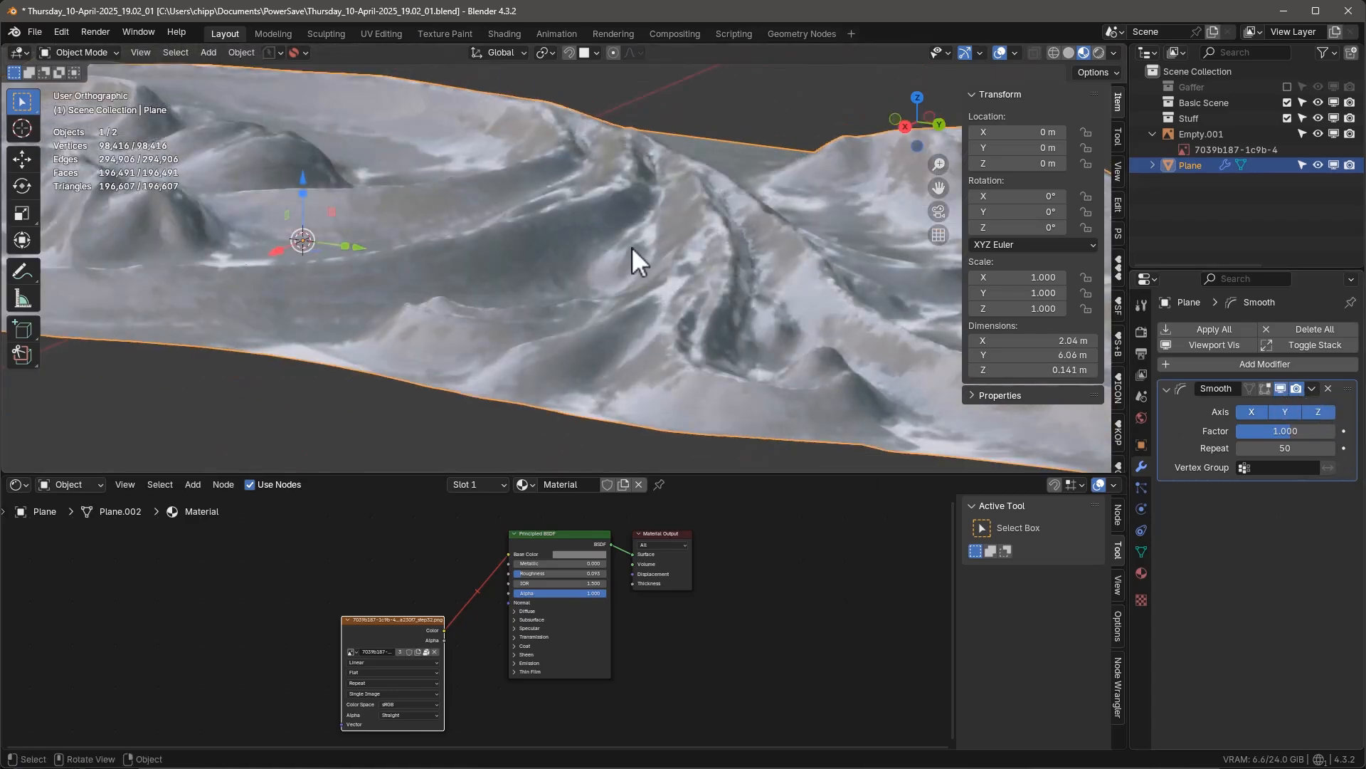
{"action": "left_click", "coordinate": [1283, 448]}
{"action": "type", "text": "10"}
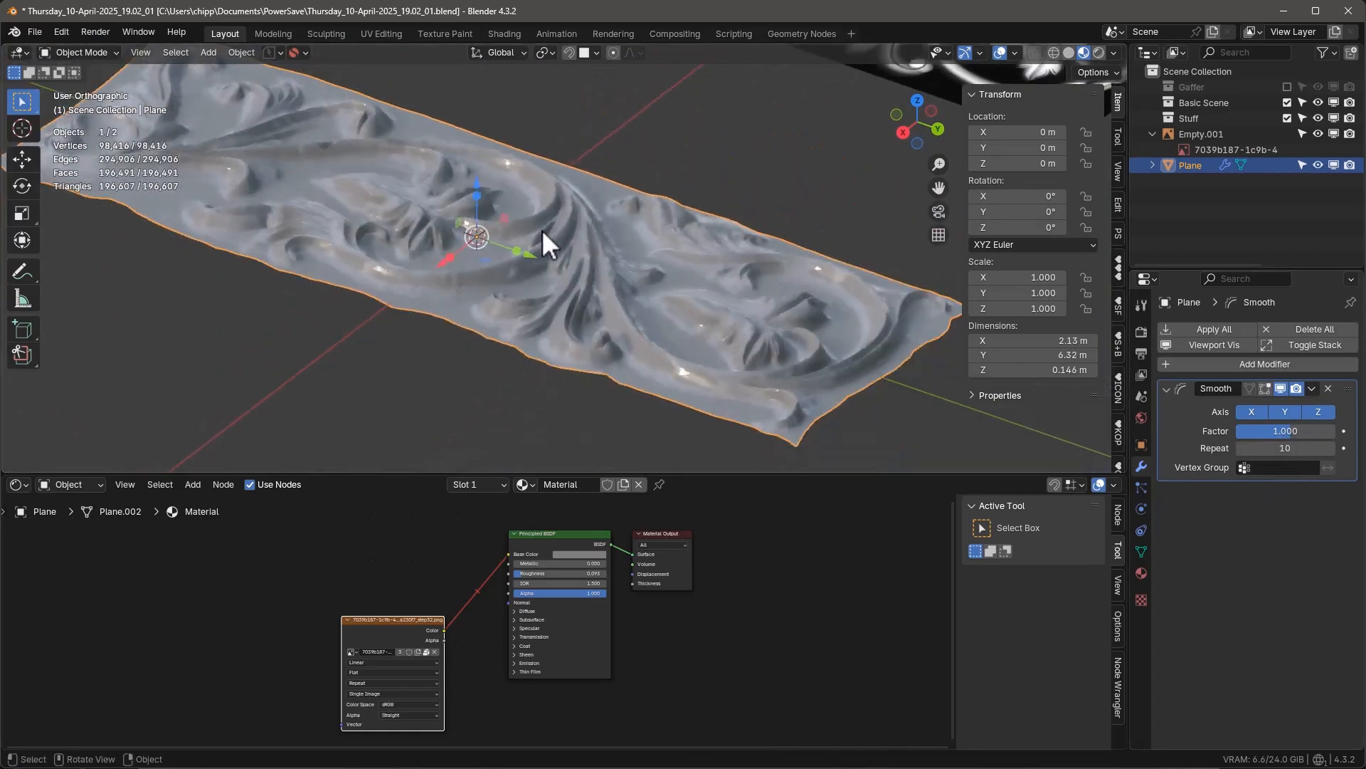
{"action": "left_click", "coordinate": [1284, 430]}
{"action": "type", "text": "0.100"}
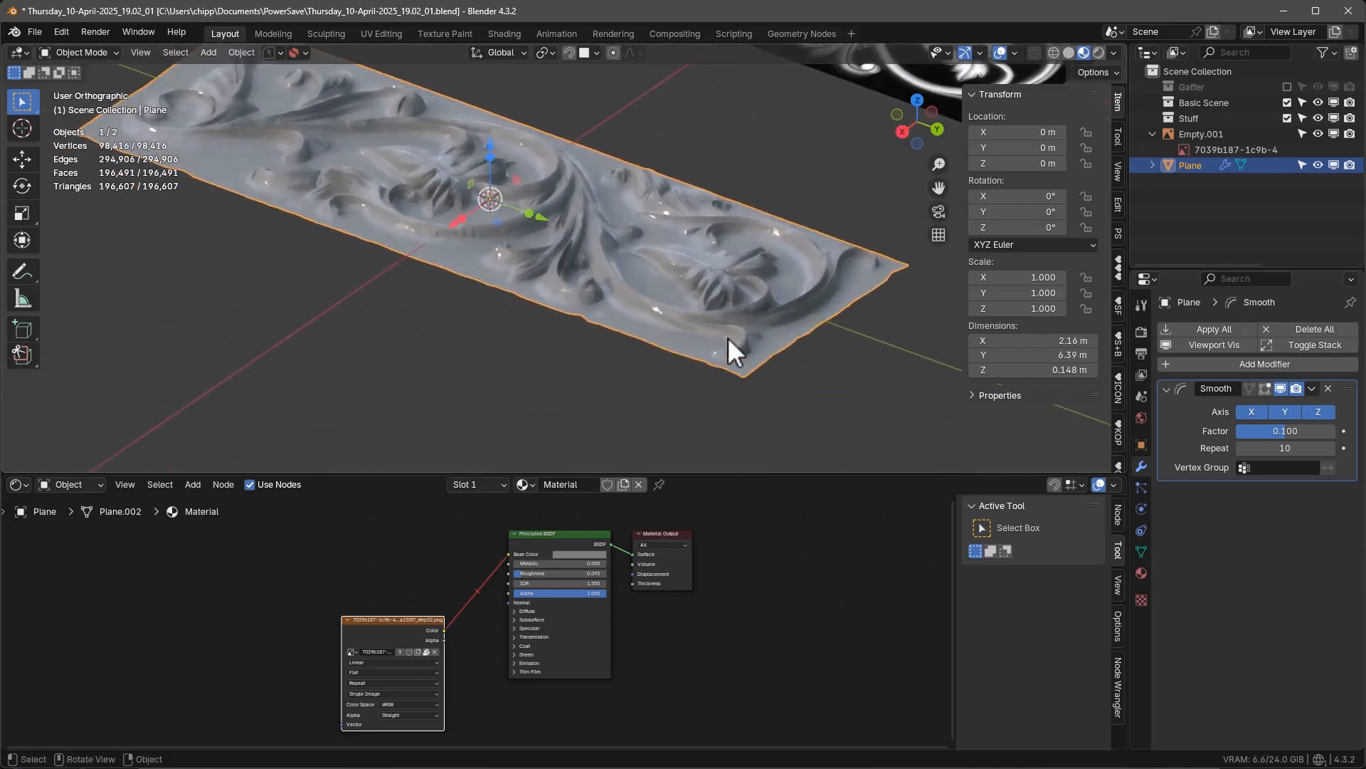
- Select all of the plane's geometry and extrude it downward into a slab about 0.26 m deep
{"action": "key", "text": "Tab"}
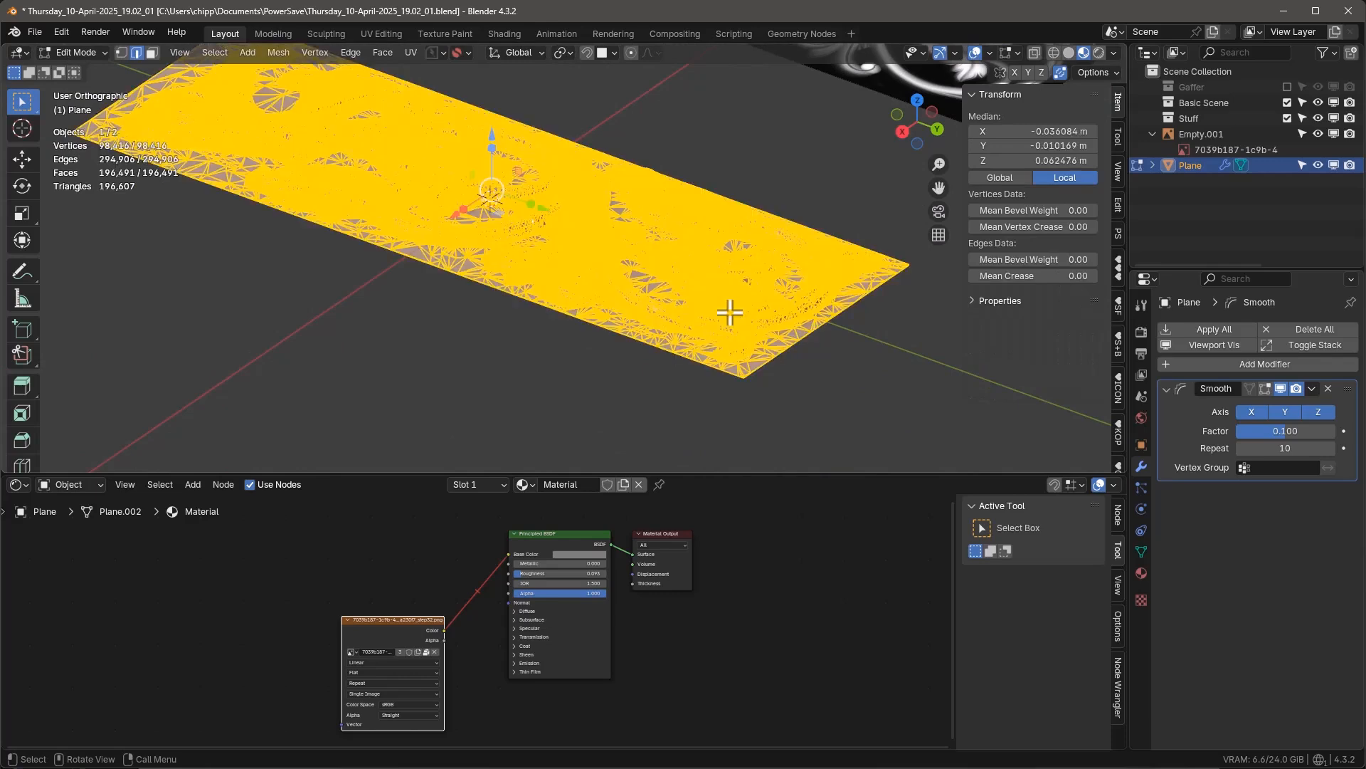
{"action": "mouse_move", "coordinate": [225, 65]}
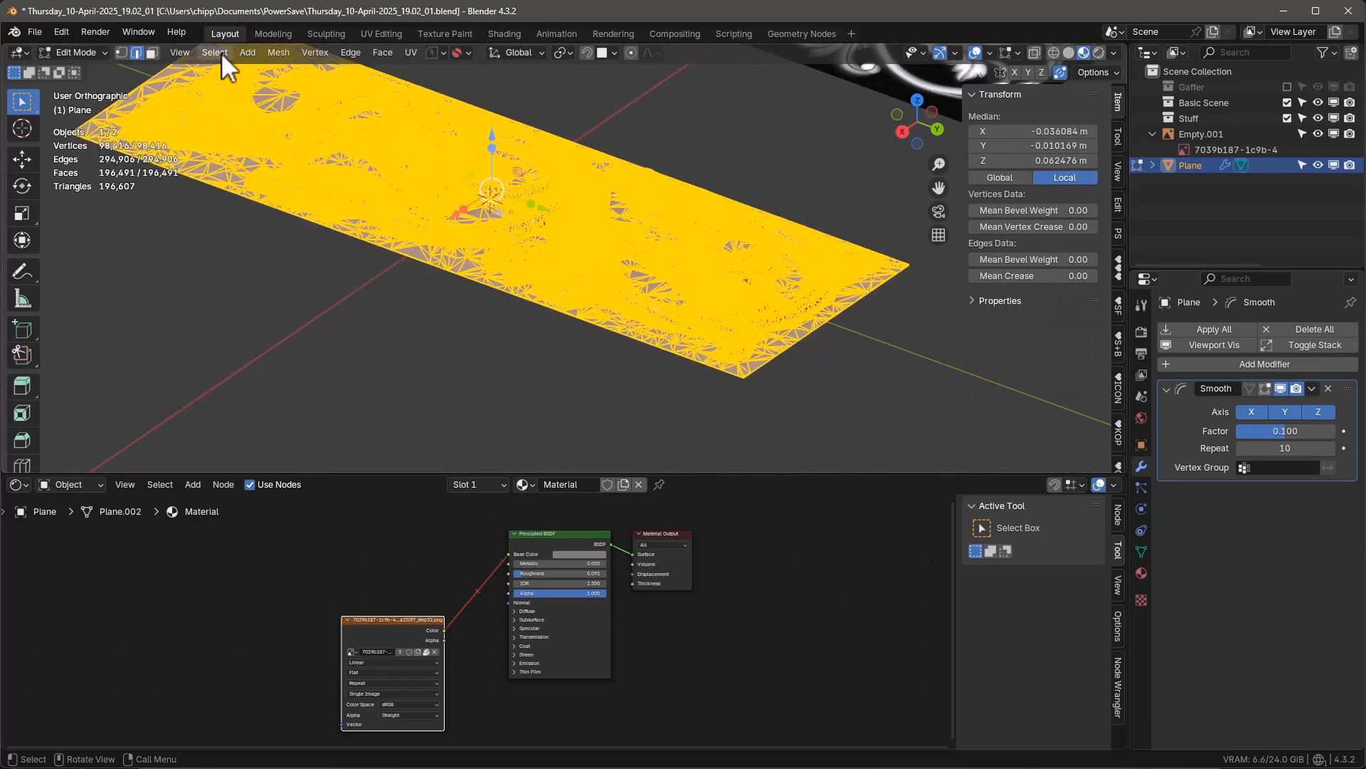
{"action": "left_click", "coordinate": [215, 52]}
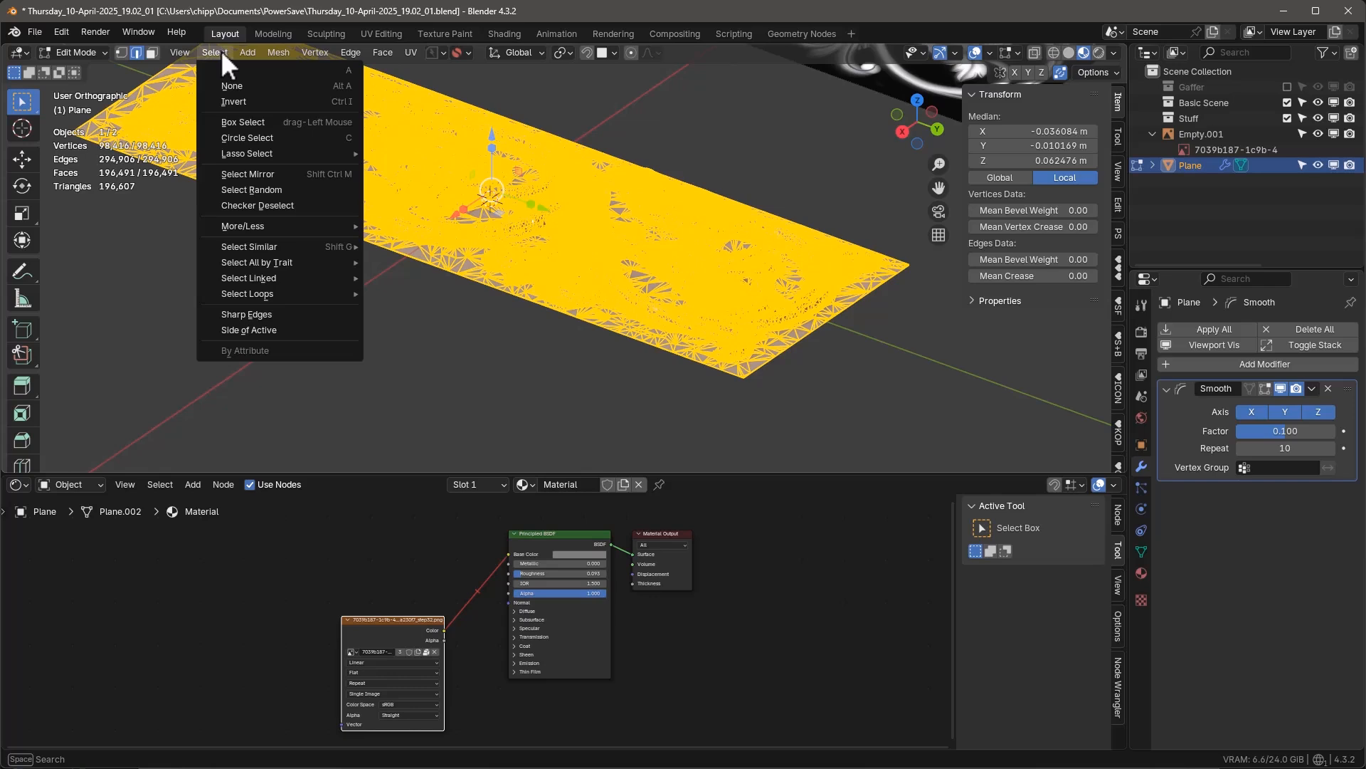
{"action": "left_click", "coordinate": [232, 87]}
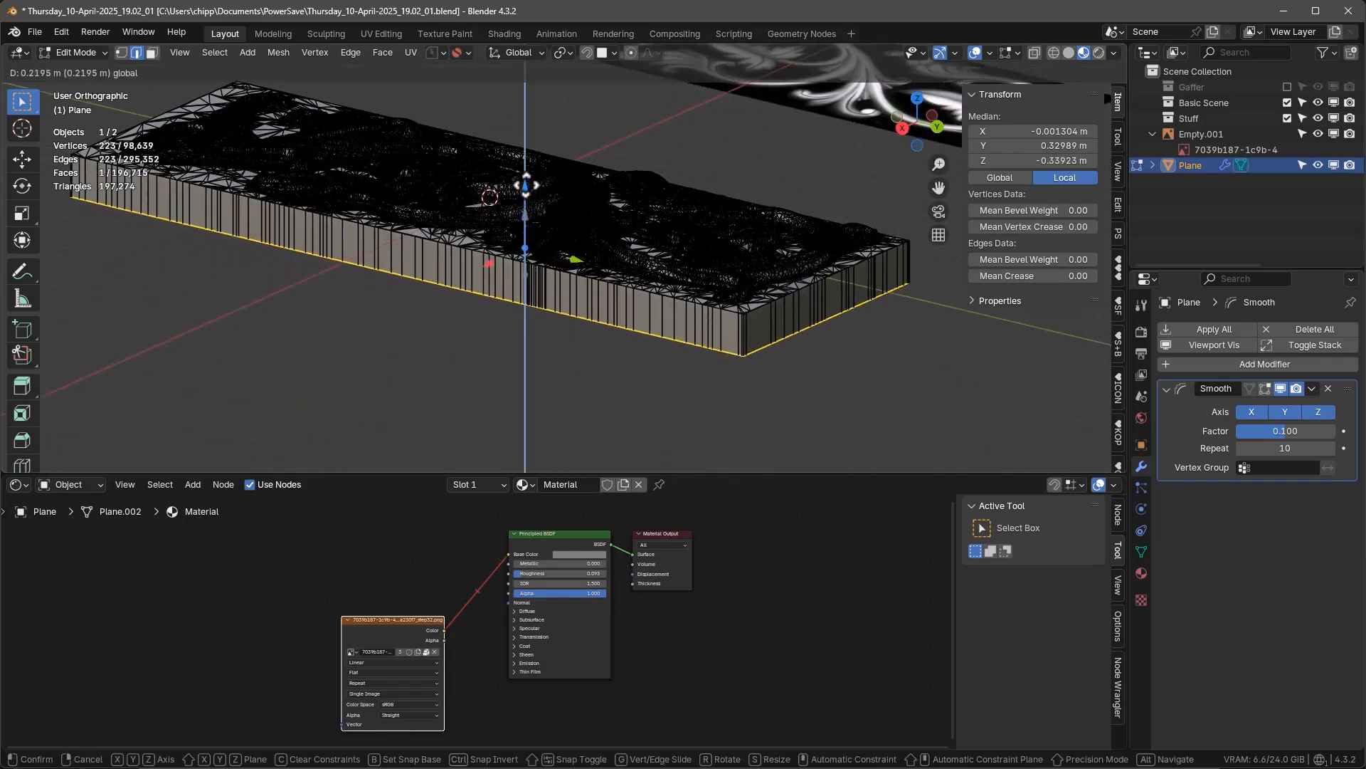
{"action": "key", "text": "Tab"}
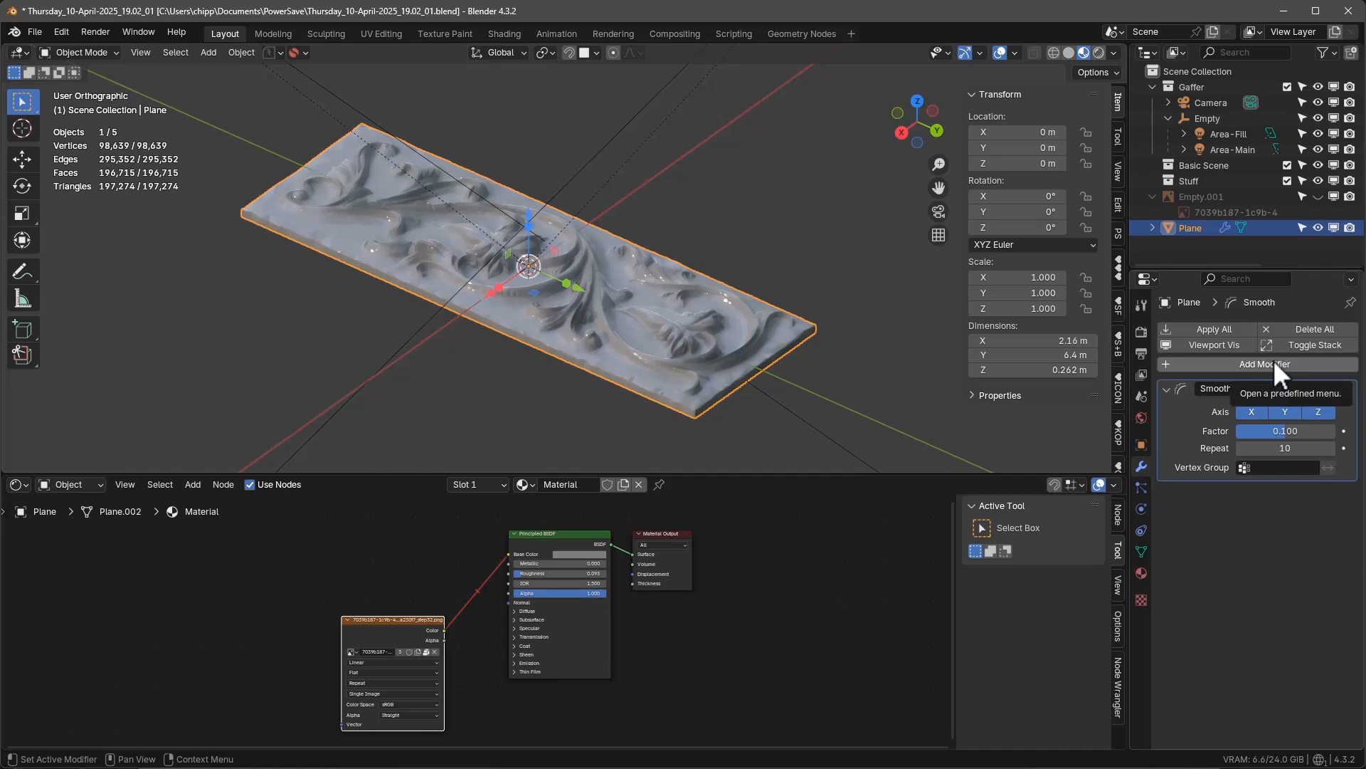
- Add a Decimate modifier at ratio 0.5 with wireframe shown, cutting the slab to about 98,500 faces
{"action": "left_click", "coordinate": [1263, 363]}
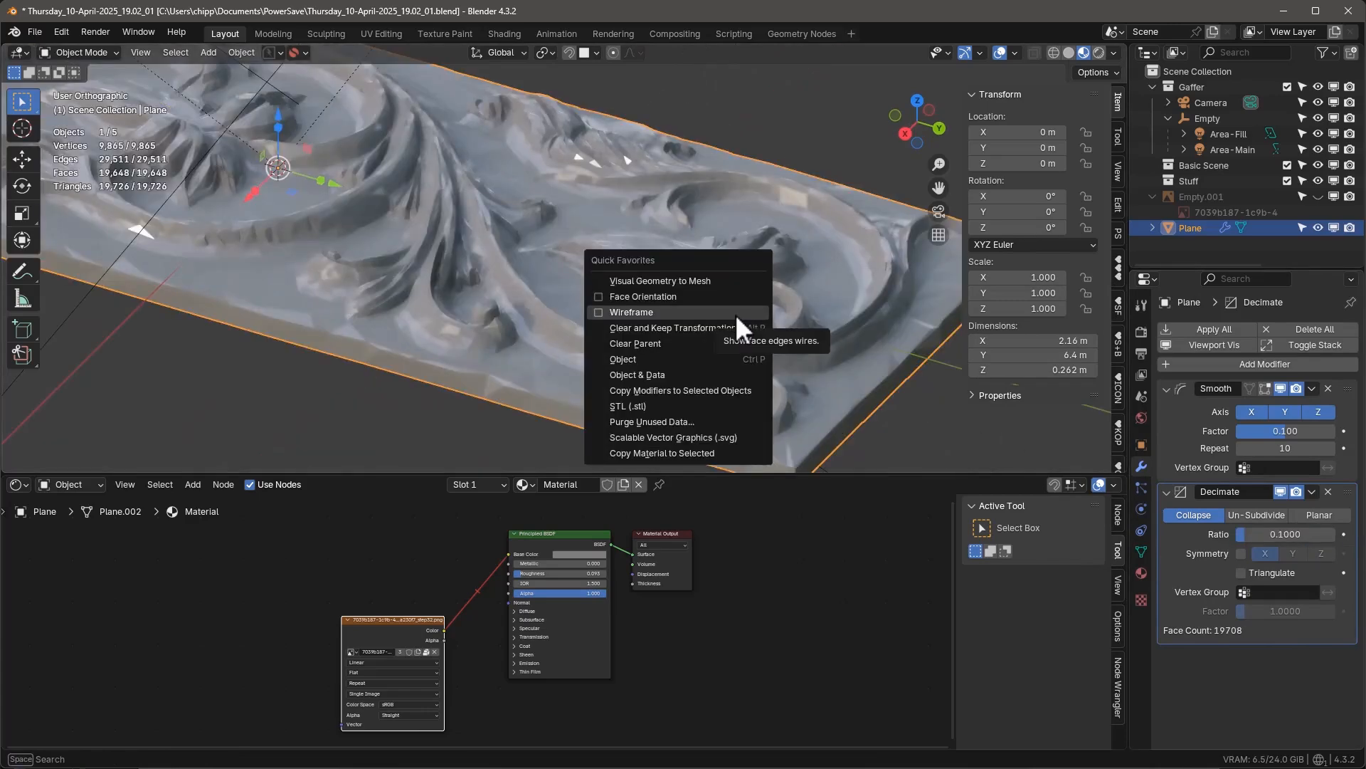
{"action": "left_click", "coordinate": [632, 312]}
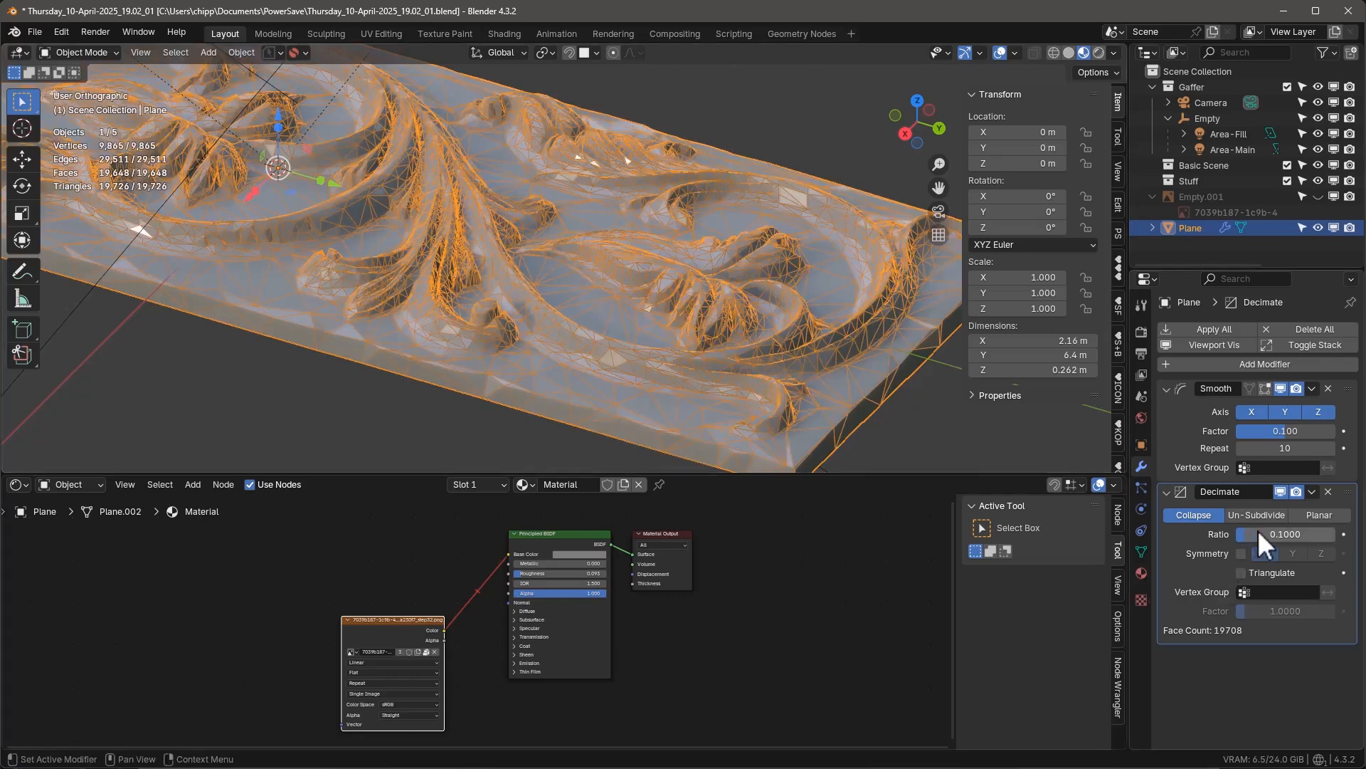
{"action": "left_click", "coordinate": [1285, 534]}
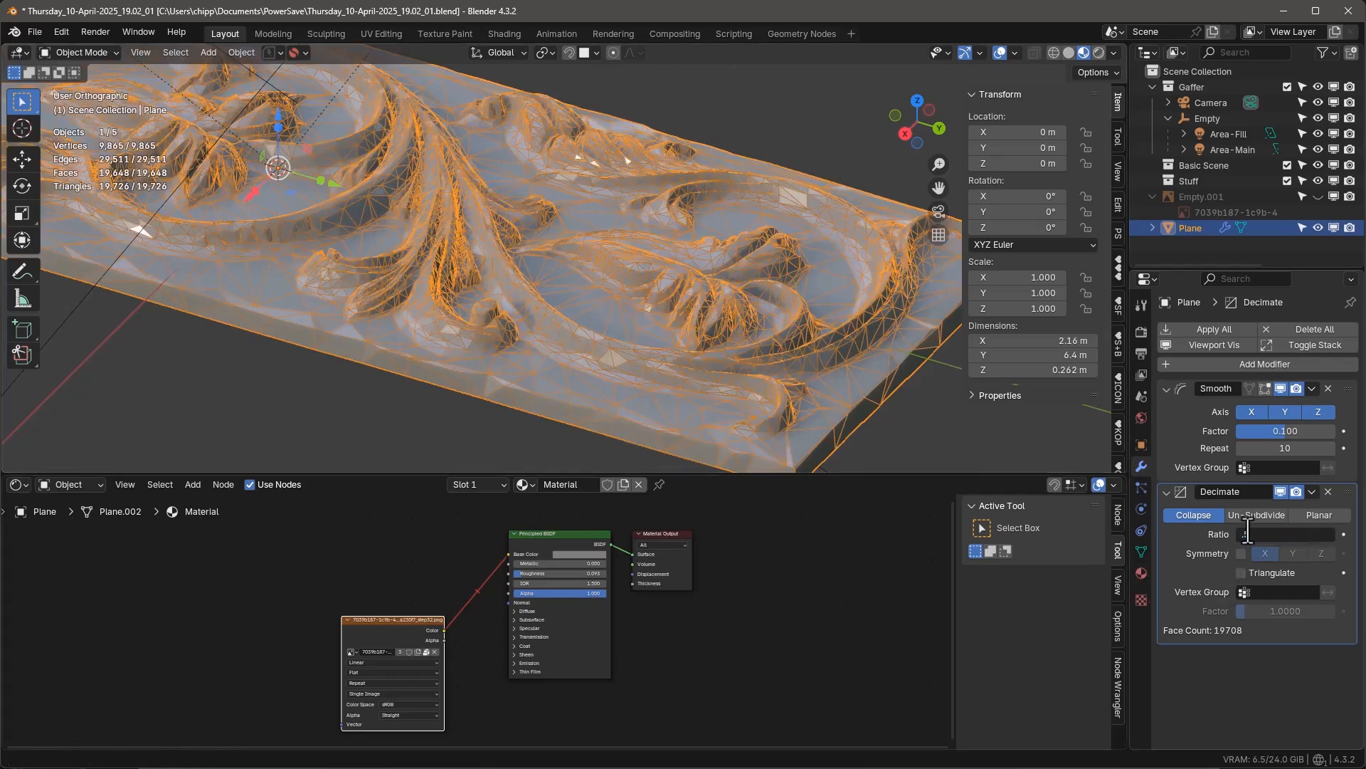
{"action": "left_click_drag", "start_coordinate": [1280, 534], "coordinate": [1281, 534]}
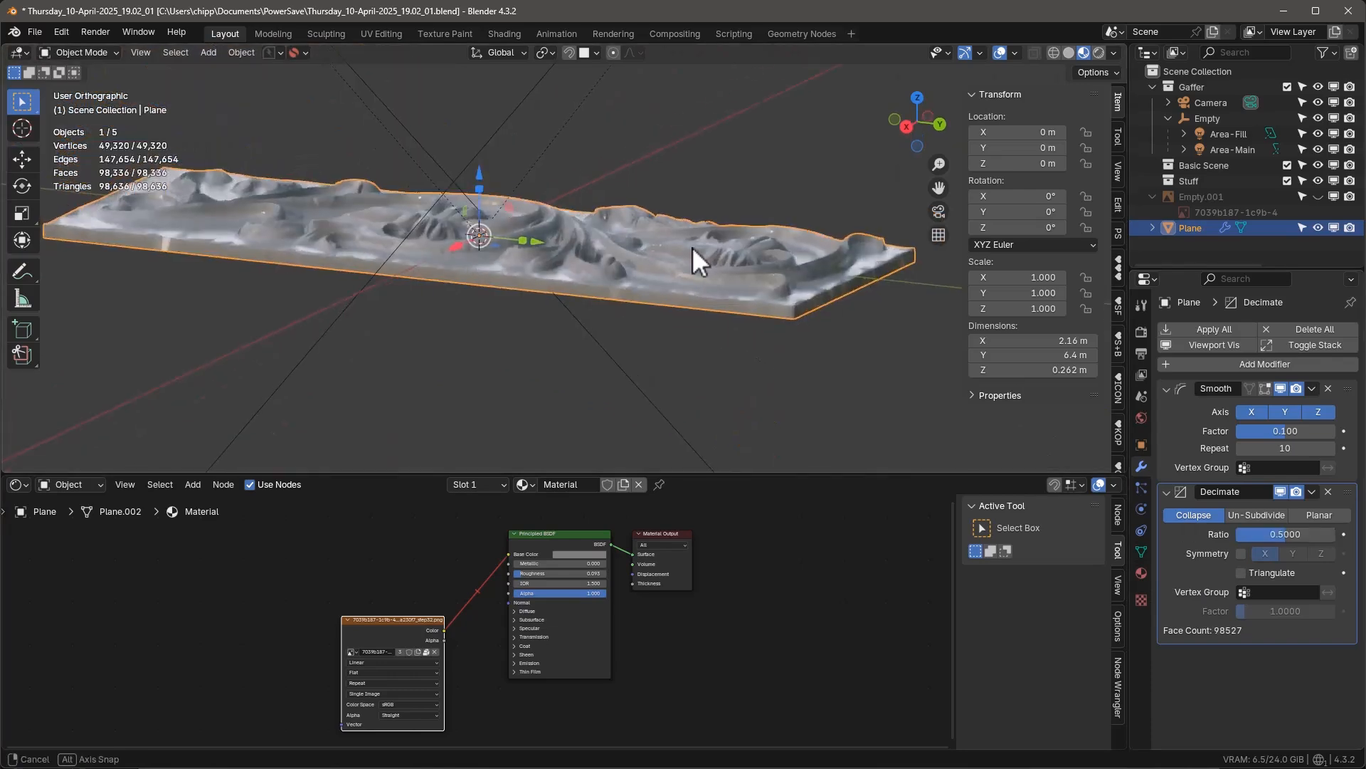
{"action": "left_click_drag", "start_coordinate": [698, 262], "coordinate": [810, 323]}
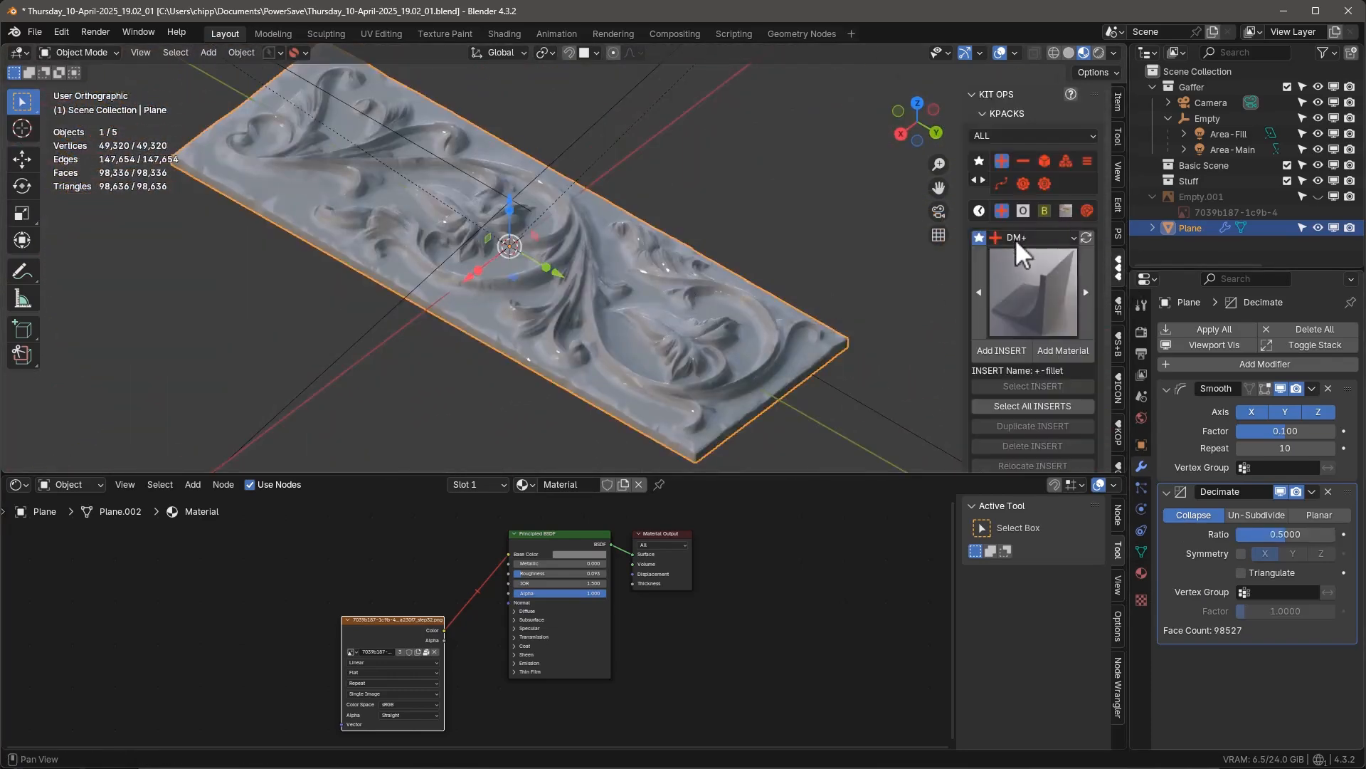
- Apply the cw-Tri-Planar wood material from the KPACKS list and inspect it on the slab
{"action": "left_click", "coordinate": [1033, 238]}
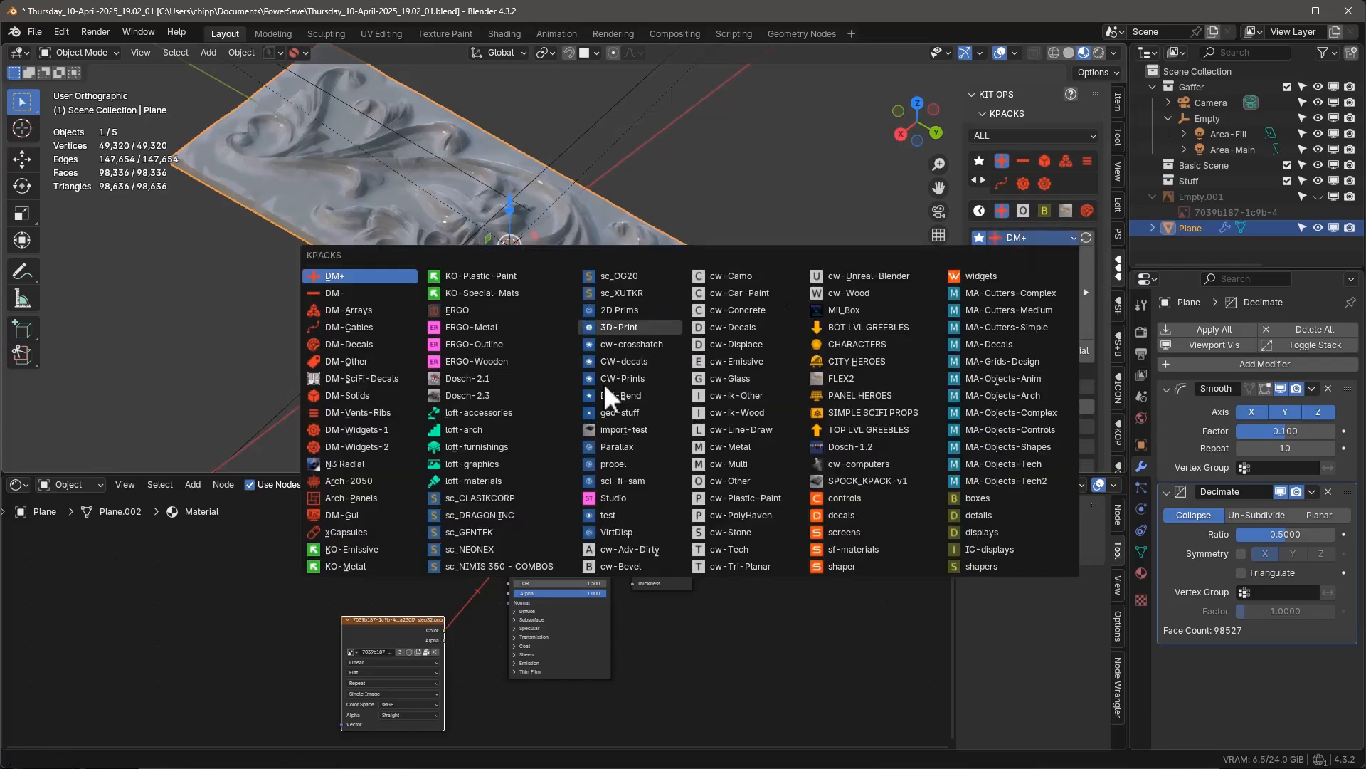
{"action": "left_click", "coordinate": [739, 413]}
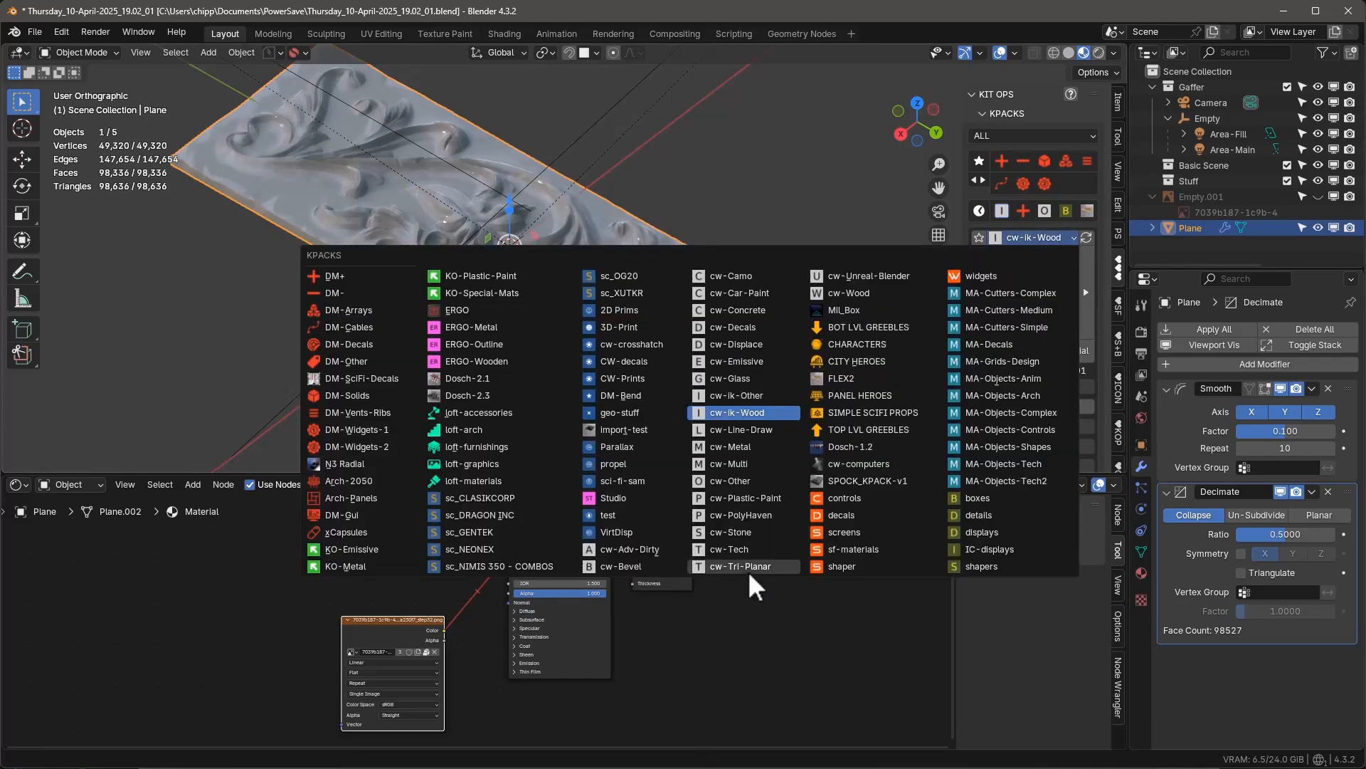
{"action": "left_click", "coordinate": [740, 565]}
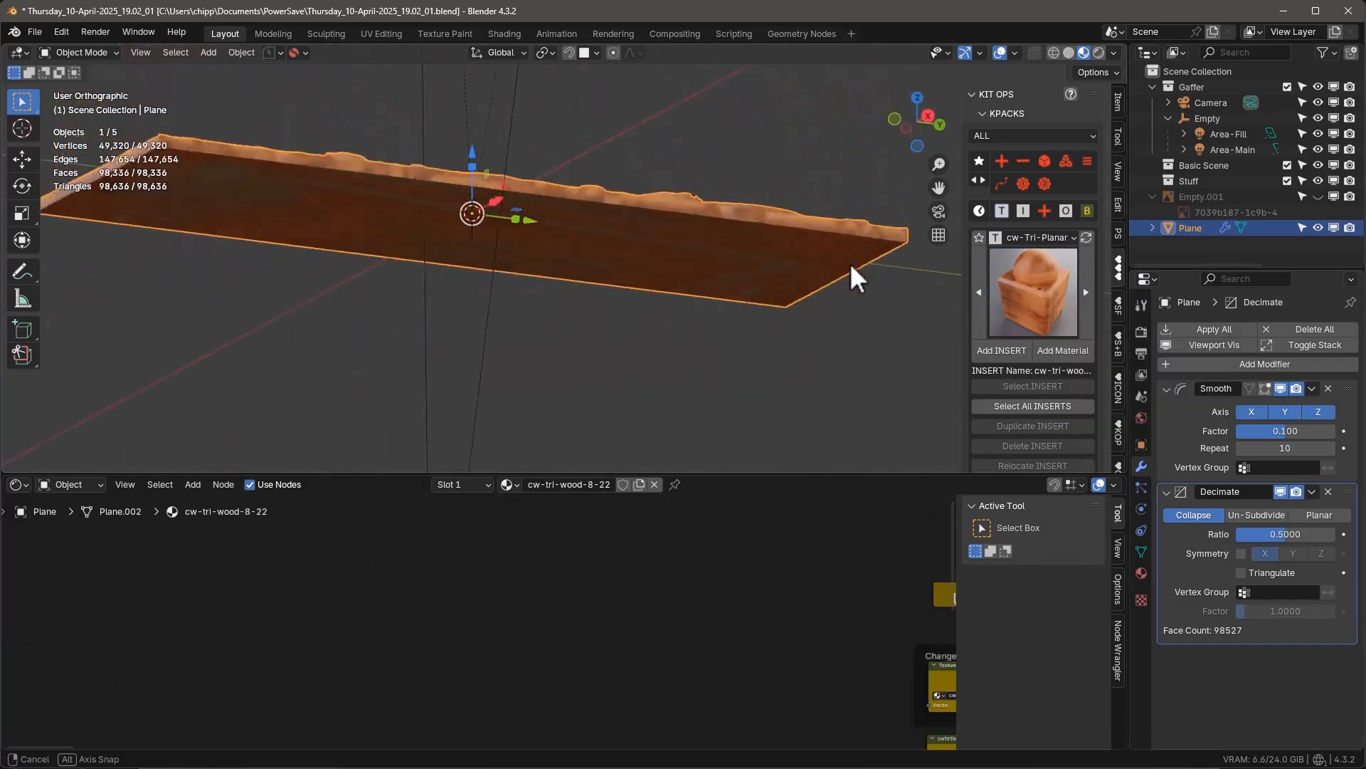
{"action": "left_click_drag", "start_coordinate": [859, 278], "coordinate": [751, 375]}
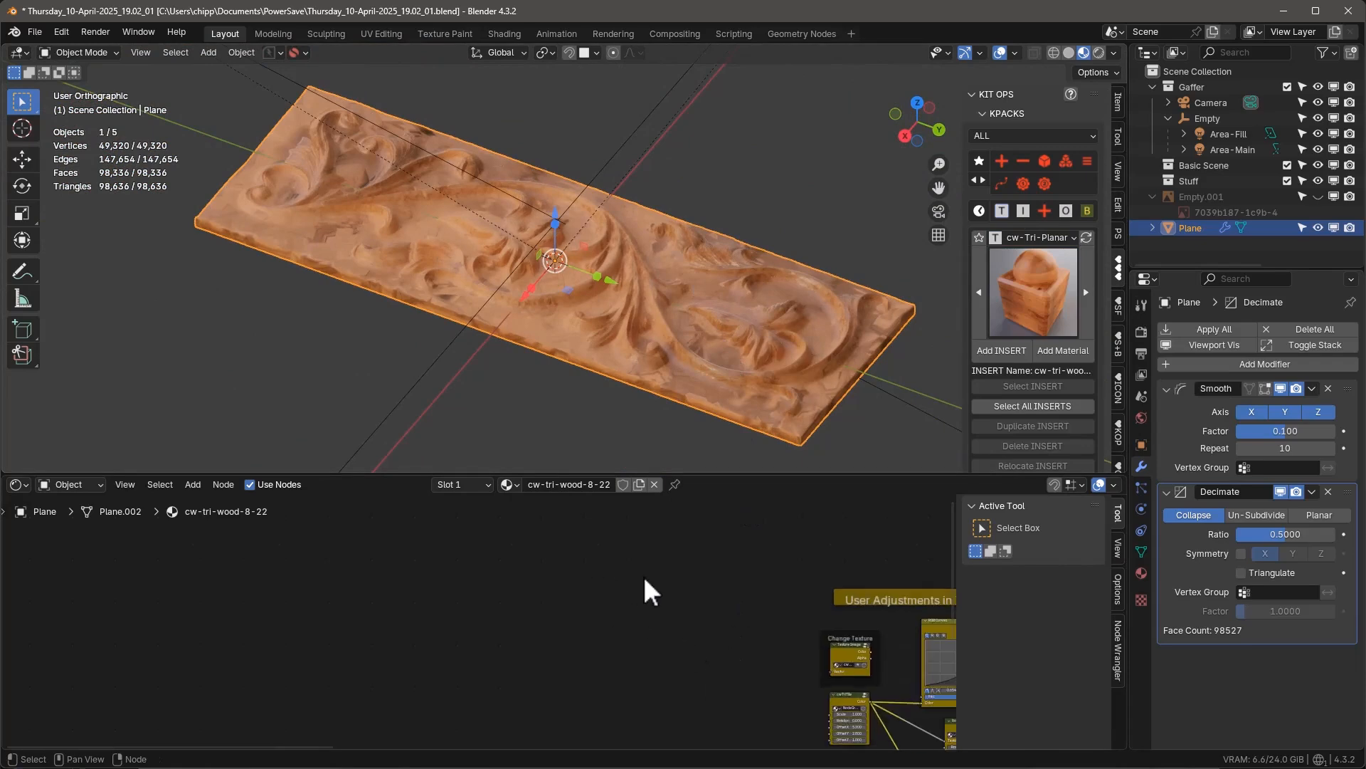
- Browse the cw-Wood pack and switch to another material pack for comparison
{"action": "left_click", "coordinate": [1038, 238]}
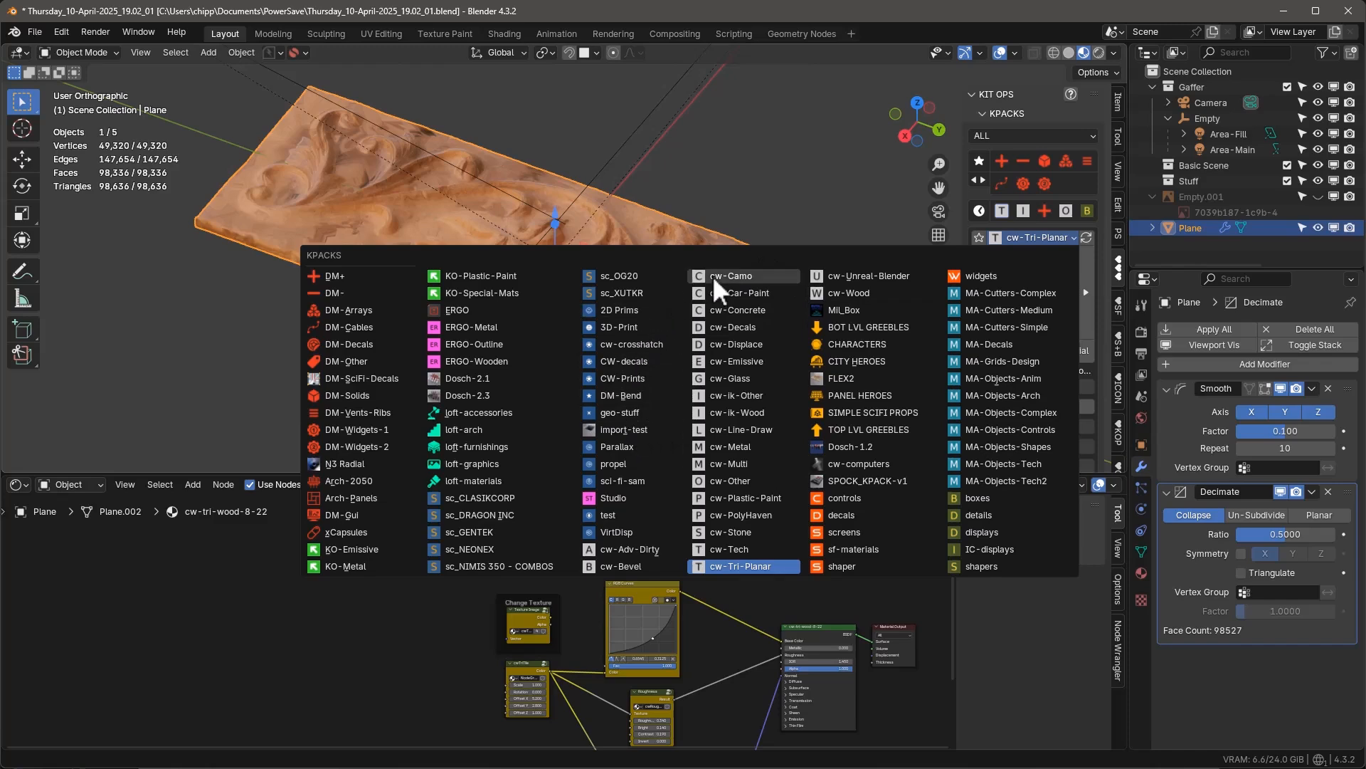
{"action": "left_click", "coordinate": [858, 294]}
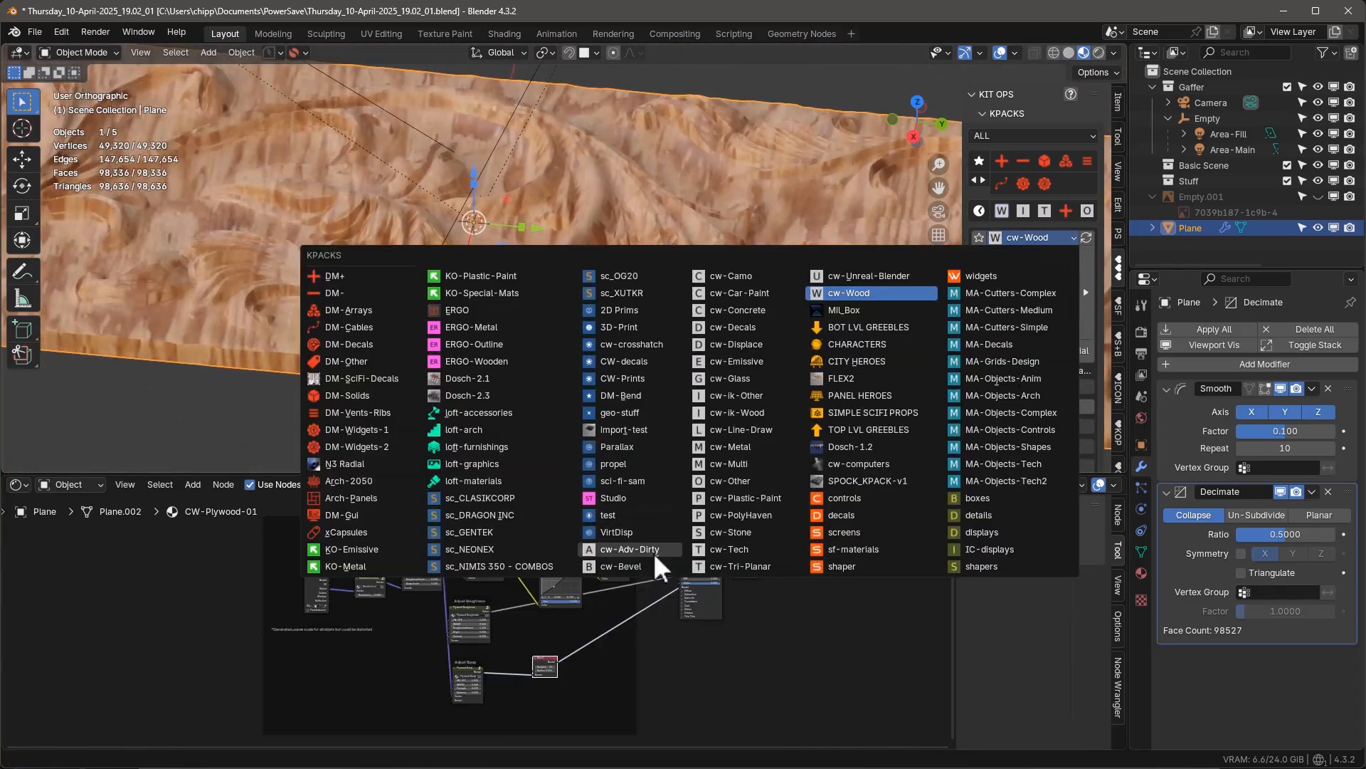
{"action": "left_click", "coordinate": [740, 565]}
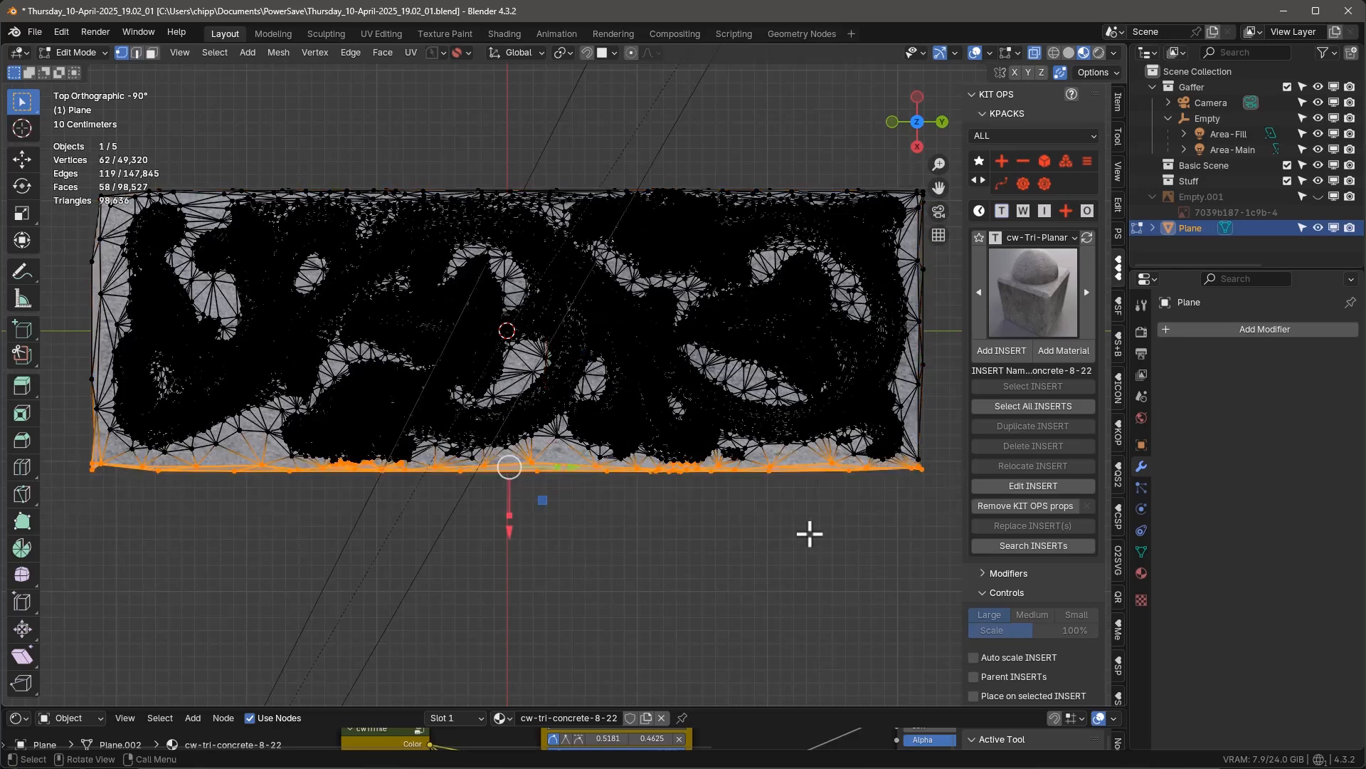
{"action": "mouse_move", "coordinate": [529, 567]}
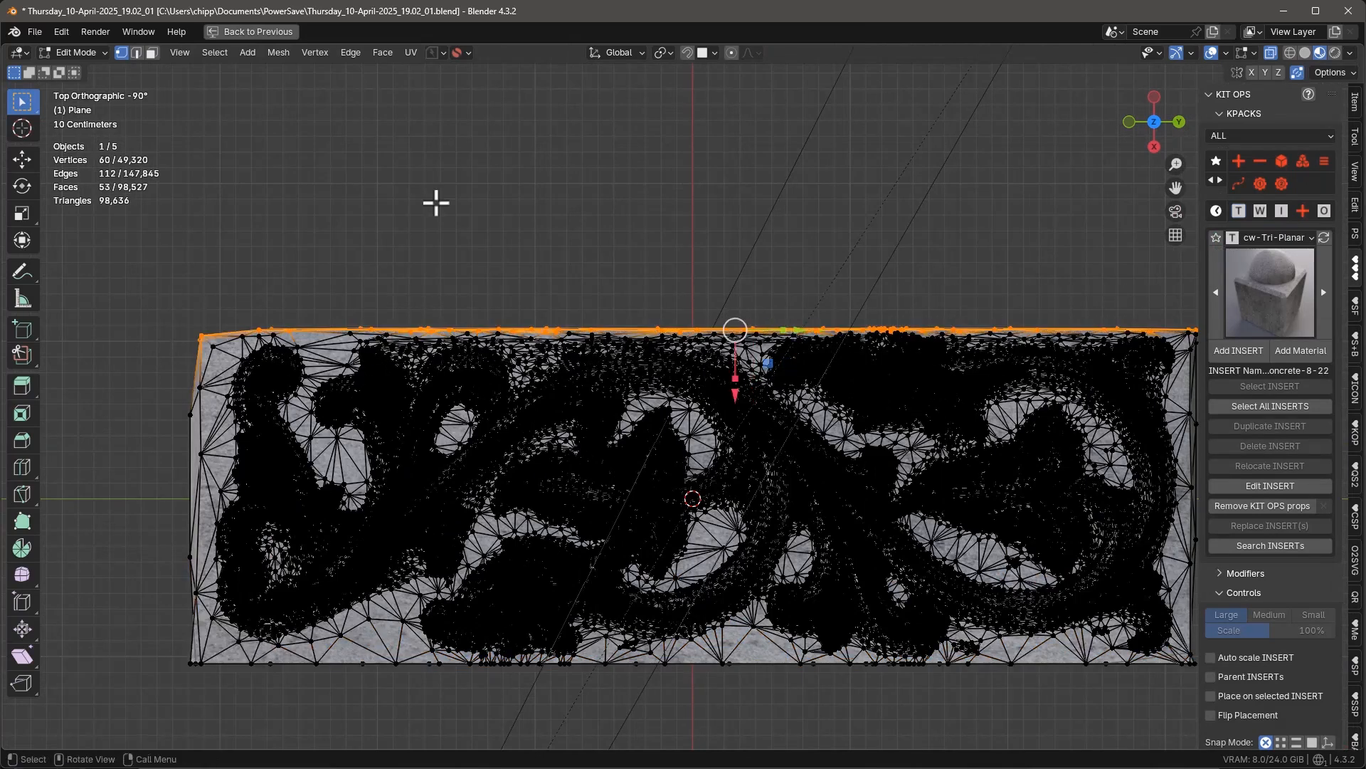
- Scale the top and left border edge rows to zero to straighten them
{"action": "key", "text": "s"}
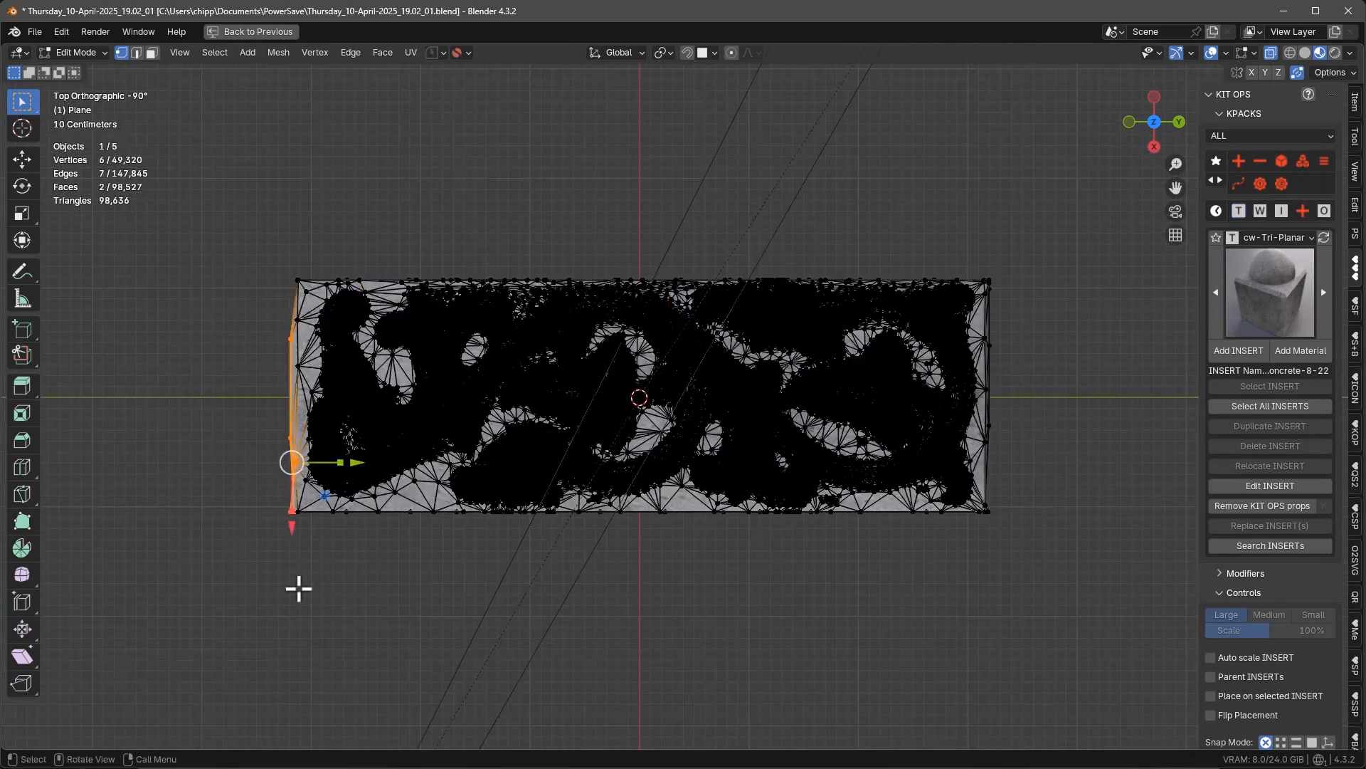
{"action": "key", "text": "s"}
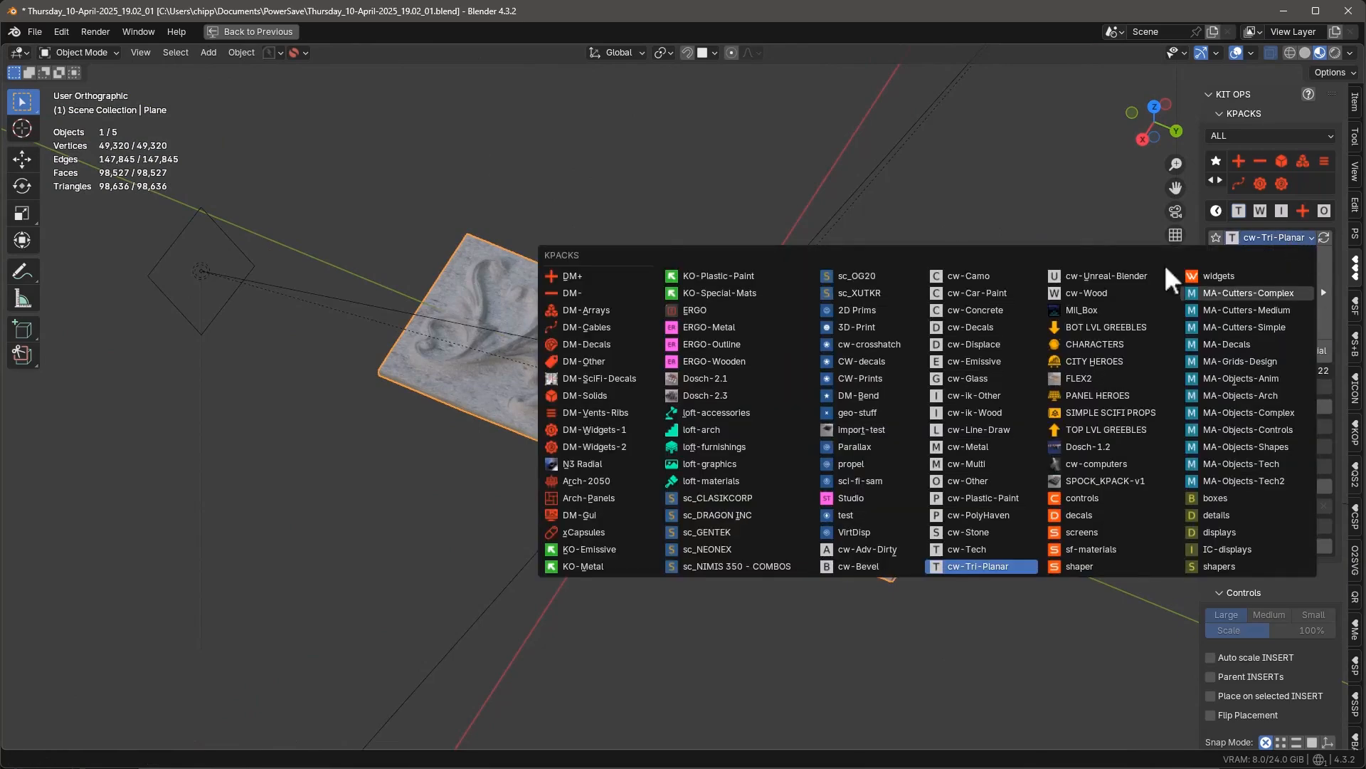
{"action": "mouse_move", "coordinate": [976, 413]}
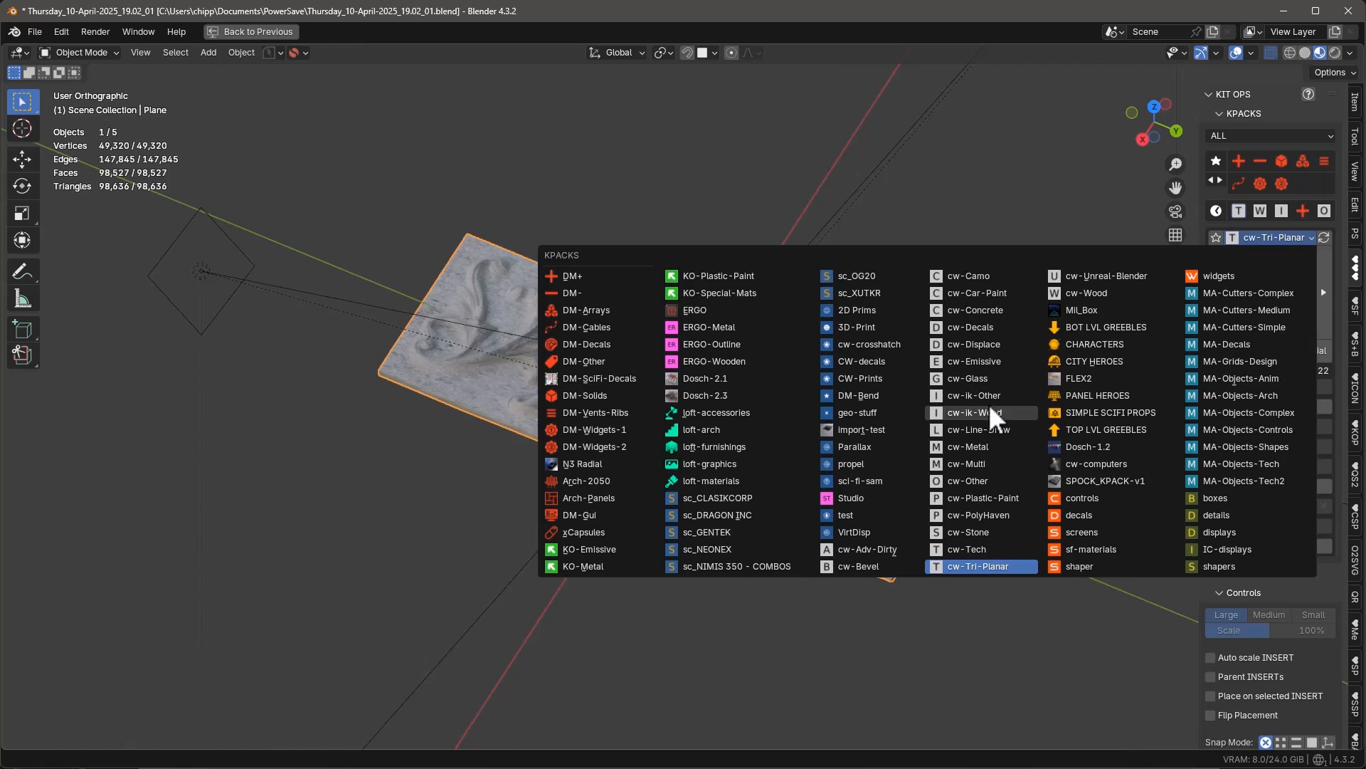
{"action": "mouse_move", "coordinate": [1002, 446]}
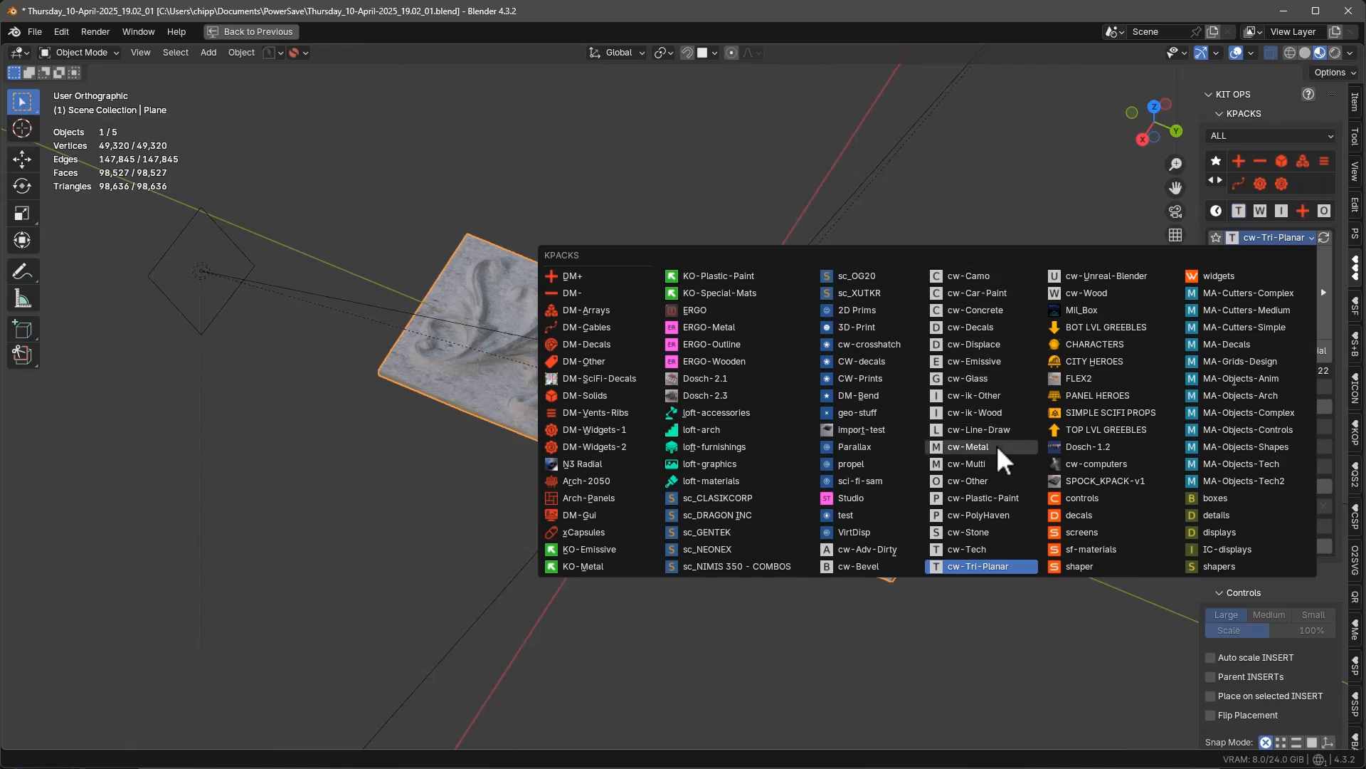
- Switch to the cw-Metal pack for the brushed steel material
{"action": "left_click", "coordinate": [968, 445]}
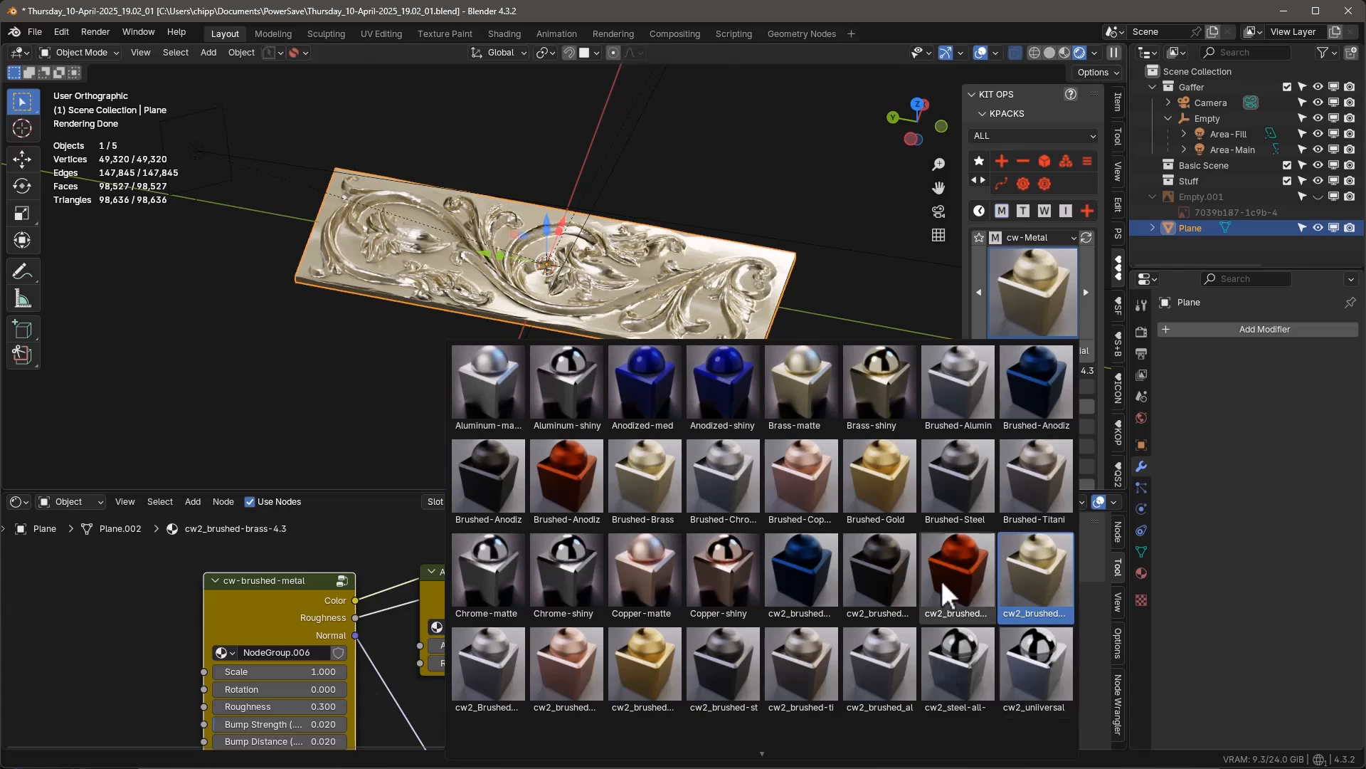
{"action": "mouse_move", "coordinate": [730, 579]}
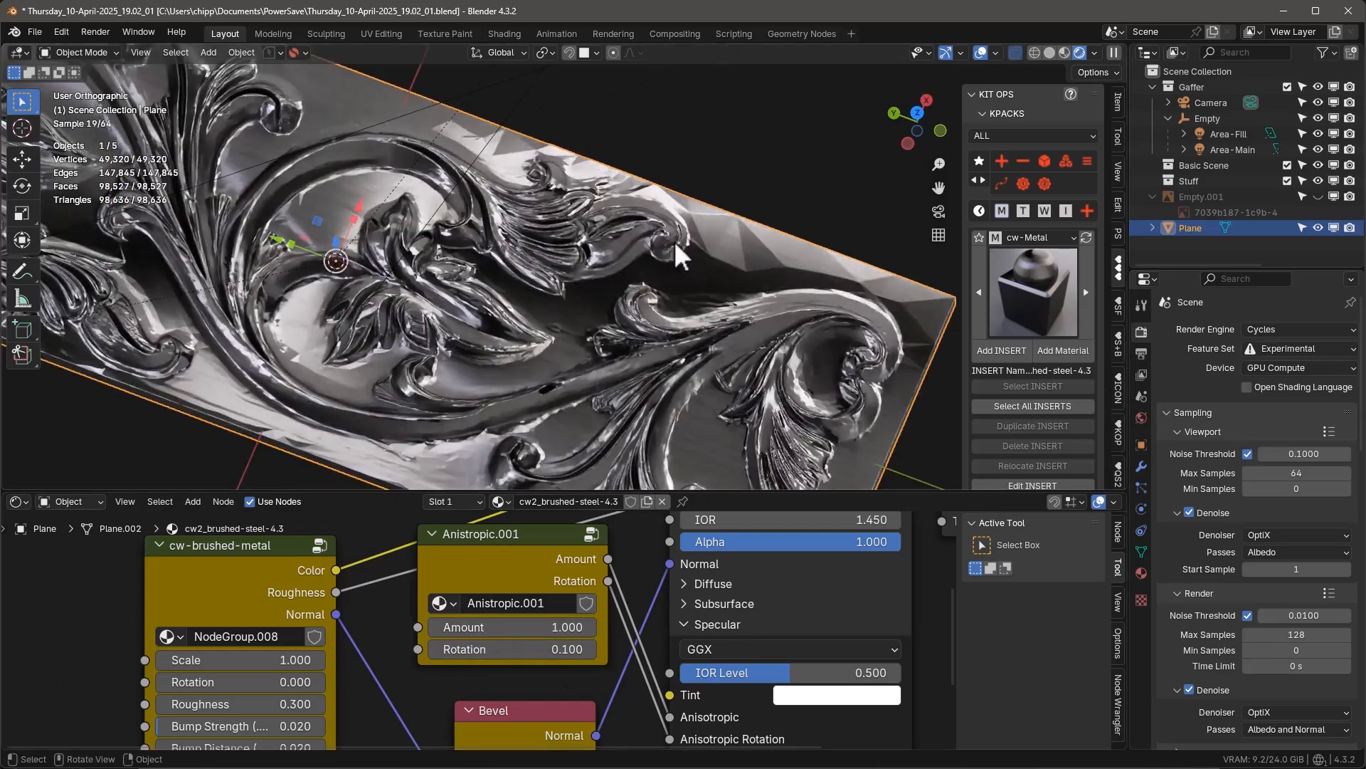
- Apply Shade Auto Smooth at 30° and add a Weighted Normal modifier, then inspect the steel shading
{"action": "right_click", "coordinate": [680, 257]}
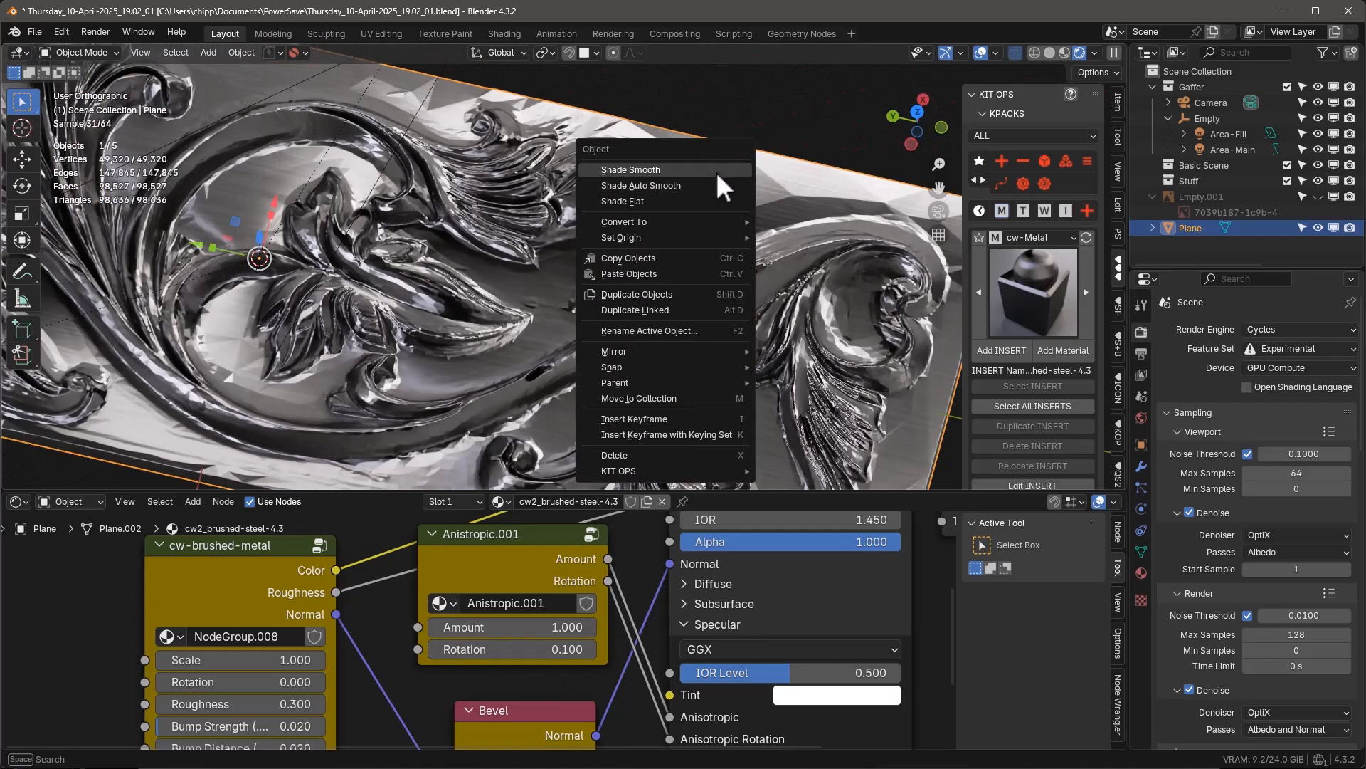
{"action": "left_click", "coordinate": [640, 185]}
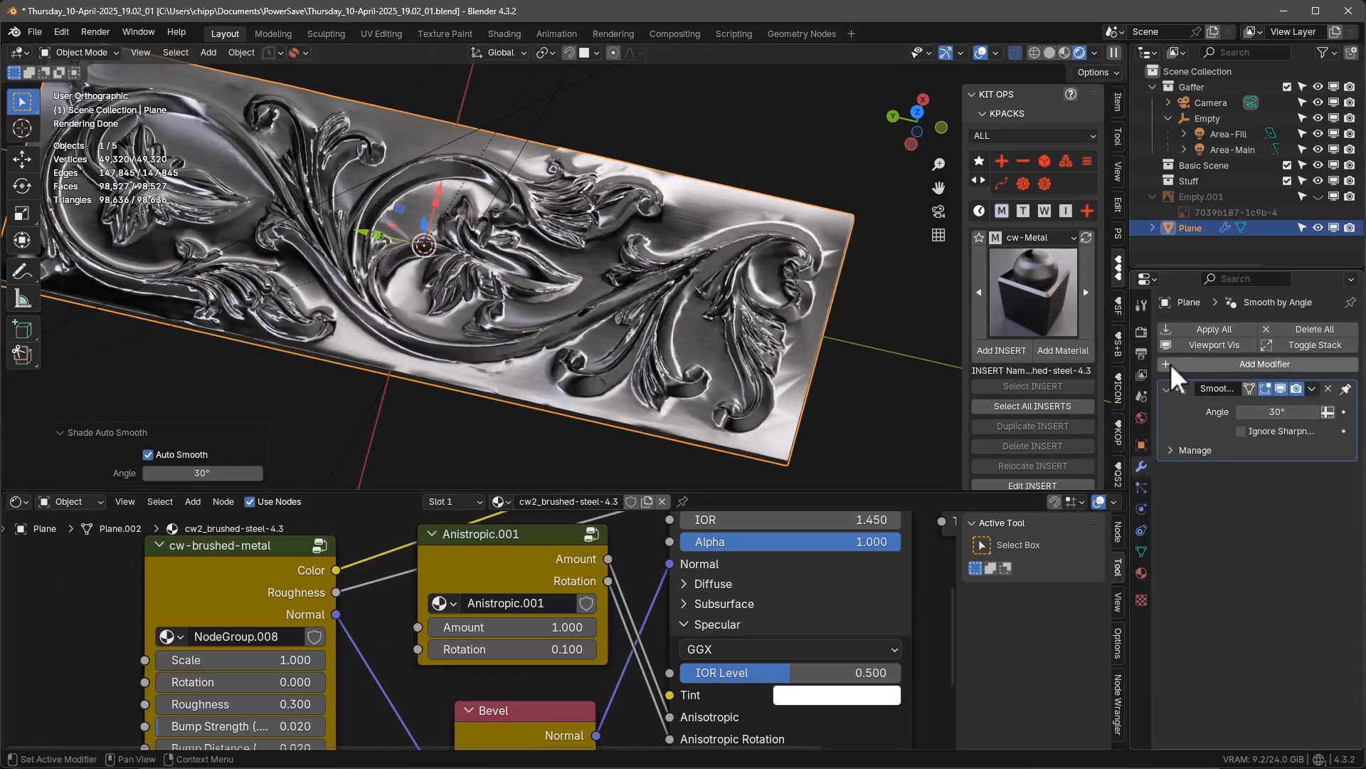
{"action": "left_click", "coordinate": [1264, 363]}
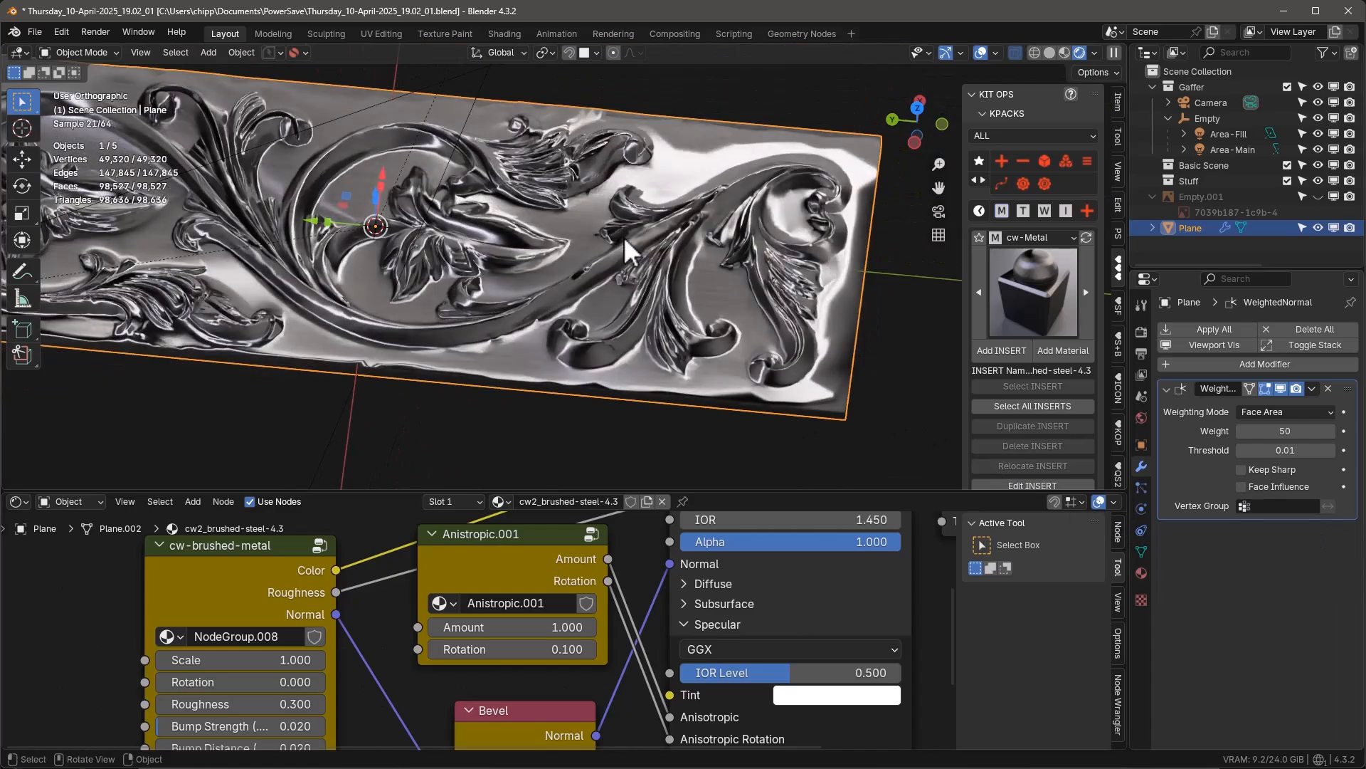
{"action": "left_click_drag", "start_coordinate": [627, 254], "coordinate": [571, 205]}
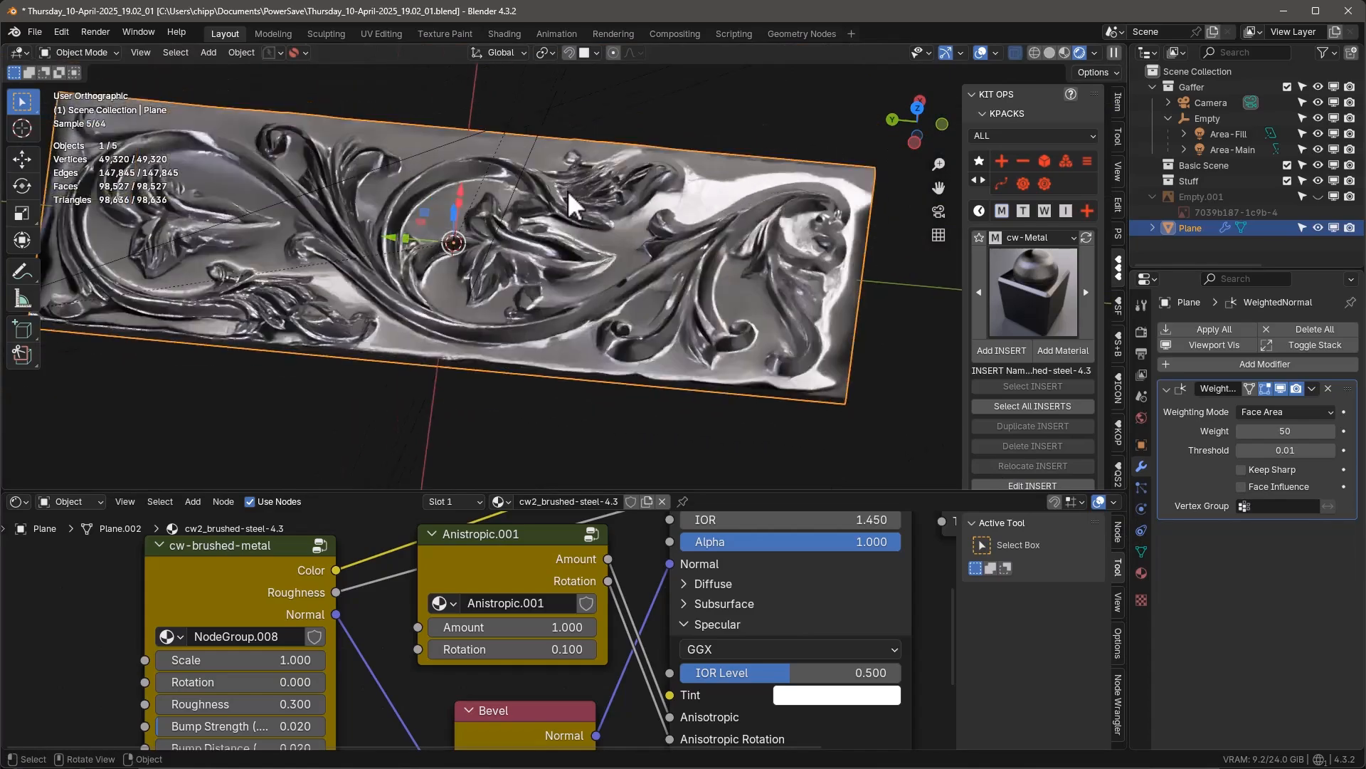